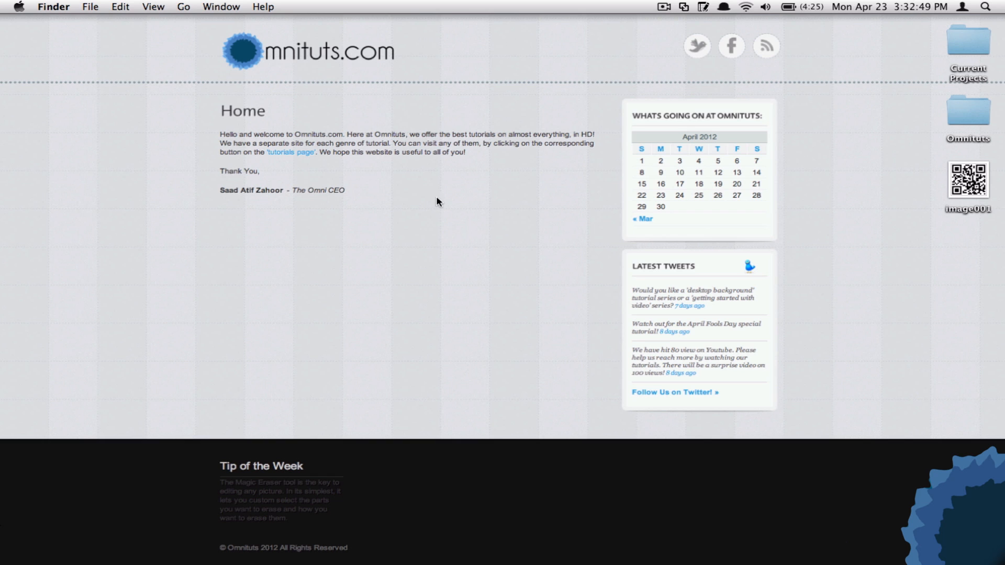
{"action": "mouse_move", "coordinate": [668, 302]}
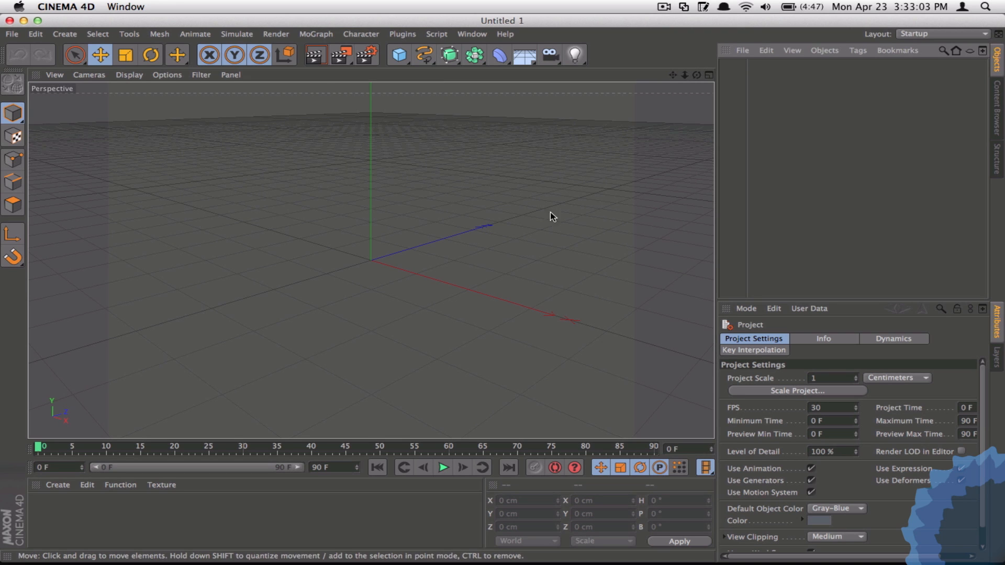
{"action": "mouse_move", "coordinate": [310, 422]}
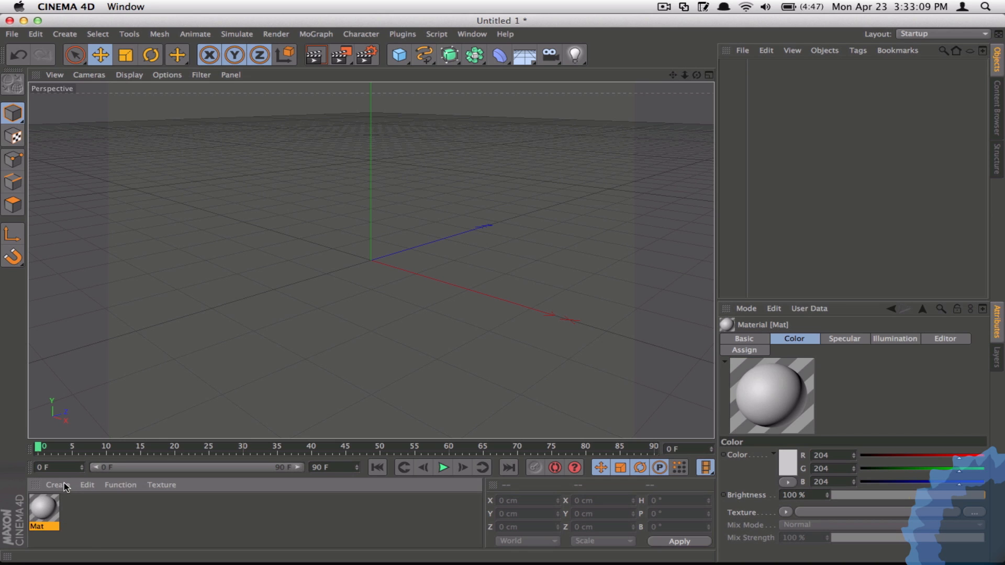
Load the image001 QR-code file as the material's Color texture for the floor
{"action": "left_click", "coordinate": [53, 484]}
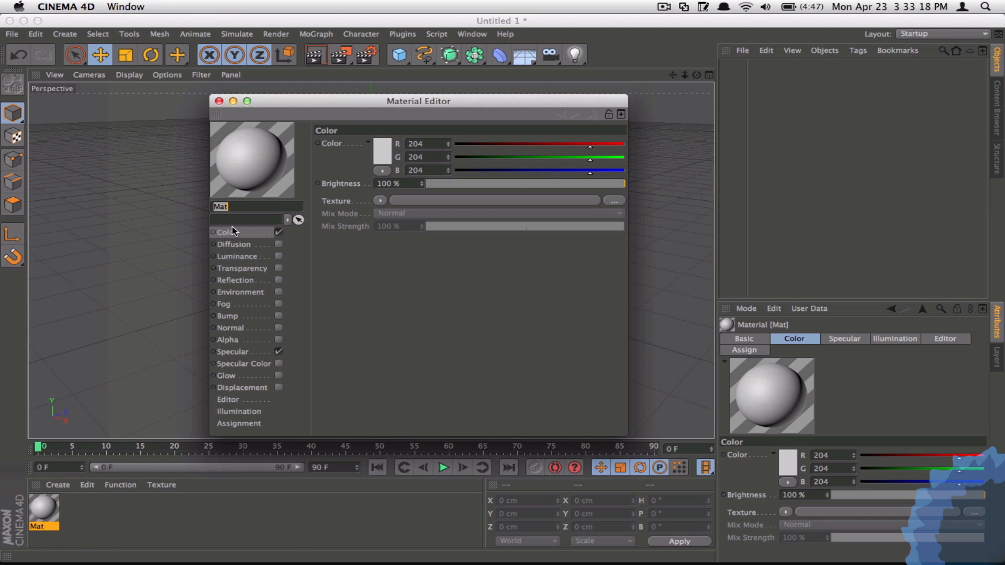
{"action": "mouse_move", "coordinate": [173, 208]}
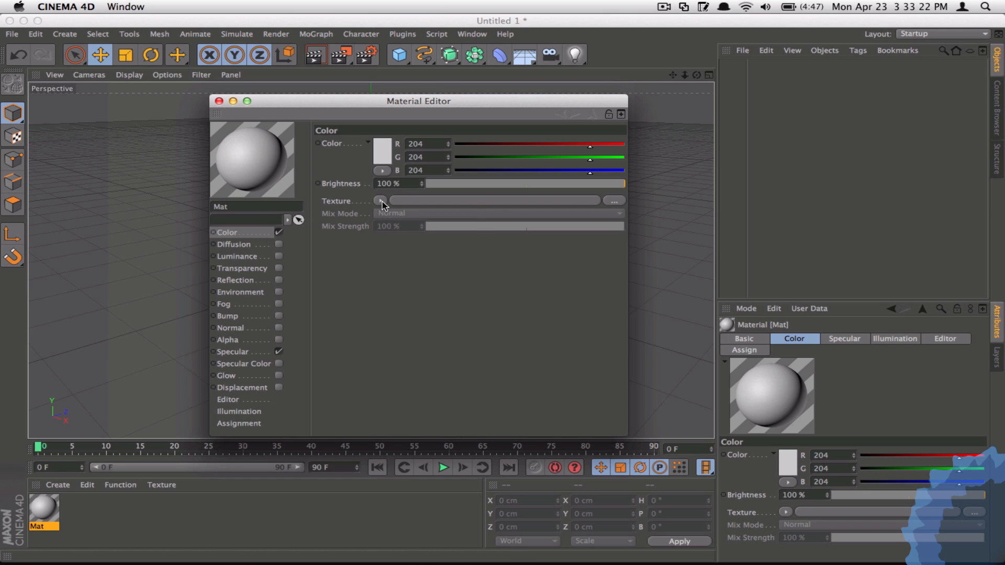
{"action": "left_click", "coordinate": [613, 200]}
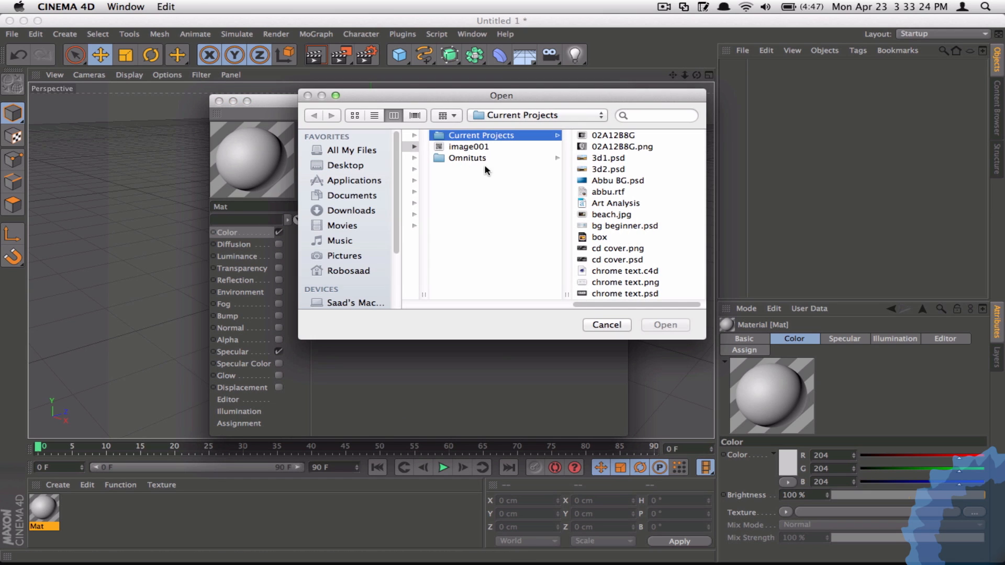
{"action": "left_click", "coordinate": [456, 147]}
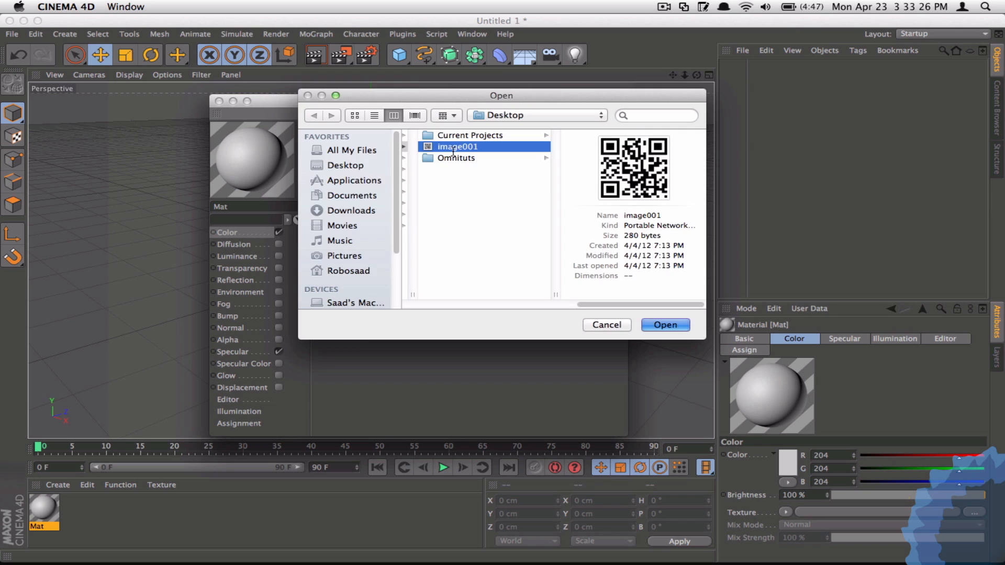
{"action": "left_click", "coordinate": [665, 324]}
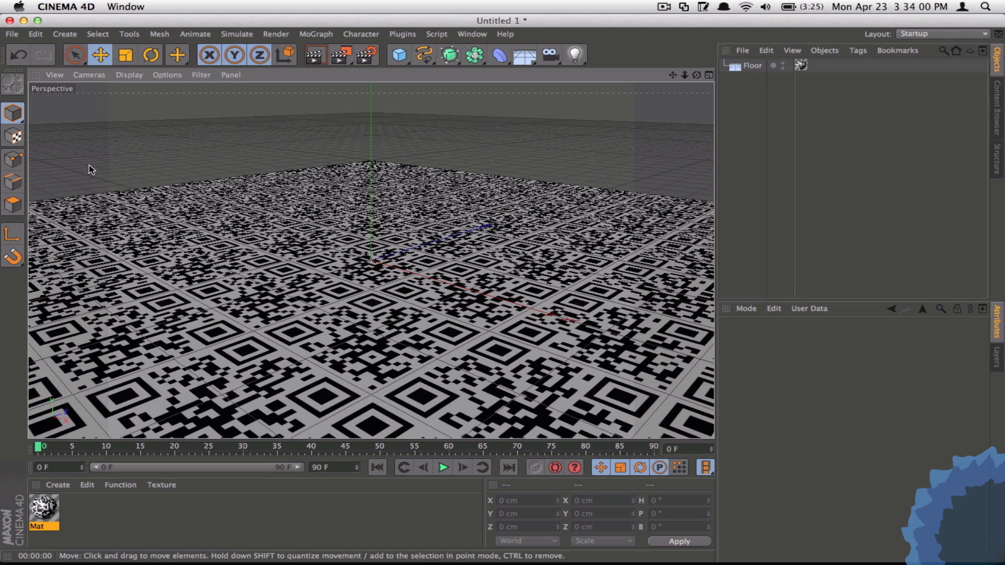
Delete the Floor object and the Mat material, leaving the scene empty
{"action": "left_click", "coordinate": [748, 67]}
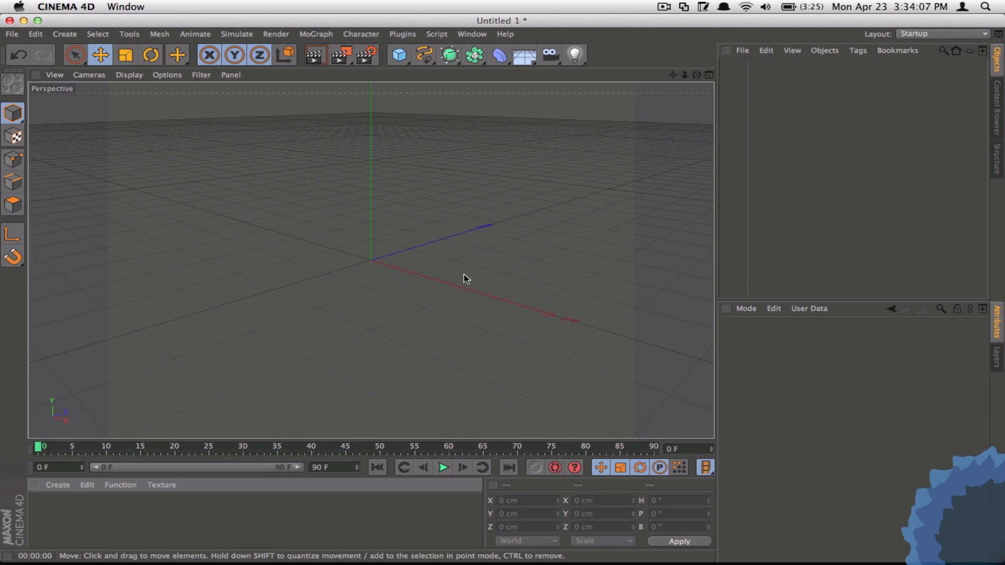
{"action": "mouse_move", "coordinate": [459, 268]}
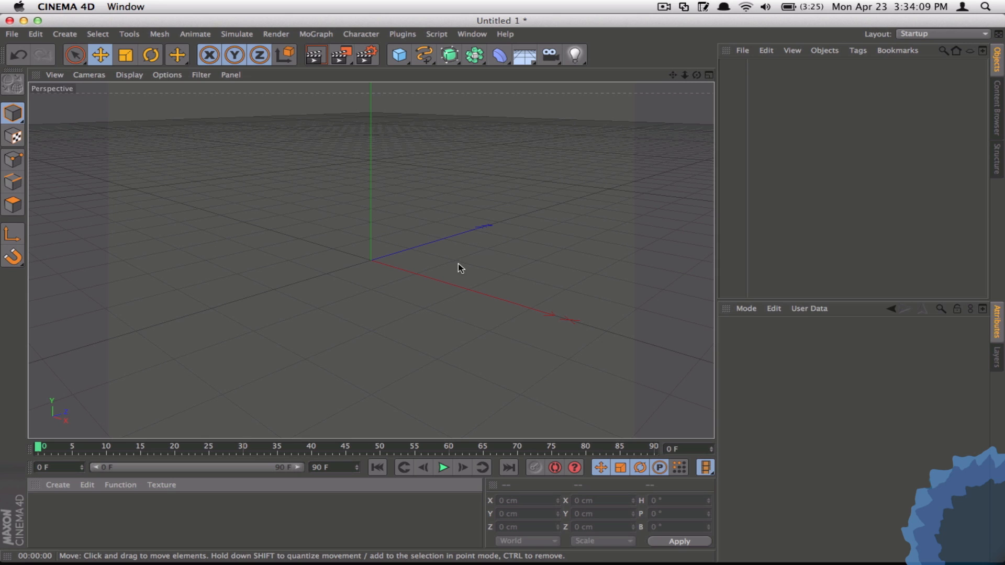
{"action": "mouse_move", "coordinate": [299, 267]}
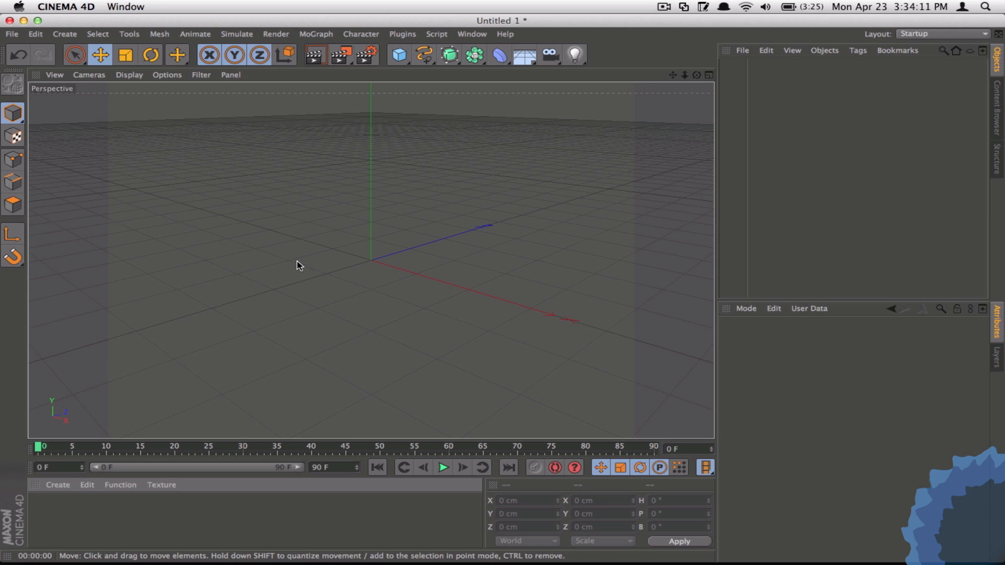
{"action": "mouse_move", "coordinate": [425, 142]}
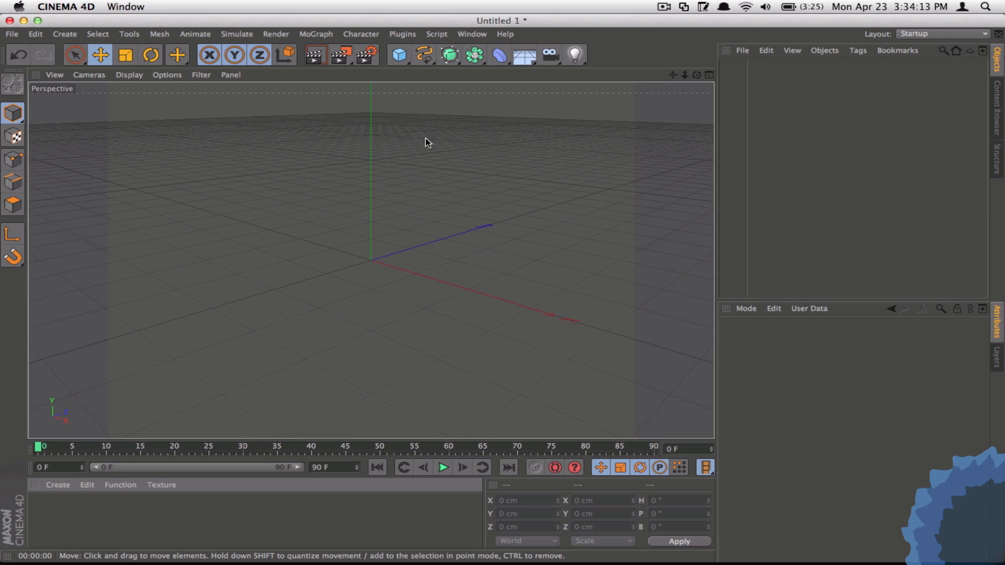
{"action": "mouse_move", "coordinate": [615, 255]}
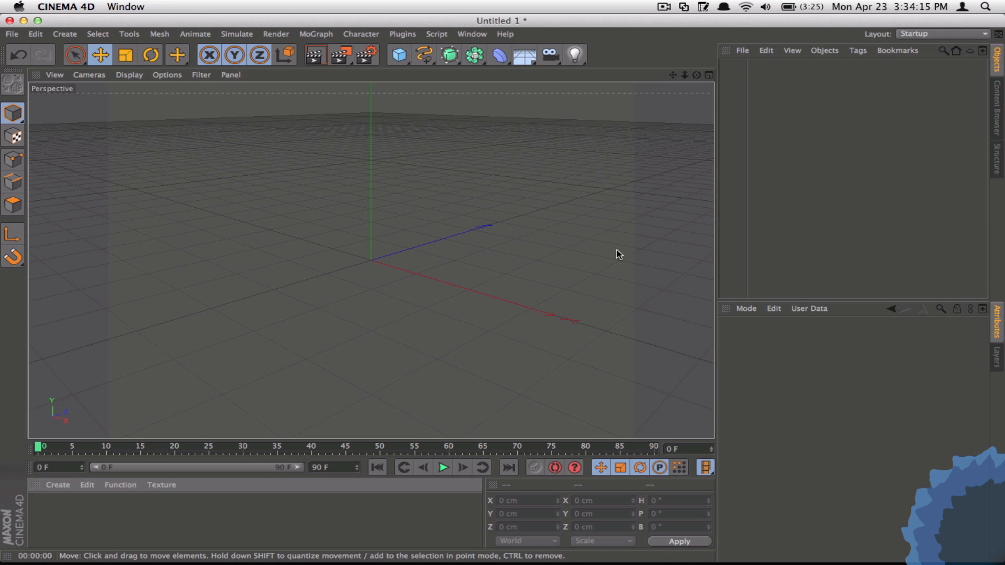
{"action": "mouse_move", "coordinate": [364, 276]}
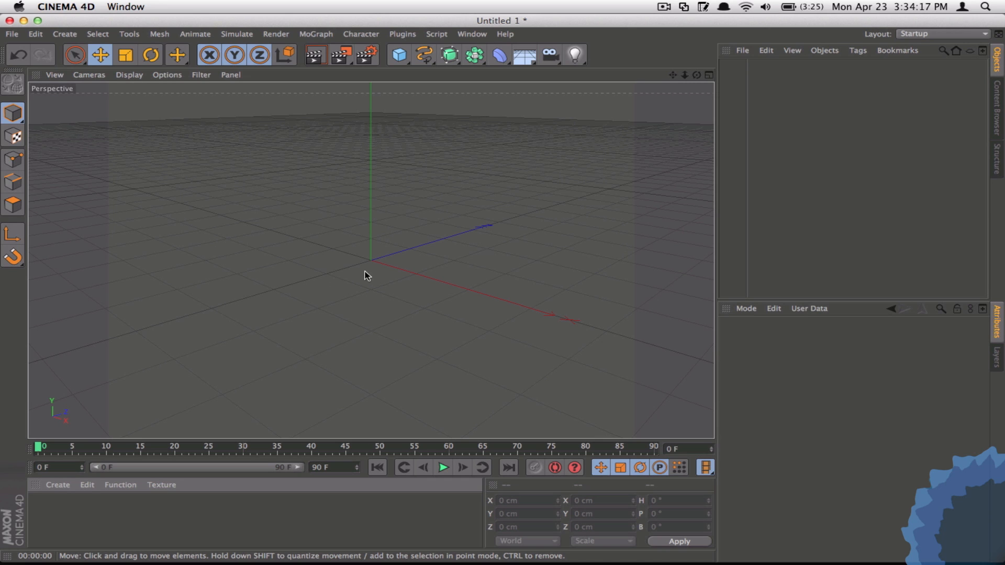
{"action": "mouse_move", "coordinate": [415, 295]}
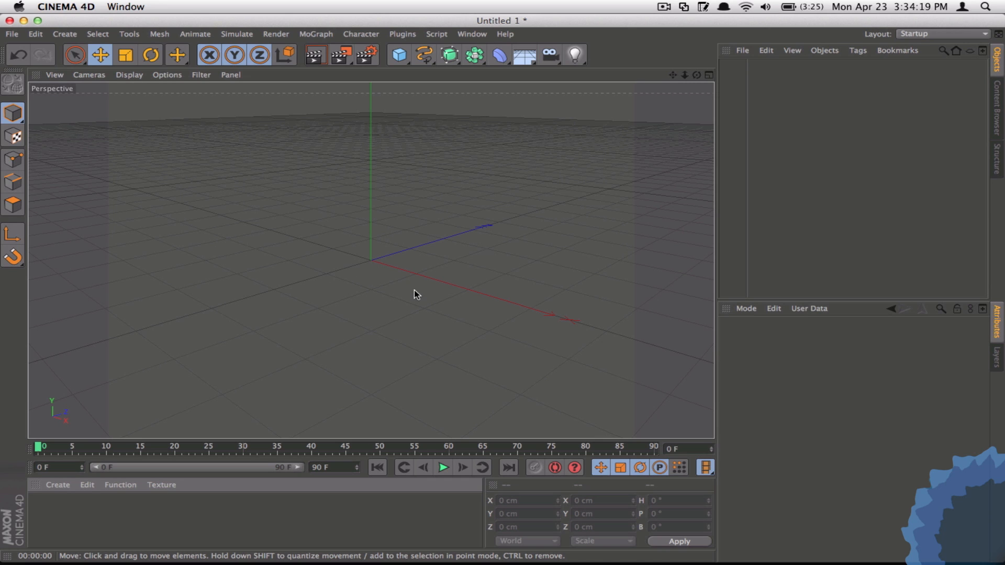
{"action": "mouse_move", "coordinate": [619, 207]}
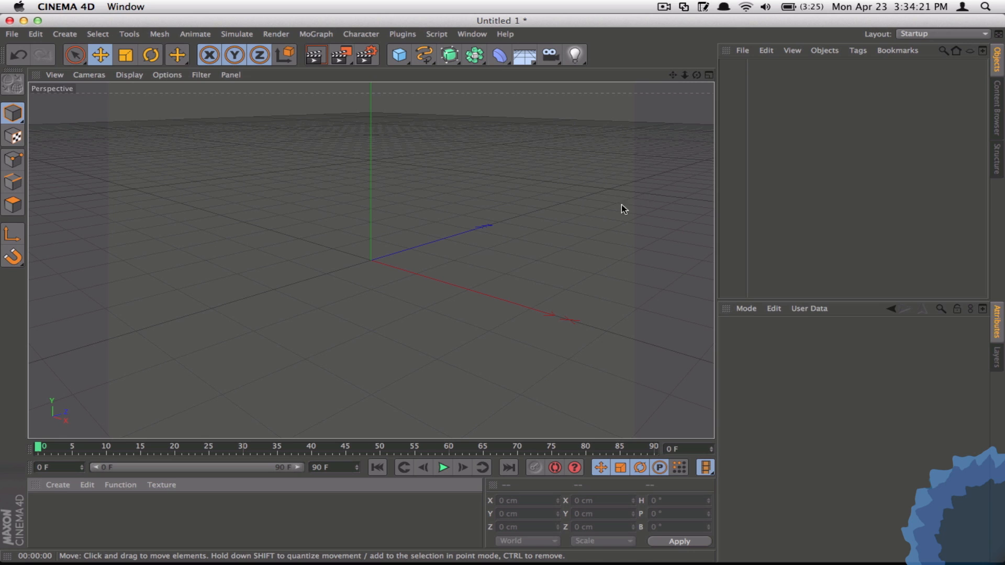
{"action": "mouse_move", "coordinate": [366, 271]}
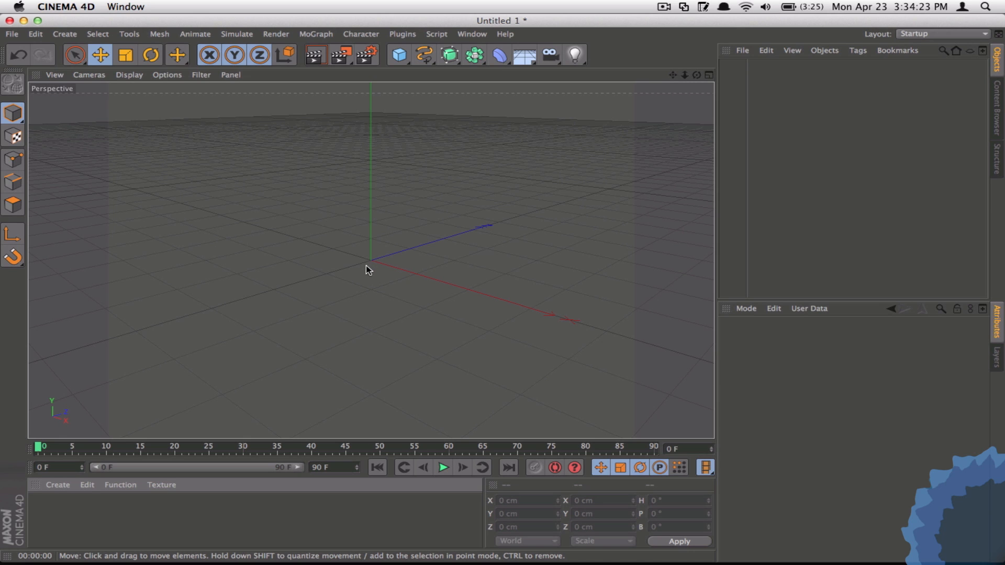
{"action": "mouse_move", "coordinate": [403, 299]}
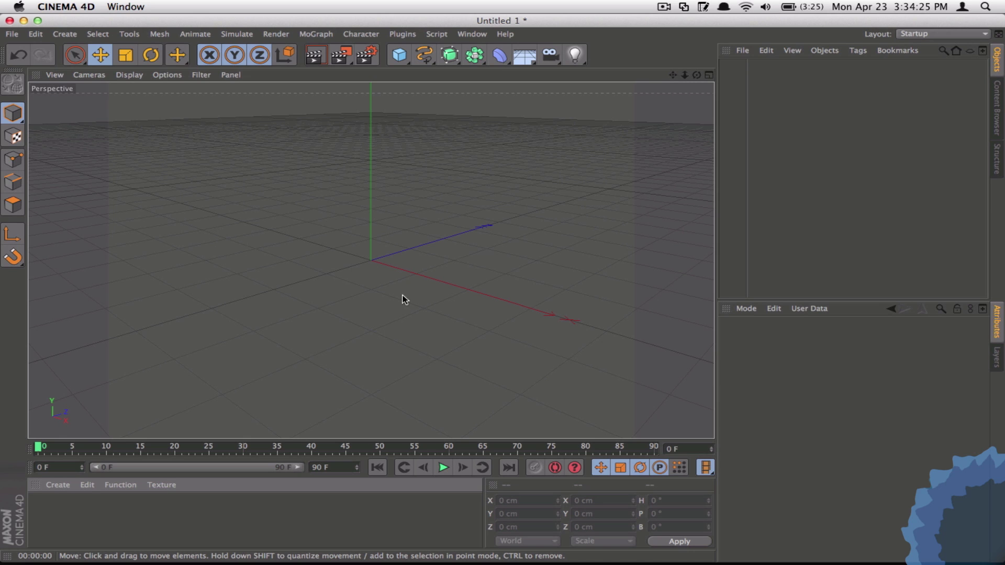
{"action": "mouse_move", "coordinate": [663, 334]}
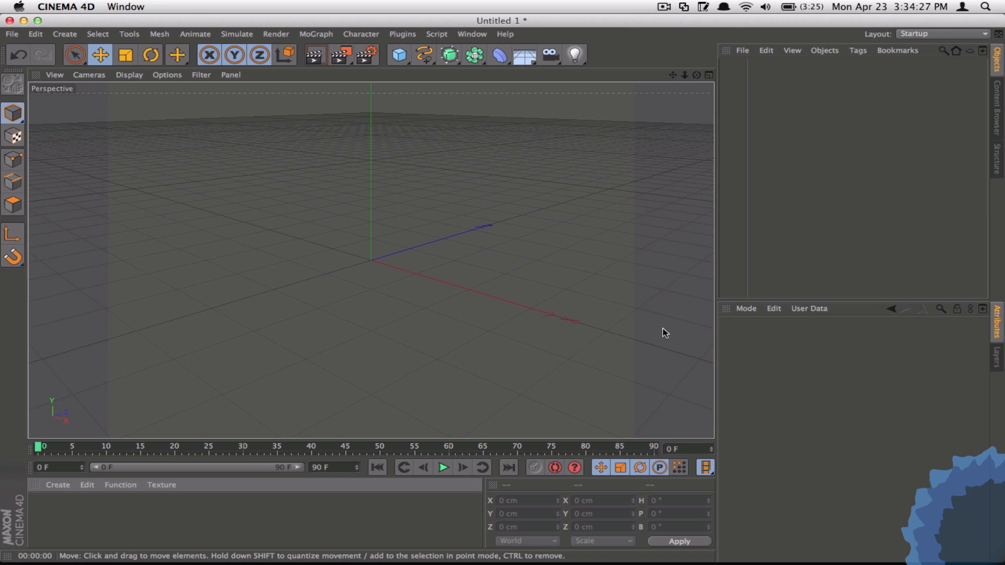
{"action": "mouse_move", "coordinate": [343, 268]}
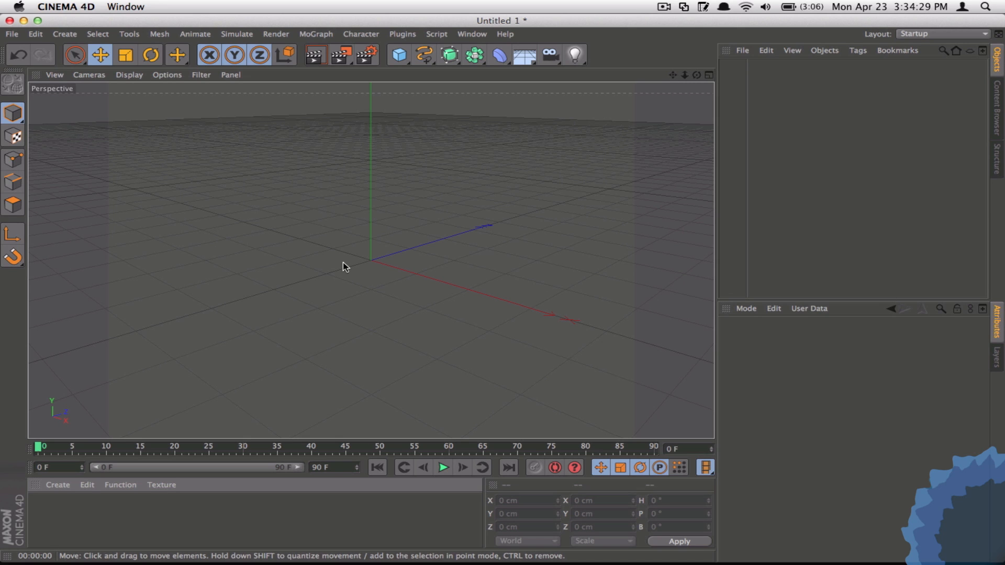
{"action": "mouse_move", "coordinate": [406, 223]}
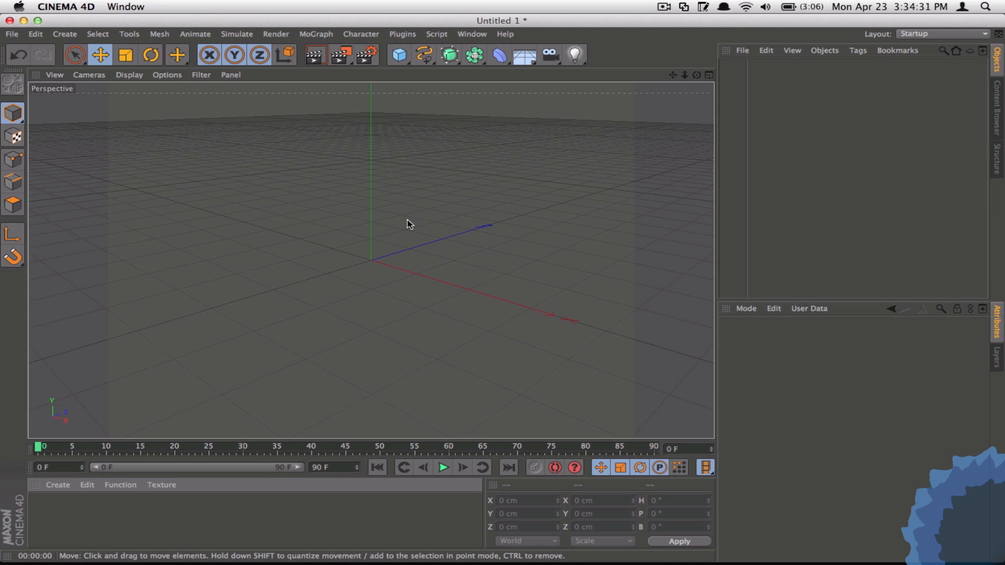
{"action": "mouse_move", "coordinate": [550, 304]}
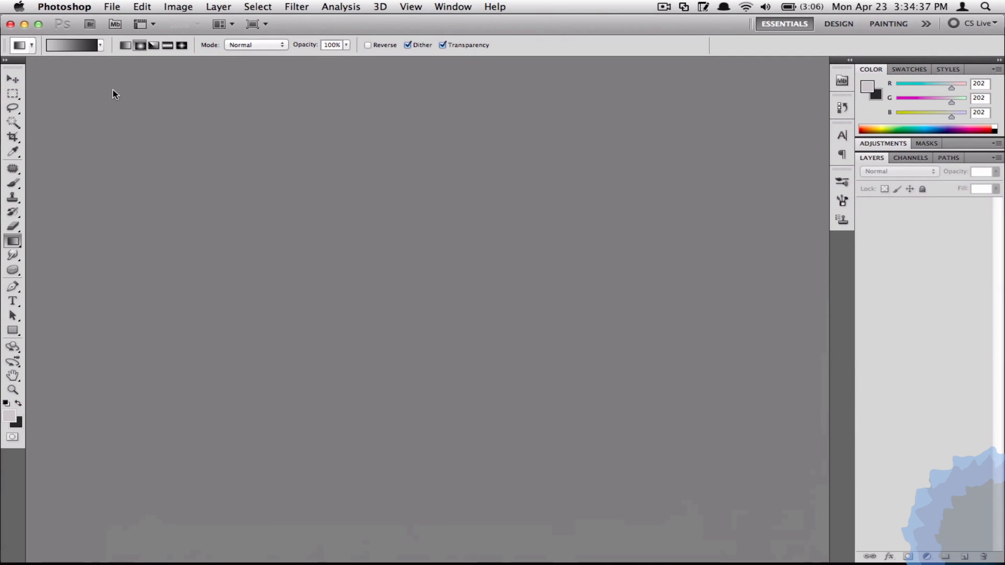
Create a new 500 × 500 pixel document with transparent background contents
{"action": "left_click", "coordinate": [124, 6]}
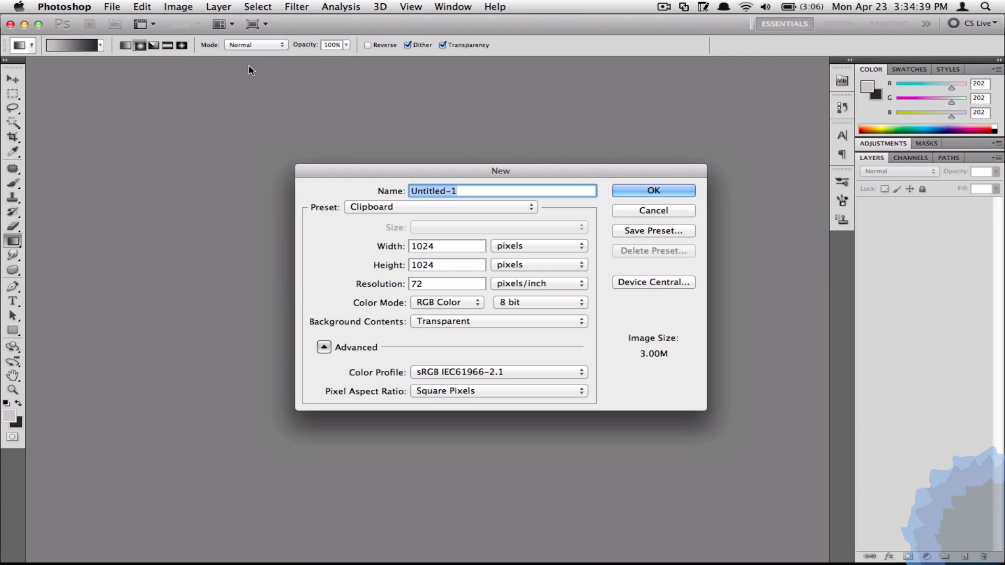
{"action": "left_click", "coordinate": [446, 246]}
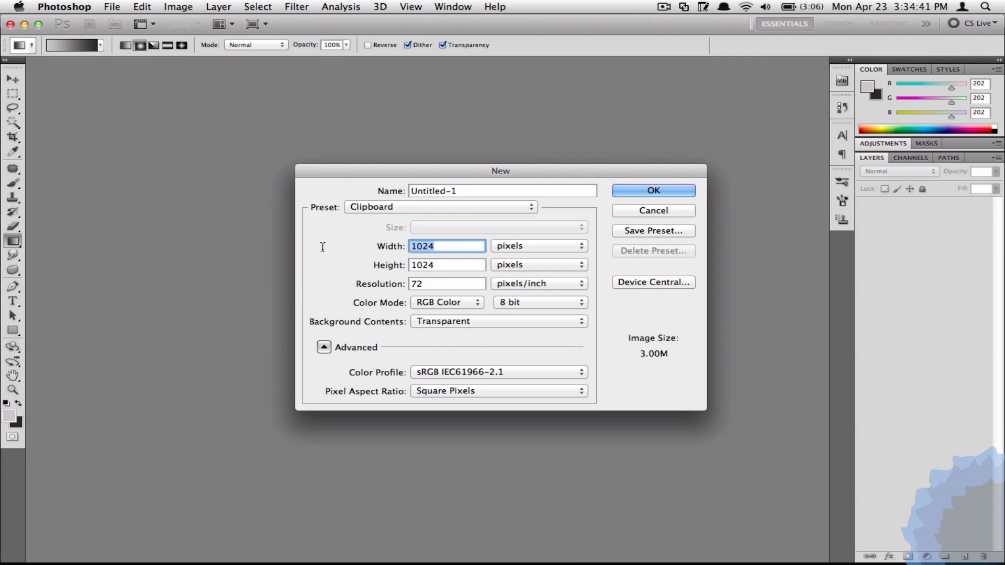
{"action": "mouse_move", "coordinate": [460, 328]}
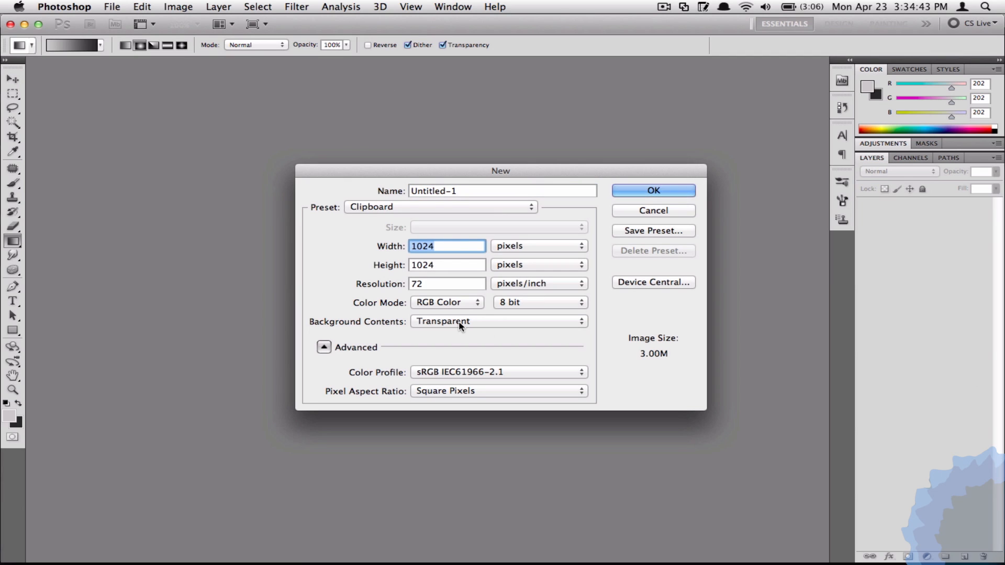
{"action": "type", "text": "500"}
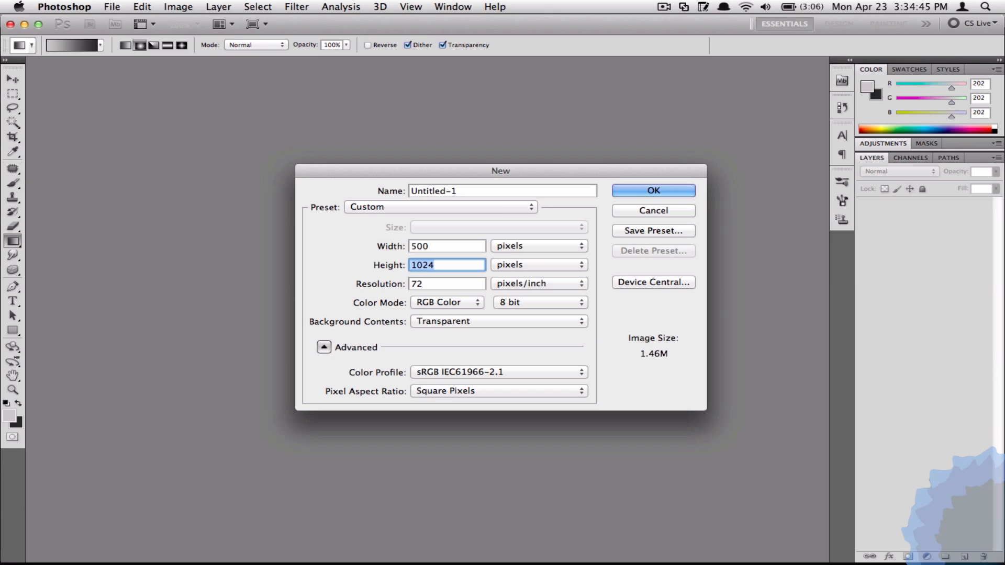
{"action": "type", "text": "500"}
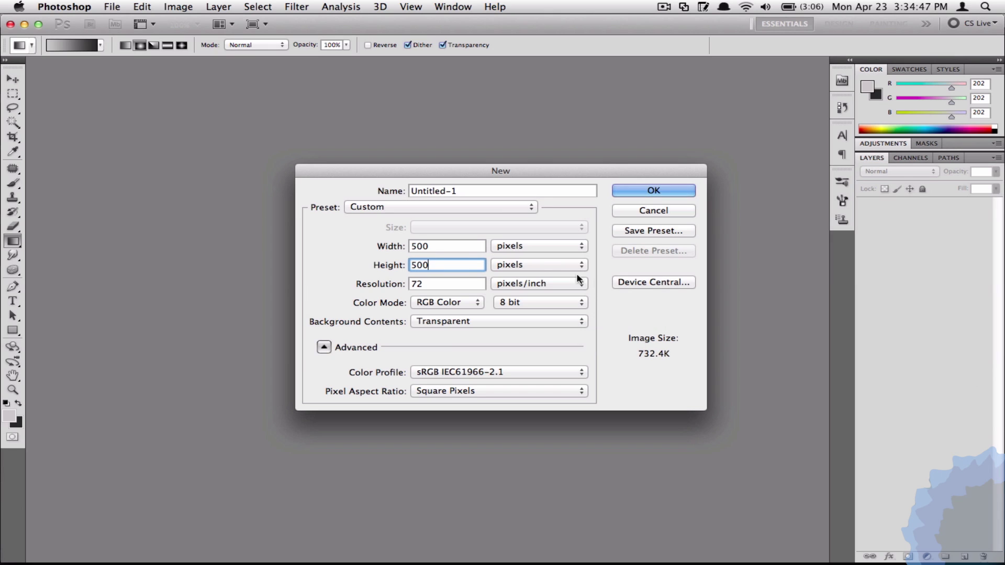
{"action": "left_click", "coordinate": [498, 321]}
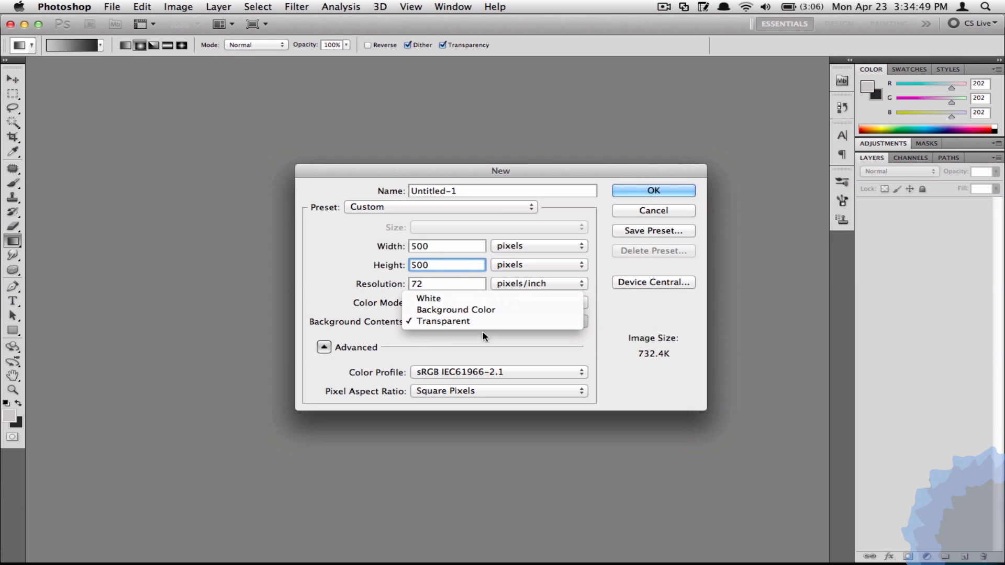
{"action": "left_click", "coordinate": [443, 321]}
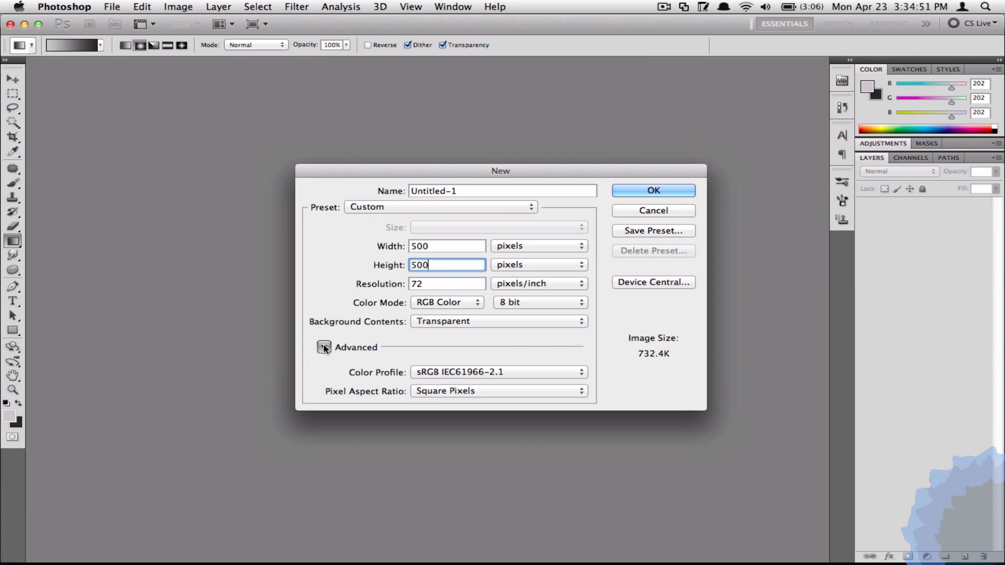
{"action": "left_click", "coordinate": [324, 347]}
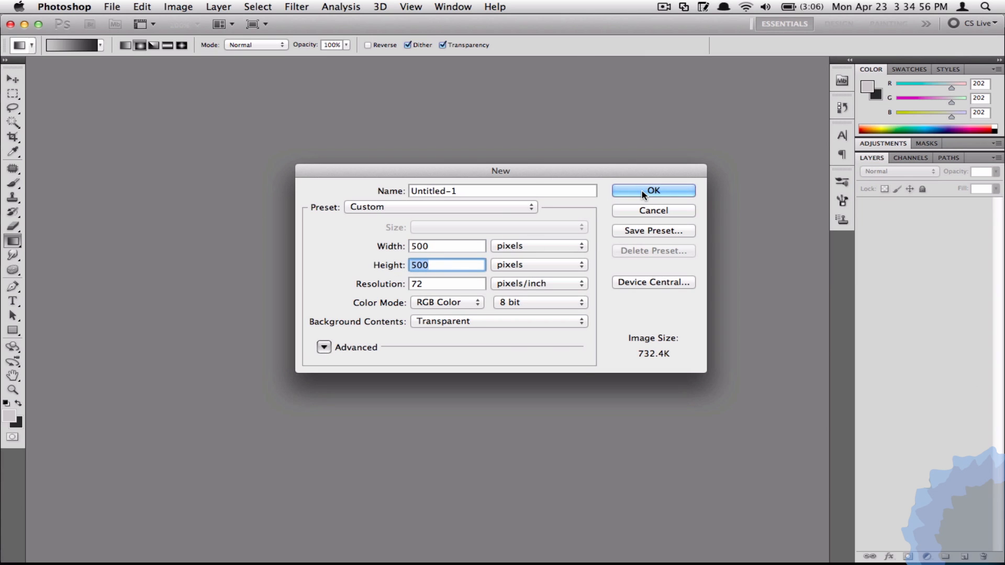
{"action": "left_click", "coordinate": [653, 190]}
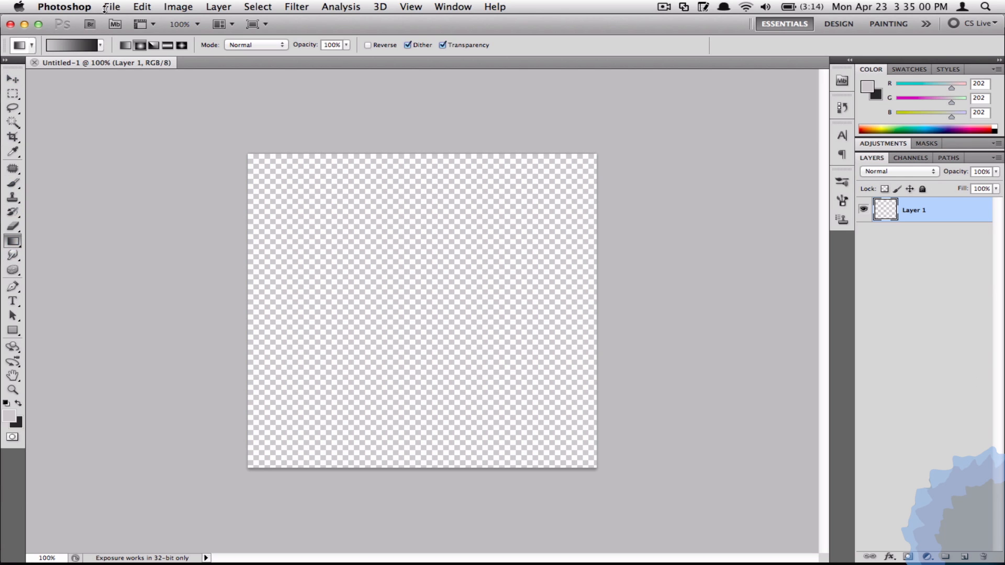
Fill the bottom layer solid black at 100% opacity
{"action": "left_click", "coordinate": [151, 7]}
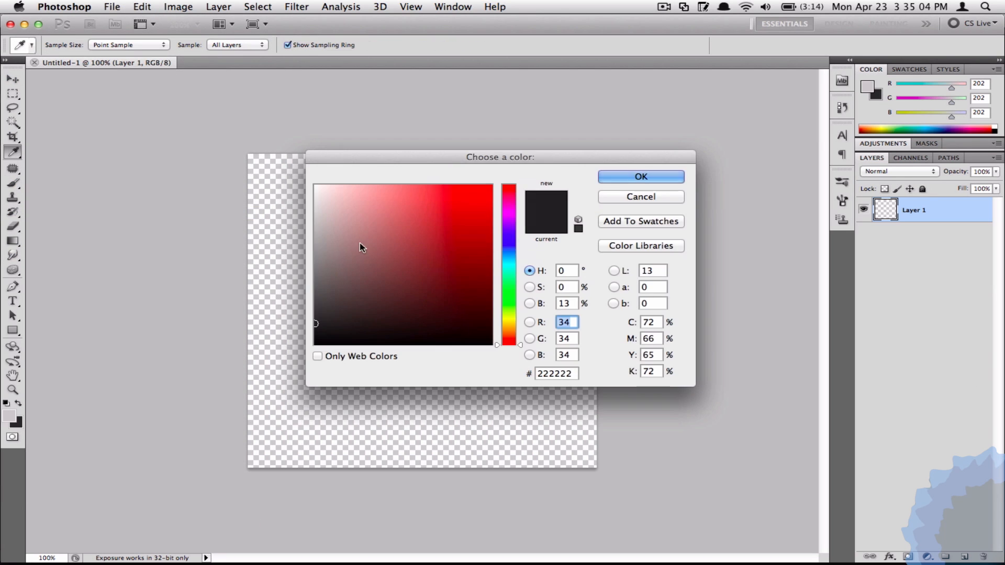
{"action": "left_click", "coordinate": [640, 176]}
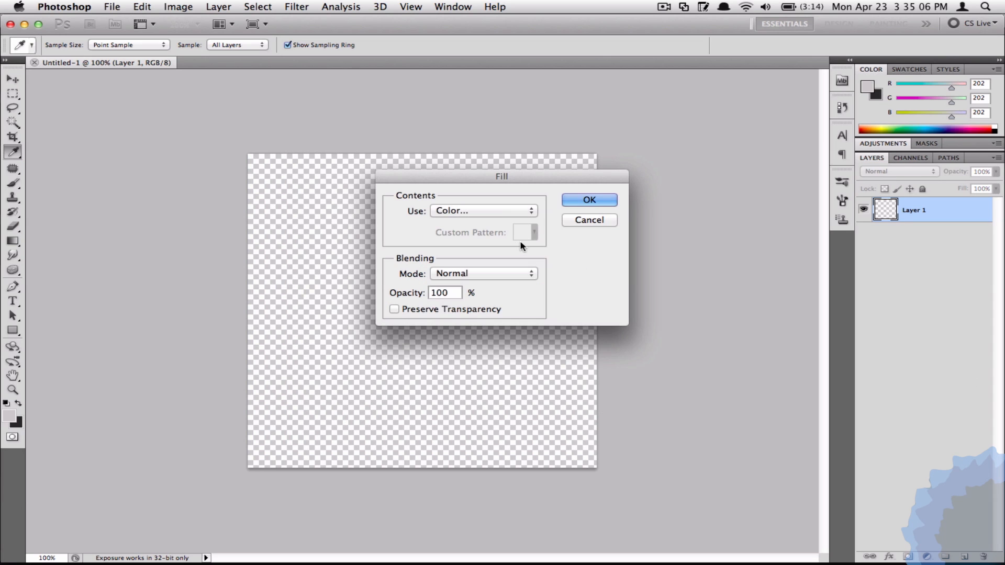
{"action": "left_click", "coordinate": [482, 212]}
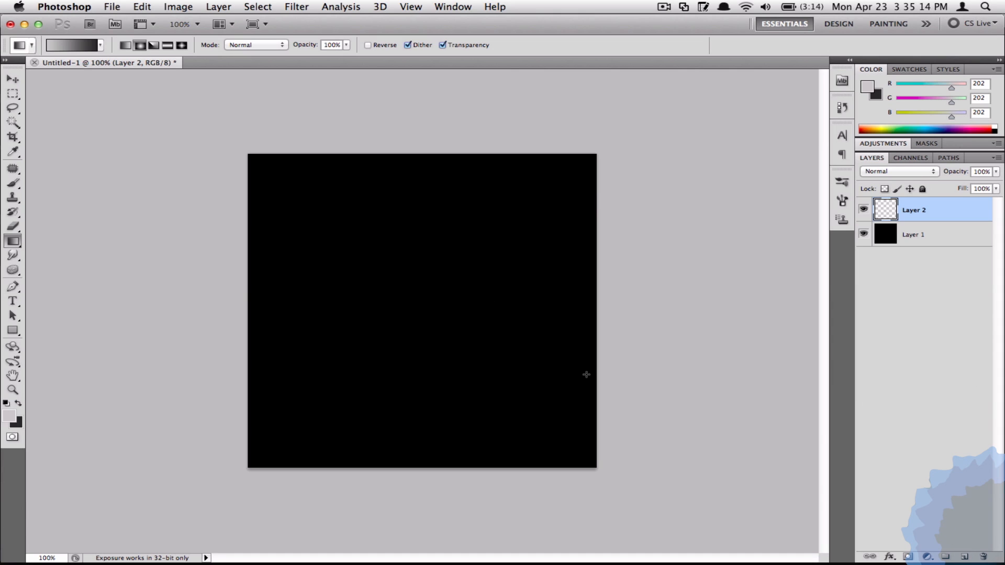
{"action": "mouse_move", "coordinate": [417, 118]}
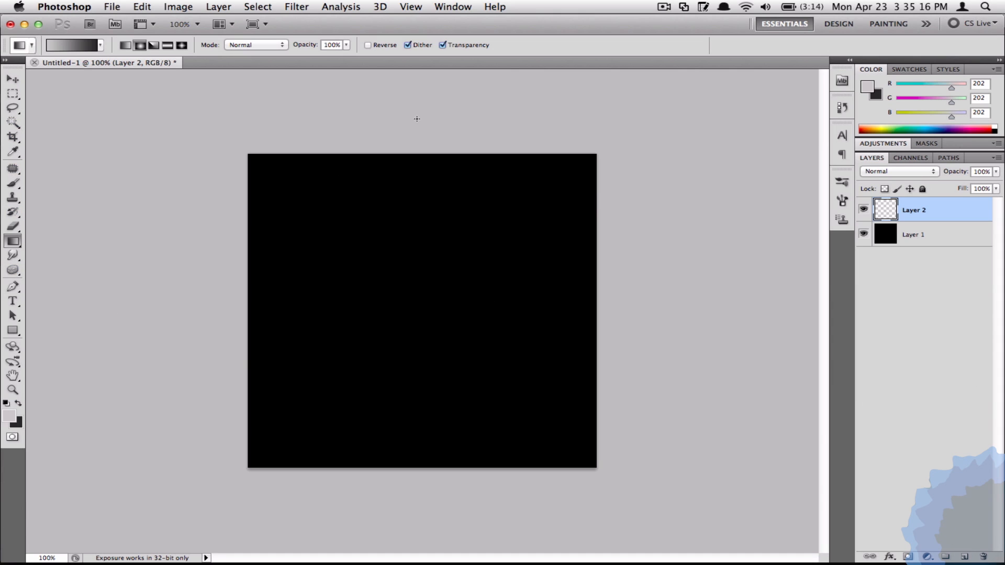
{"action": "mouse_move", "coordinate": [425, 117]}
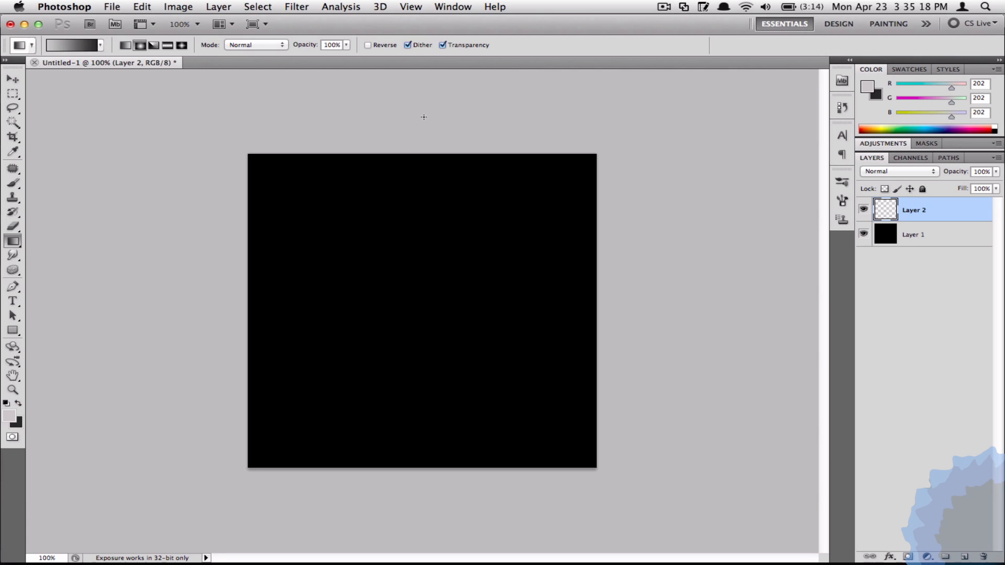
{"action": "mouse_move", "coordinate": [877, 360]}
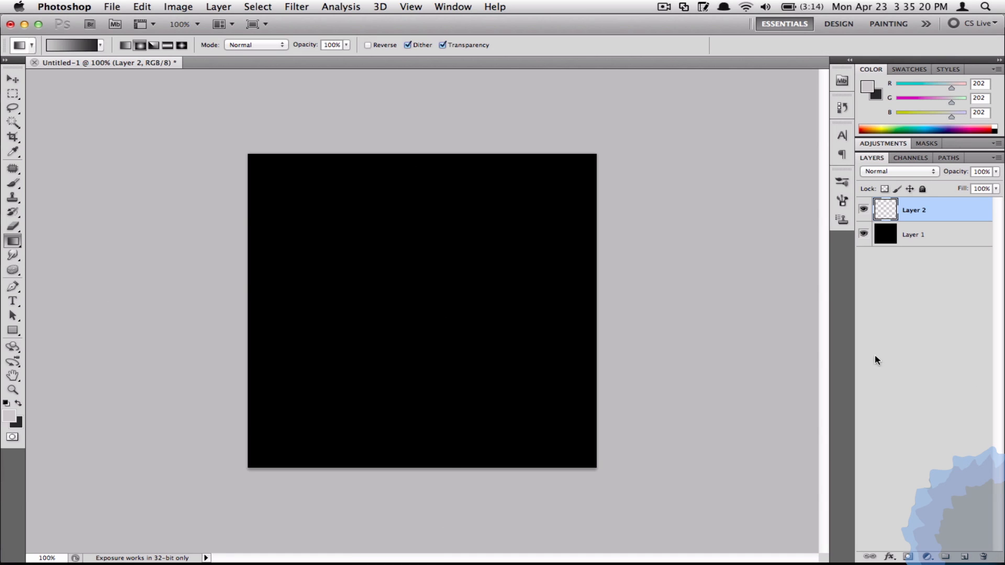
{"action": "mouse_move", "coordinate": [433, 267]}
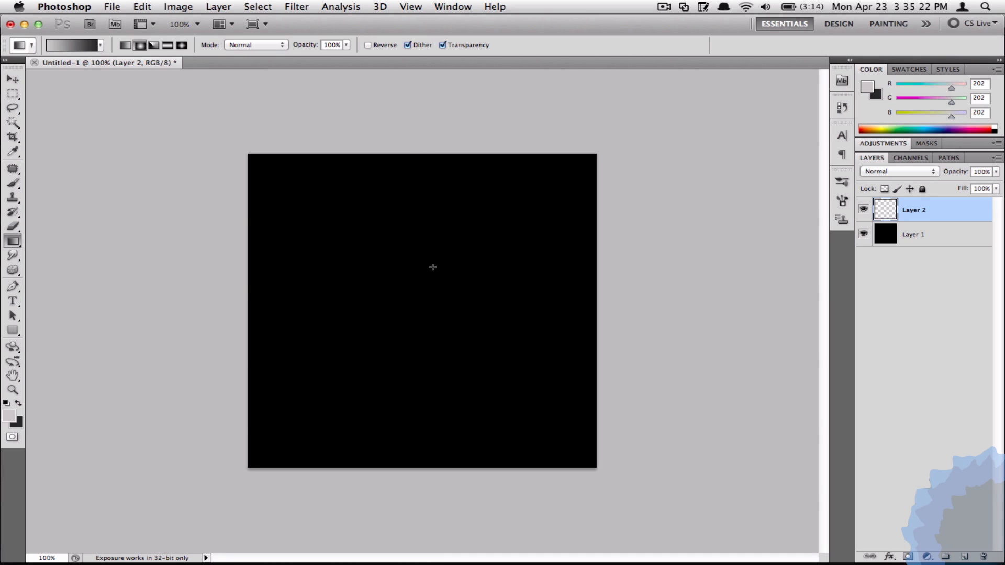
{"action": "mouse_move", "coordinate": [265, 145]}
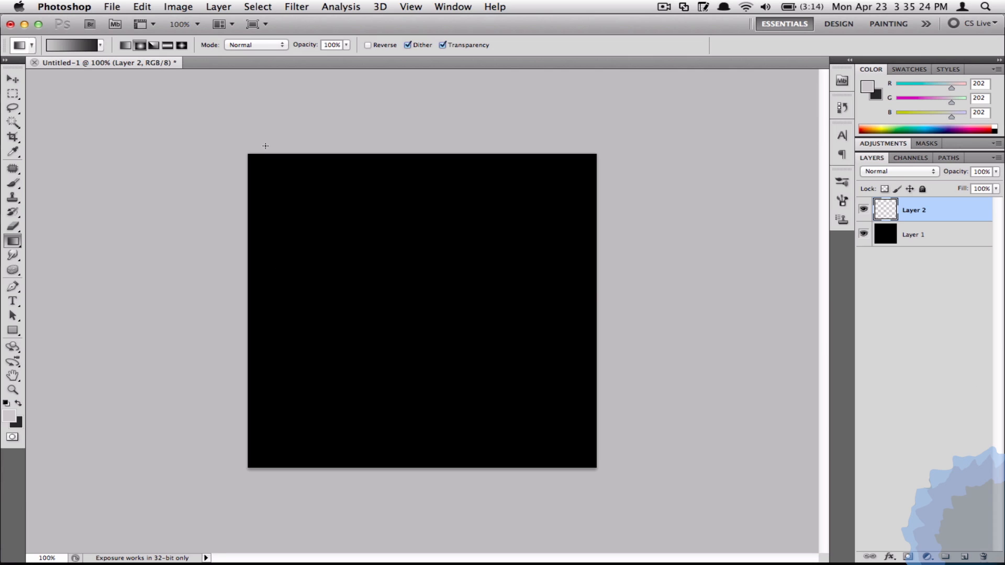
{"action": "mouse_move", "coordinate": [411, 159]}
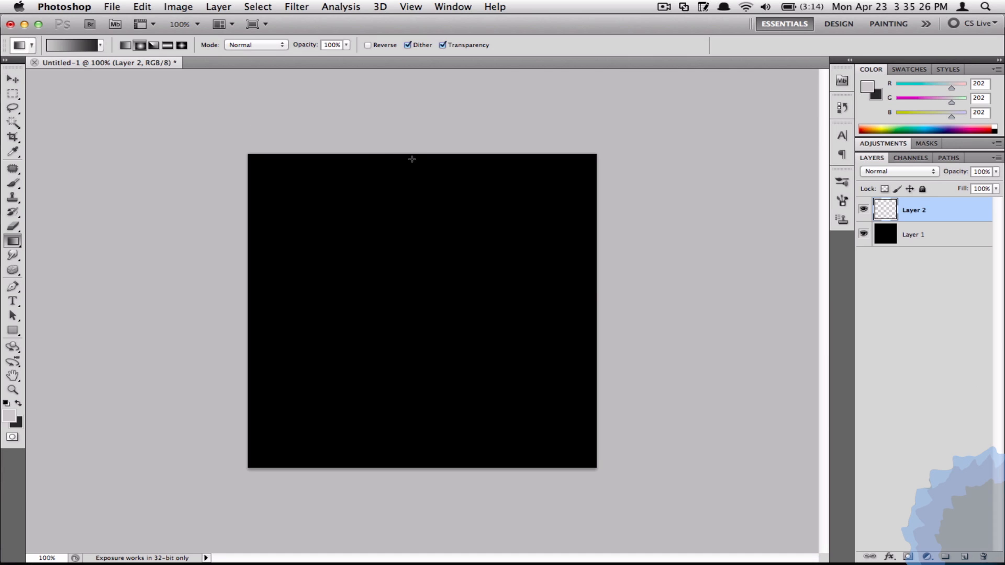
{"action": "mouse_move", "coordinate": [427, 310]}
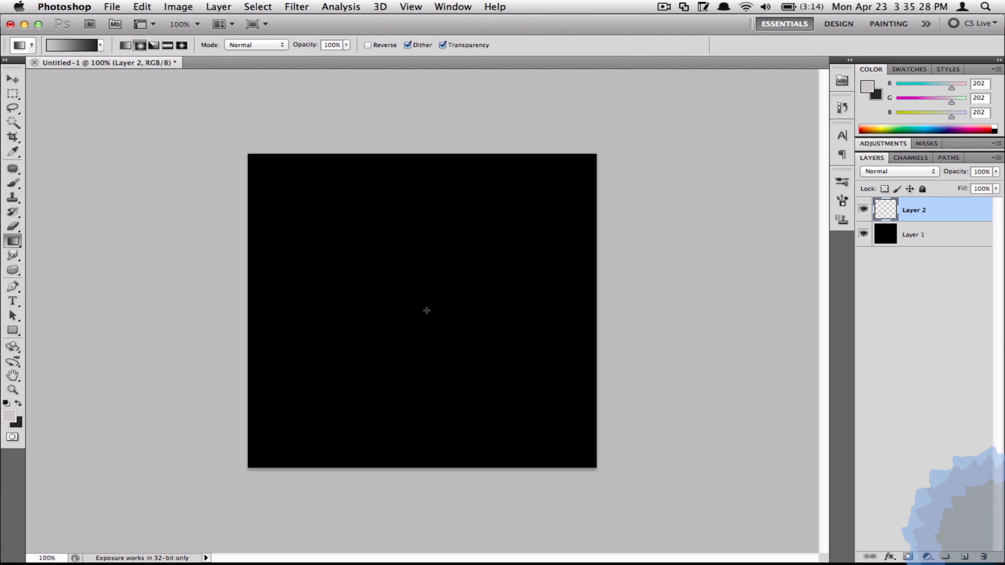
{"action": "mouse_move", "coordinate": [284, 376]}
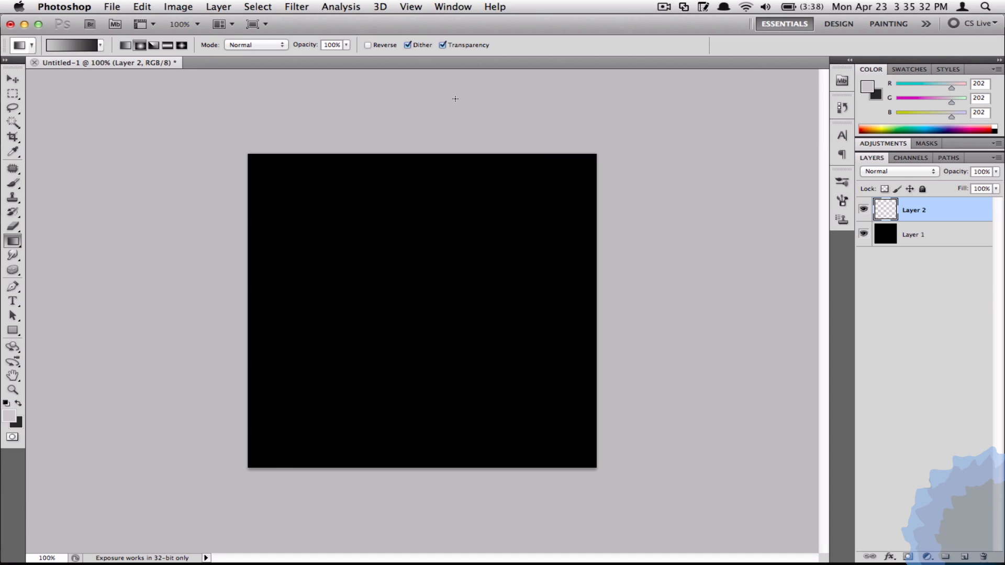
{"action": "mouse_move", "coordinate": [724, 245]}
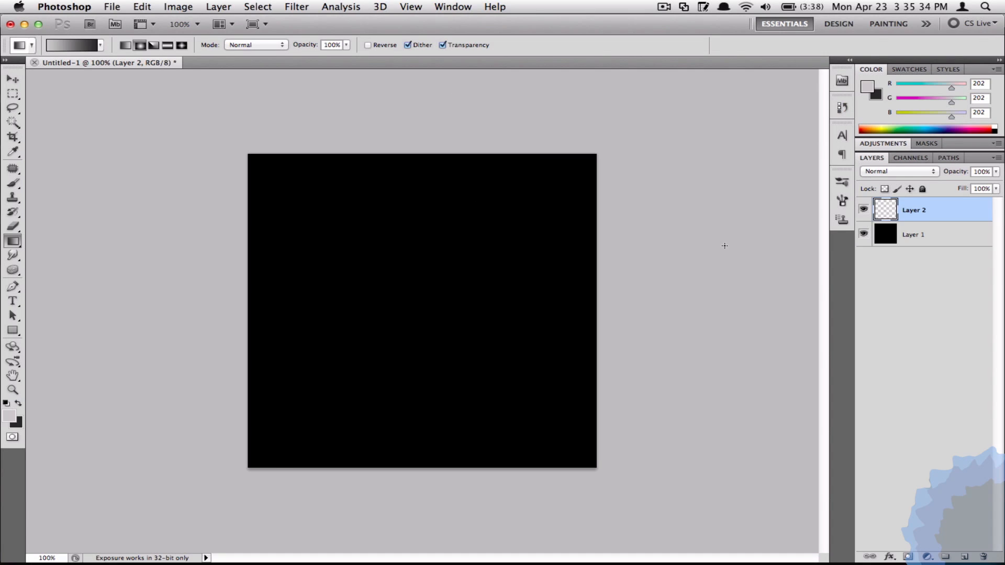
{"action": "mouse_move", "coordinate": [774, 322]}
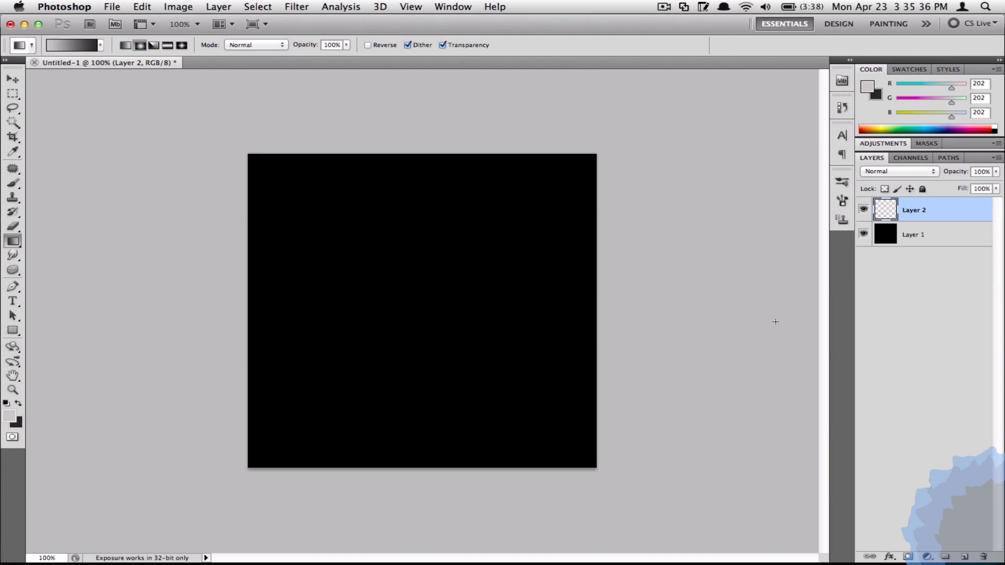
{"action": "mouse_move", "coordinate": [26, 268]}
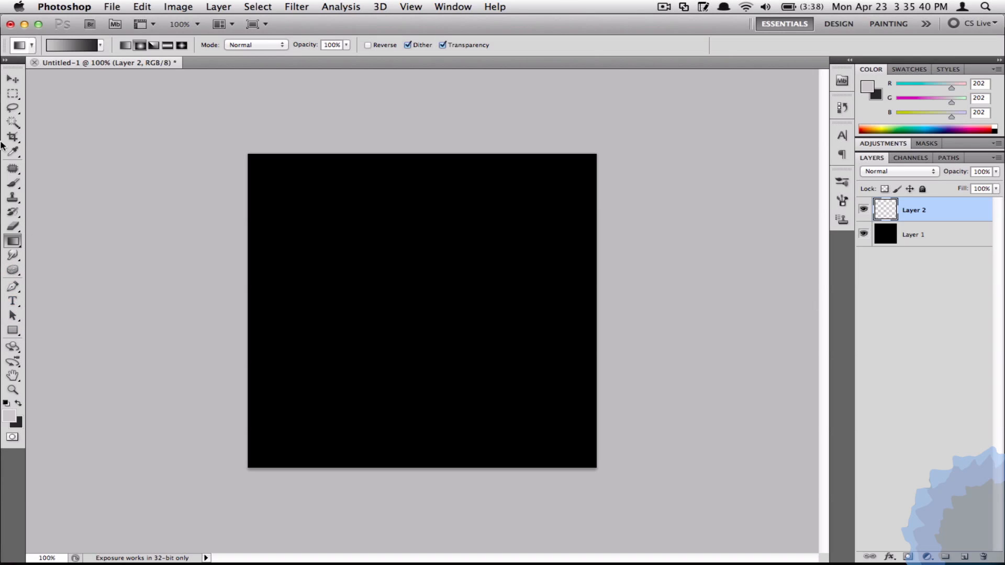
{"action": "mouse_move", "coordinate": [225, 153]}
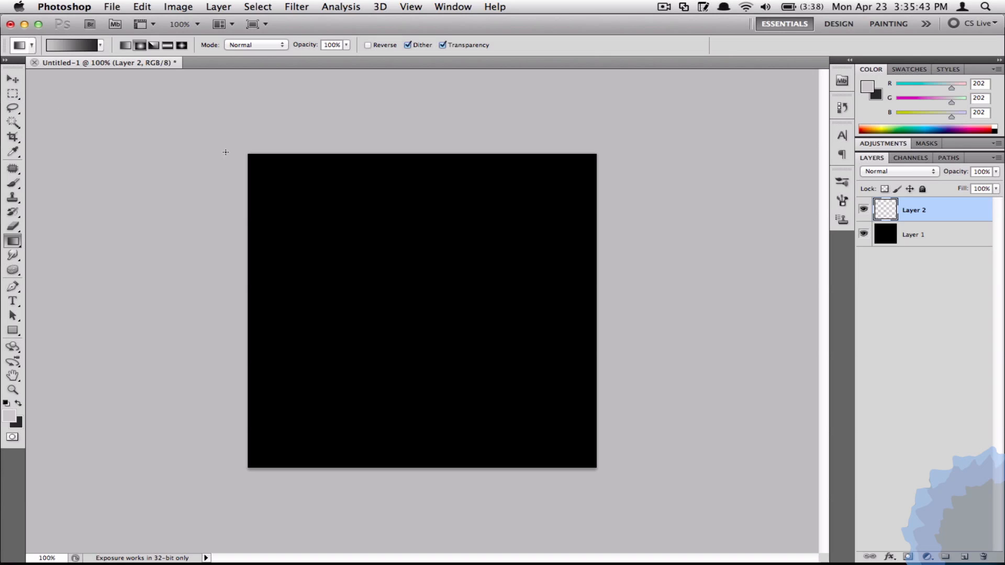
{"action": "mouse_move", "coordinate": [296, 229]}
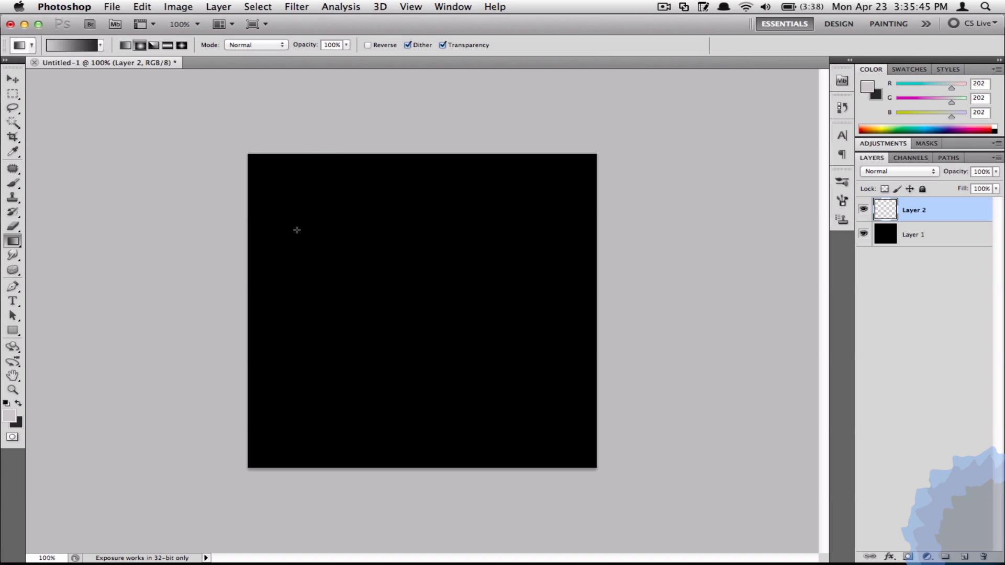
{"action": "mouse_move", "coordinate": [315, 128]}
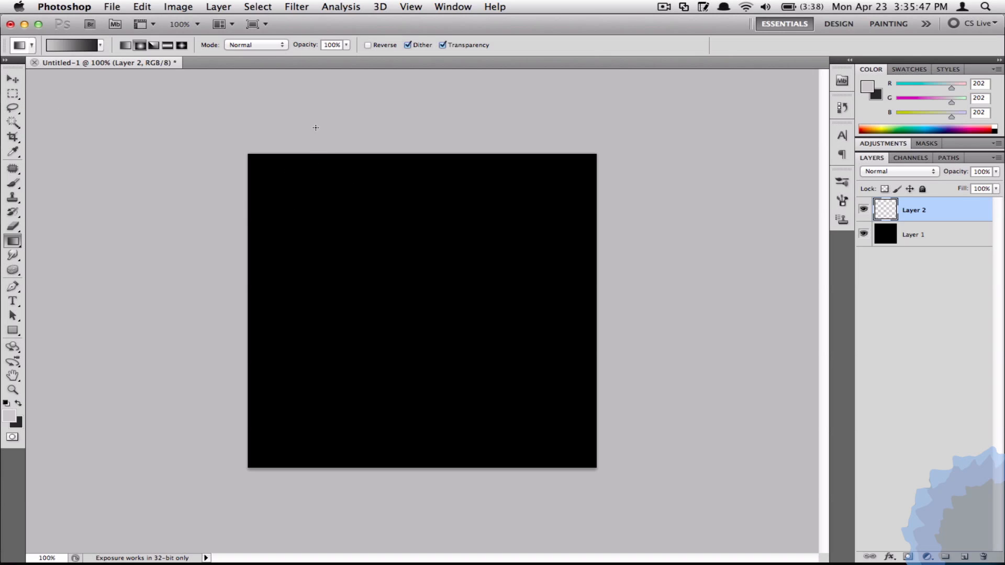
{"action": "mouse_move", "coordinate": [471, 180]}
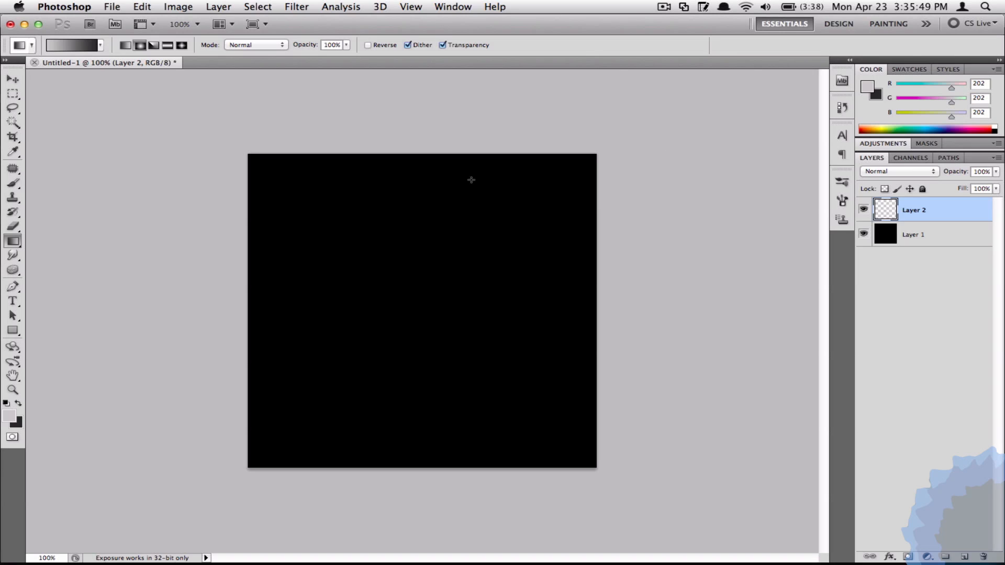
{"action": "mouse_move", "coordinate": [475, 138]}
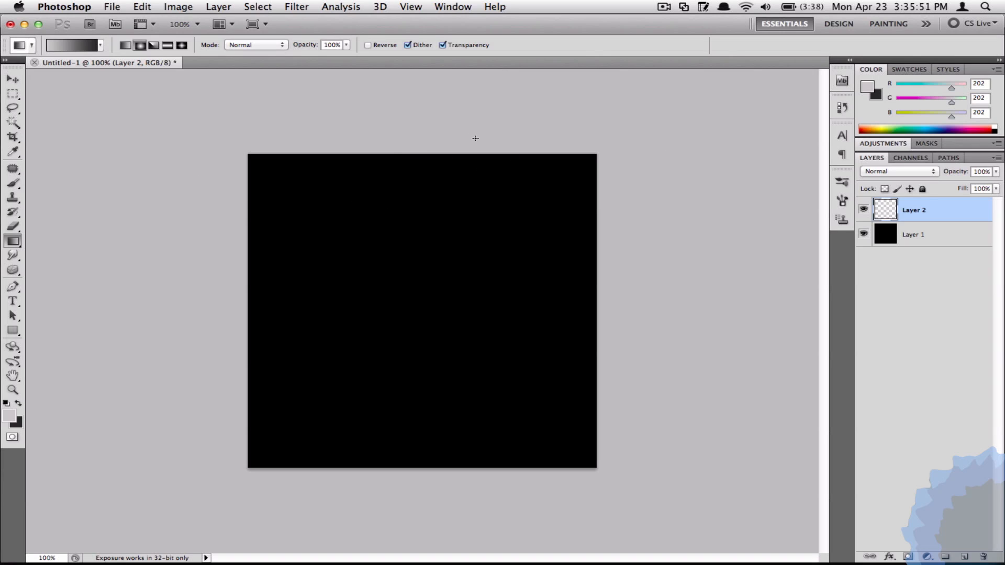
{"action": "mouse_move", "coordinate": [449, 547]}
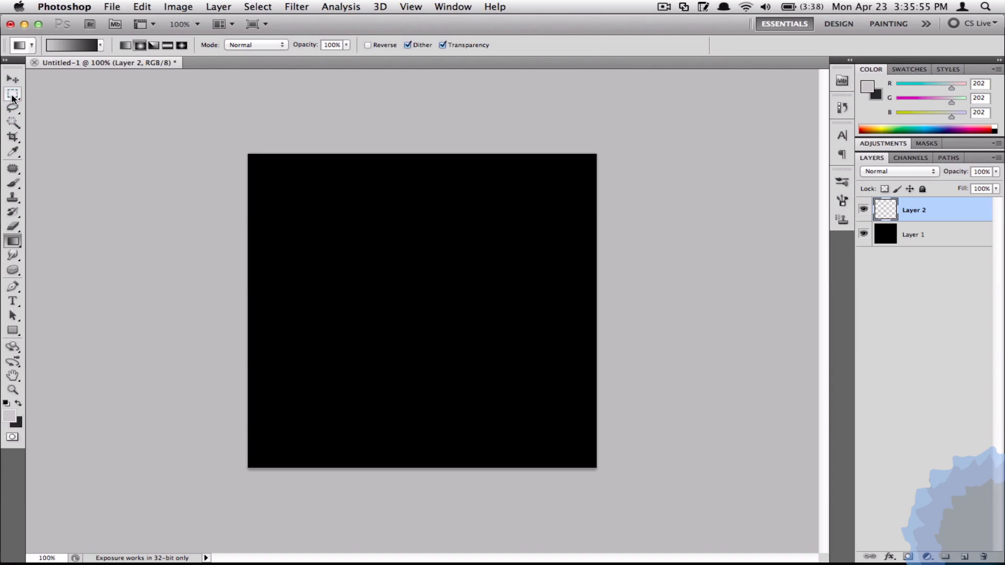
Marquee-select a narrow vertical strip down the centre of the canvas on the empty layer
{"action": "left_click", "coordinate": [12, 94]}
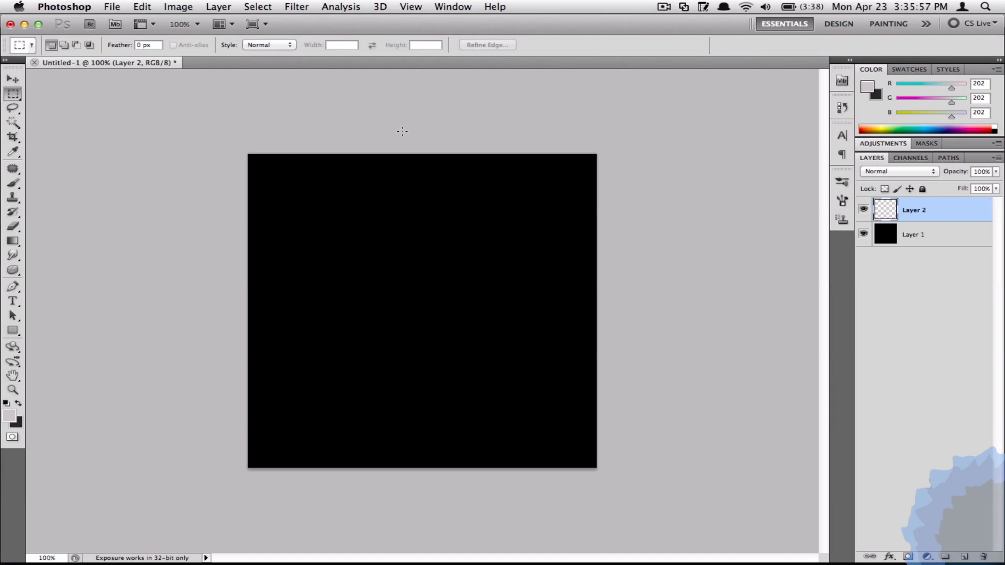
{"action": "mouse_move", "coordinate": [41, 111]}
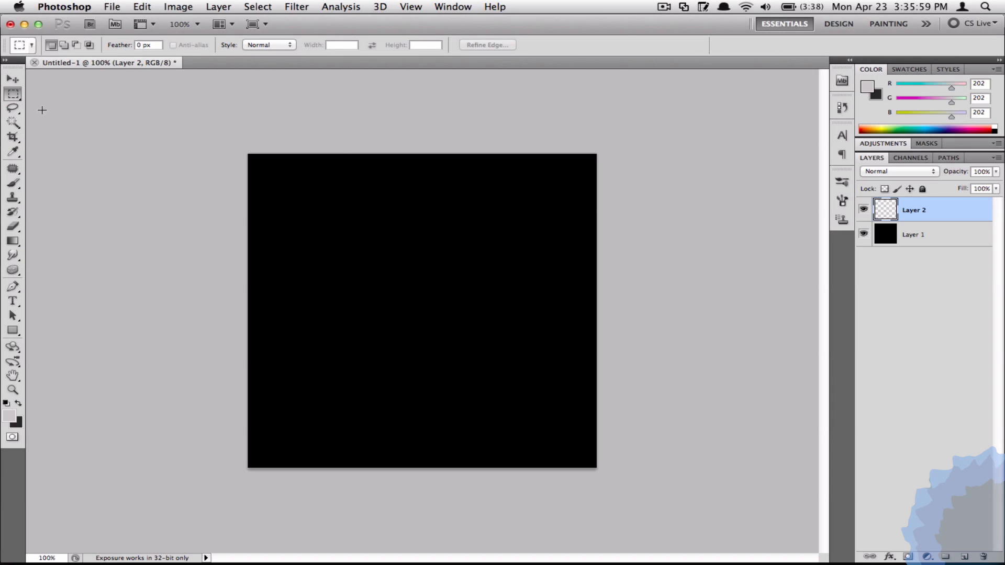
{"action": "left_click", "coordinate": [10, 330]}
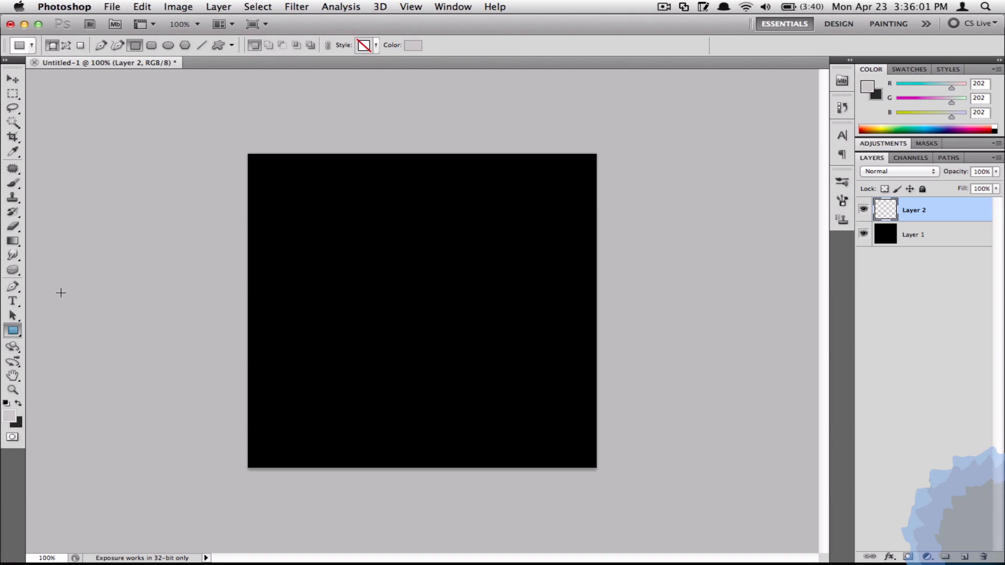
{"action": "mouse_move", "coordinate": [25, 293]}
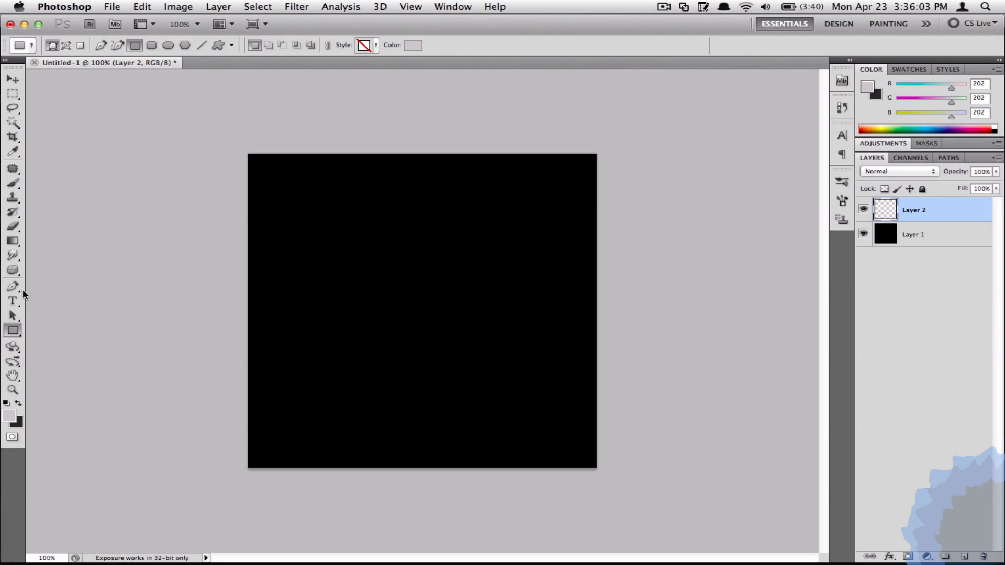
{"action": "left_click", "coordinate": [10, 285]}
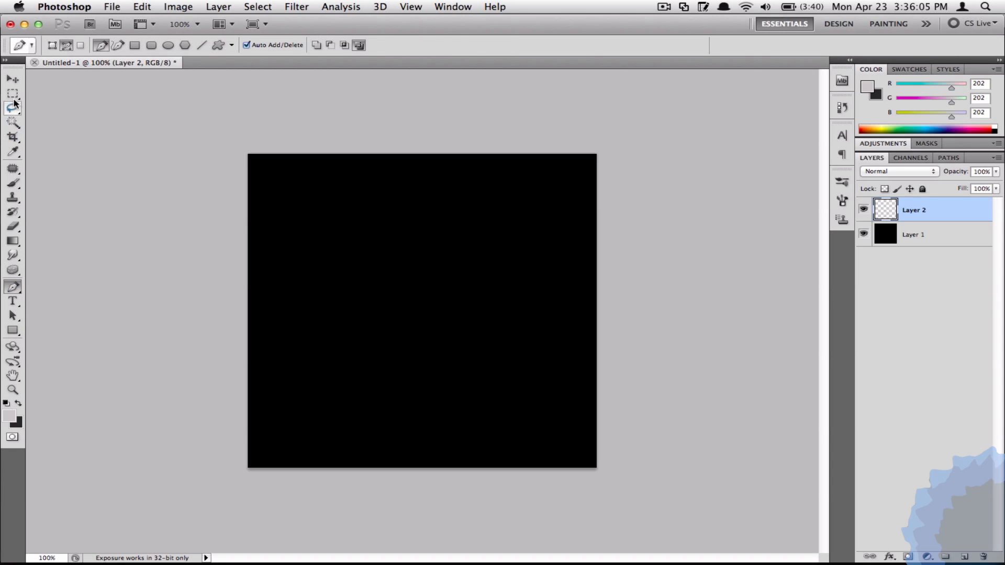
{"action": "left_click", "coordinate": [12, 94]}
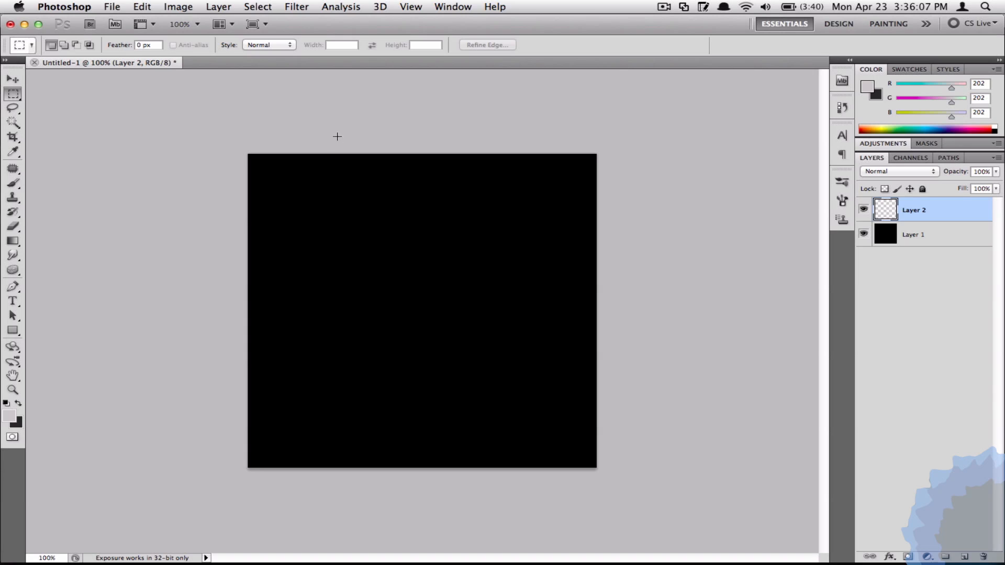
{"action": "left_click_drag", "start_coordinate": [406, 154], "coordinate": [420, 468]}
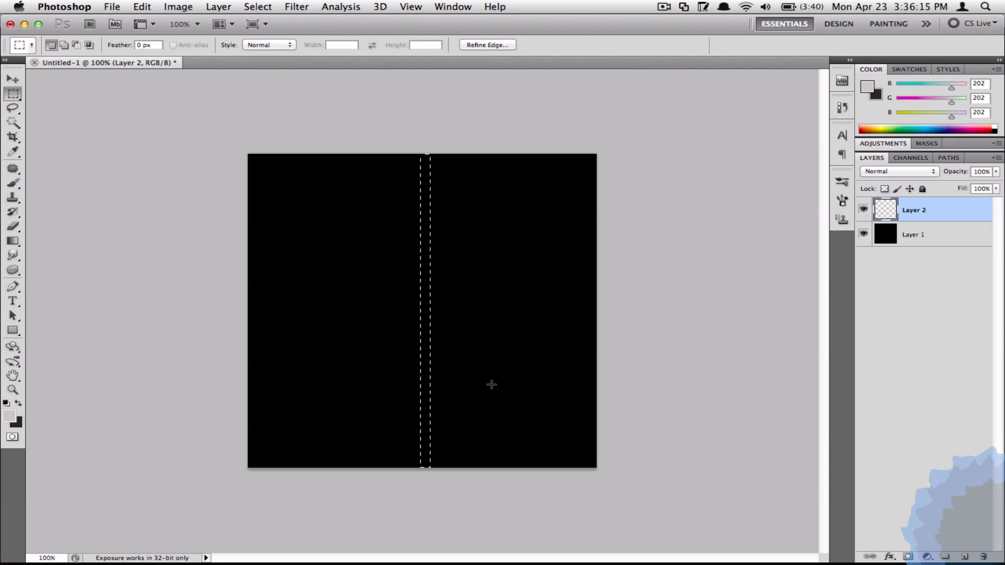
{"action": "left_click", "coordinate": [12, 80]}
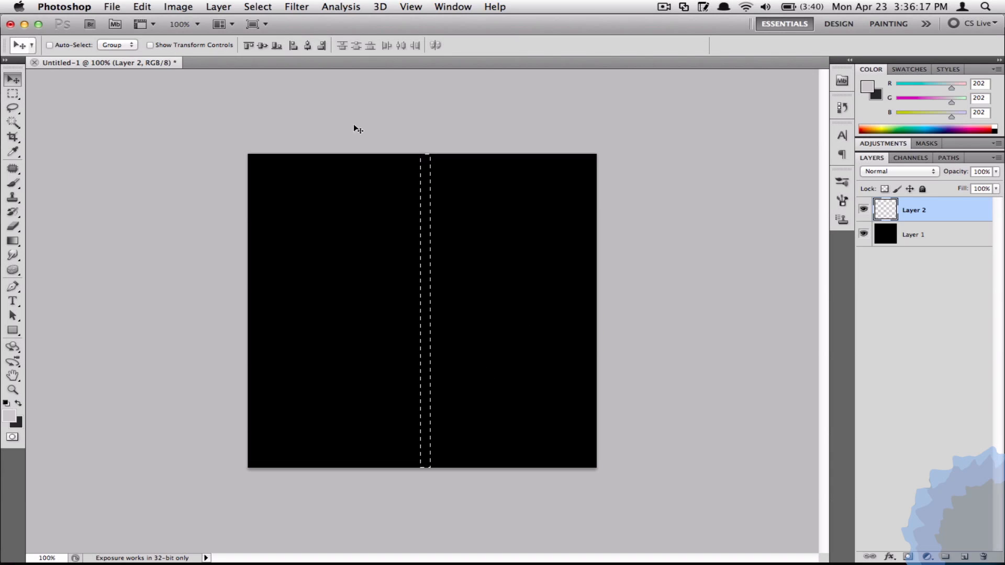
Fill the selected vertical strip with a bright light blue from the Color Picker
{"action": "left_click", "coordinate": [141, 6]}
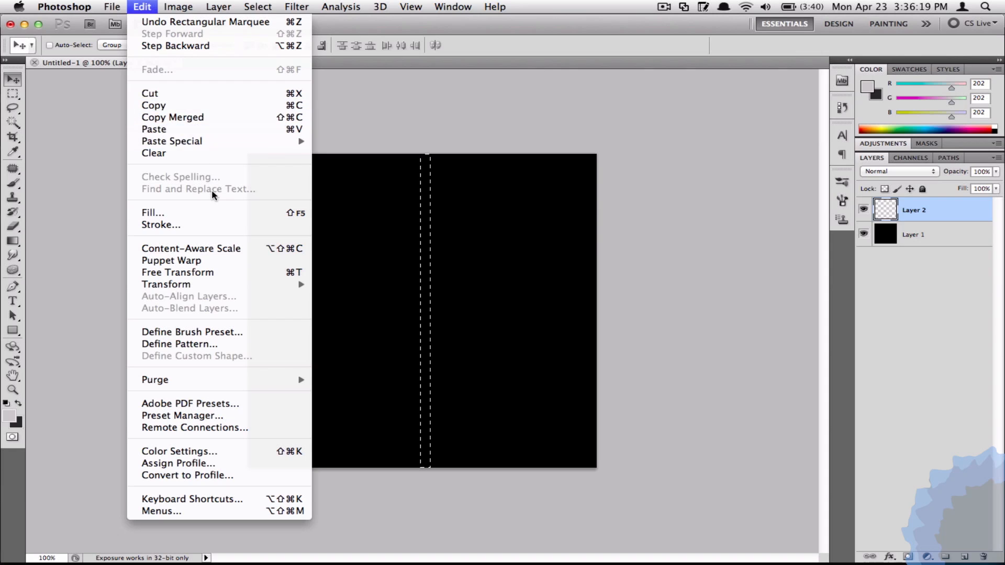
{"action": "left_click", "coordinate": [152, 212]}
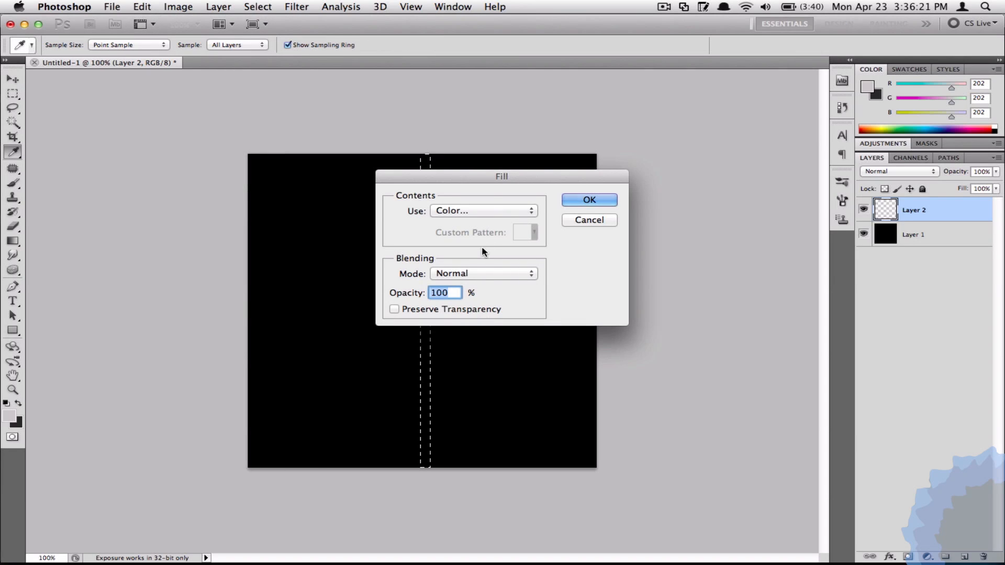
{"action": "left_click", "coordinate": [482, 211]}
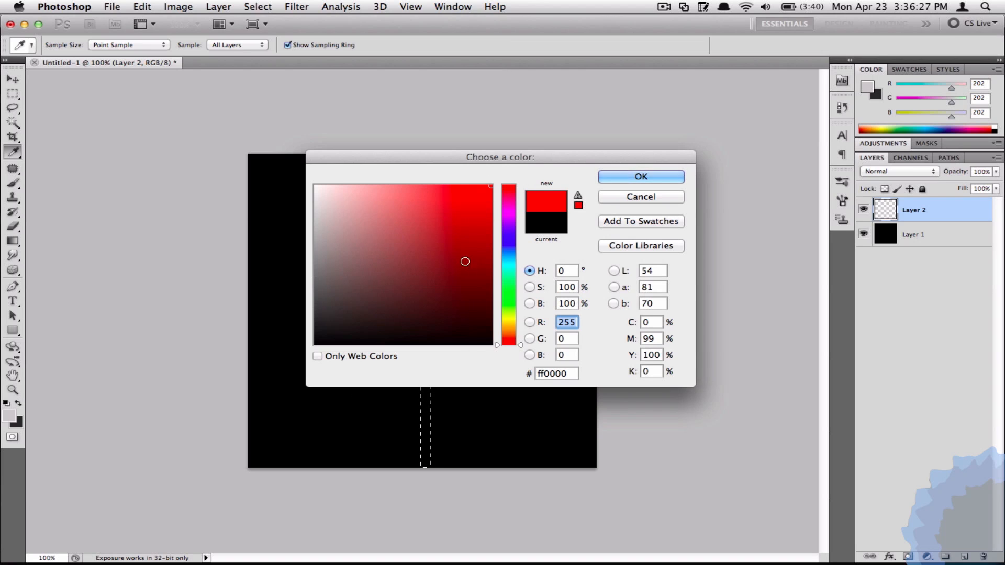
{"action": "mouse_move", "coordinate": [526, 315]}
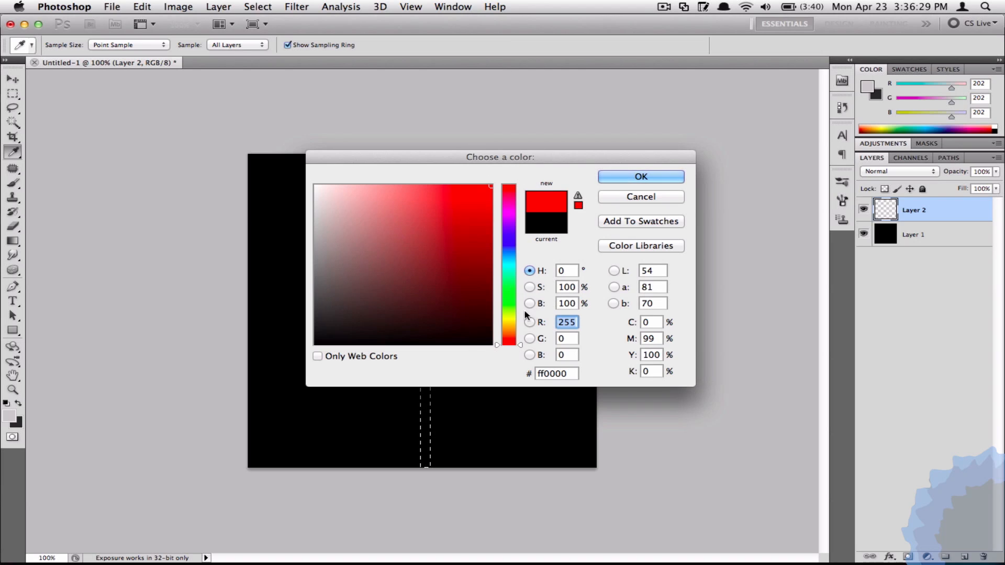
{"action": "left_click", "coordinate": [506, 271]}
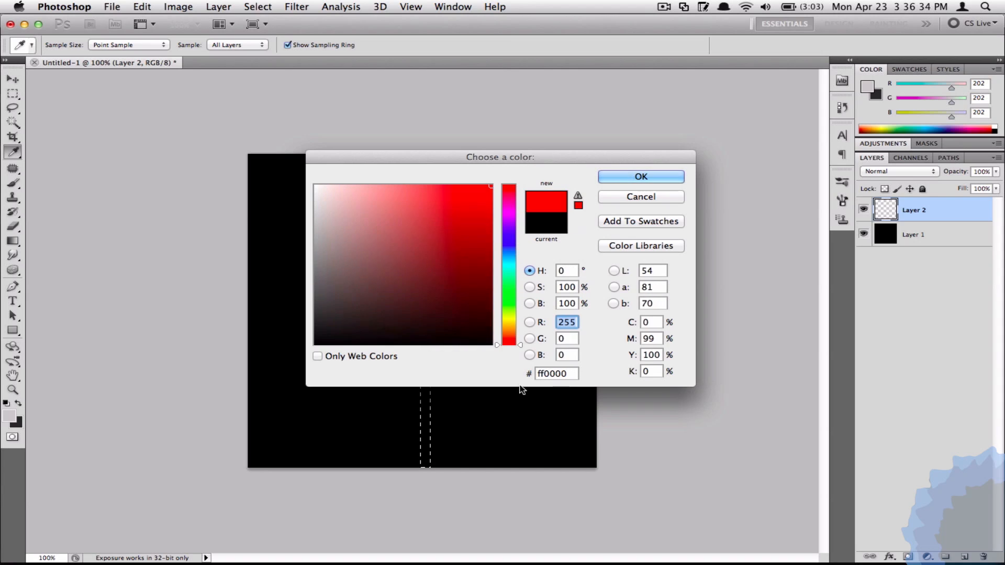
{"action": "left_click", "coordinate": [509, 203]}
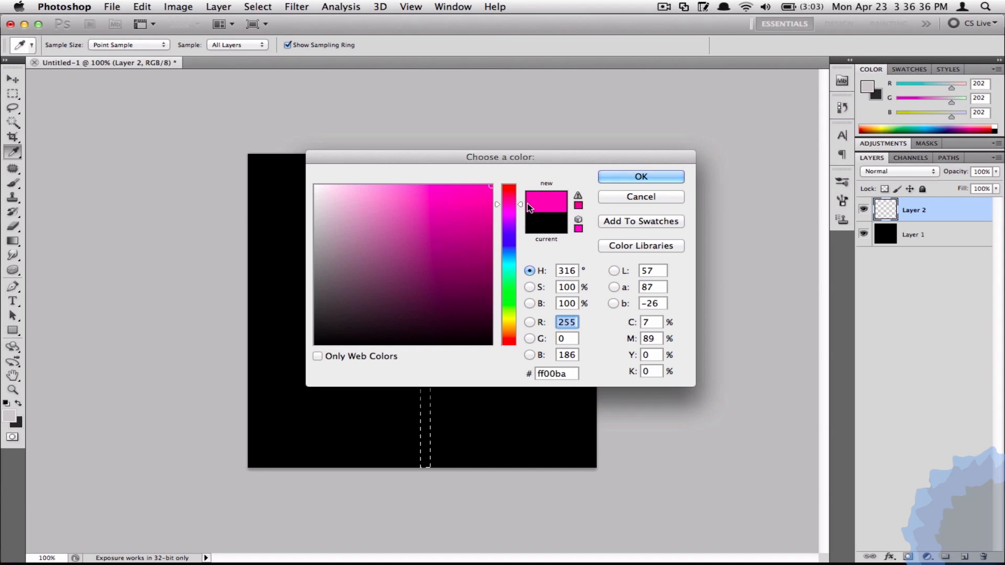
{"action": "mouse_move", "coordinate": [538, 182]}
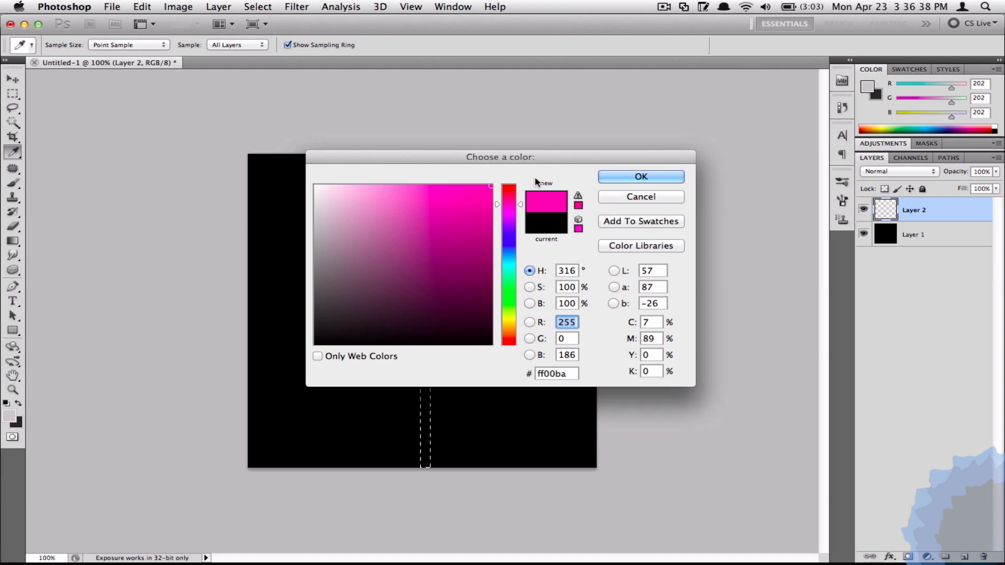
{"action": "mouse_move", "coordinate": [511, 223]}
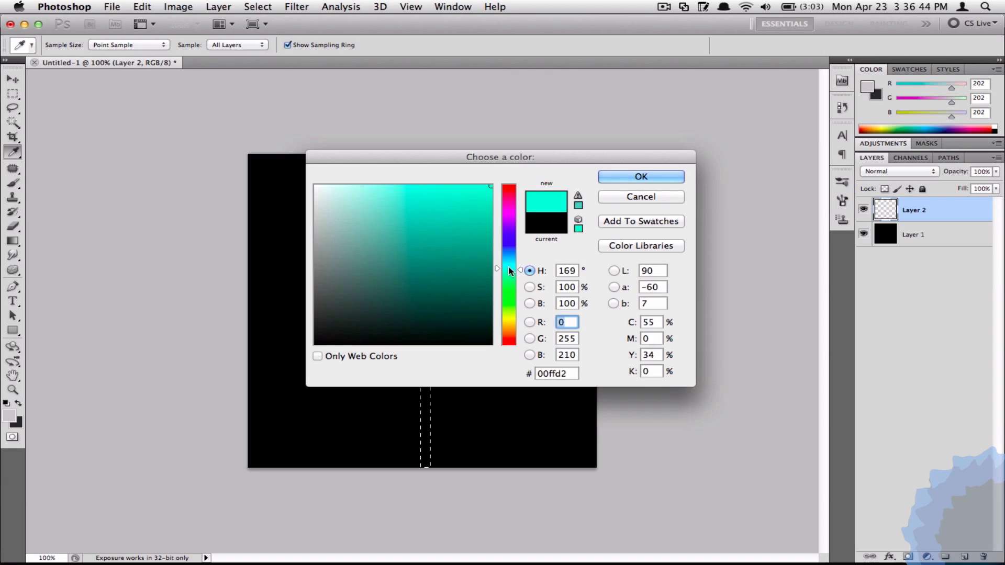
{"action": "left_click_drag", "start_coordinate": [508, 270], "coordinate": [509, 255]}
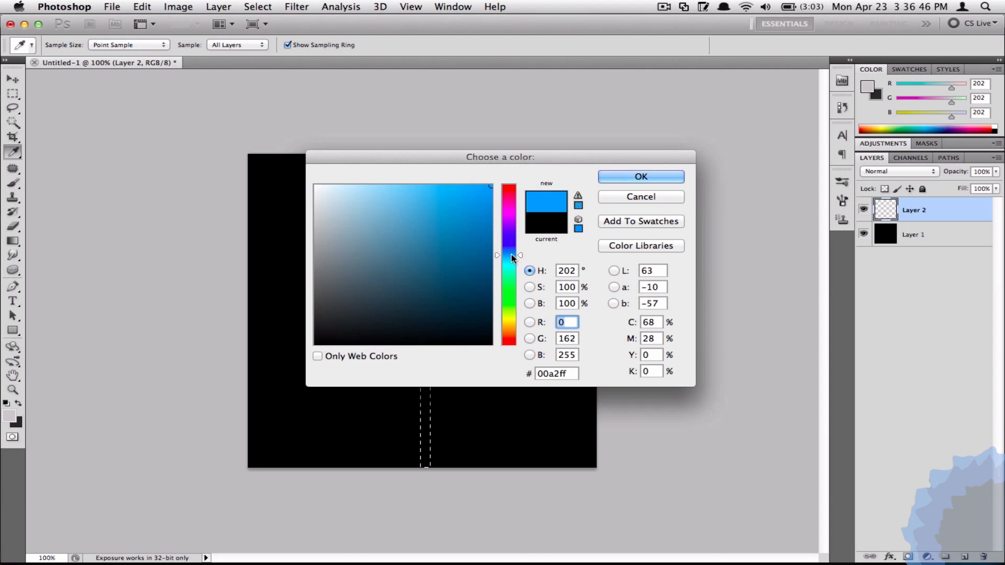
{"action": "left_click_drag", "start_coordinate": [509, 257], "coordinate": [508, 258]}
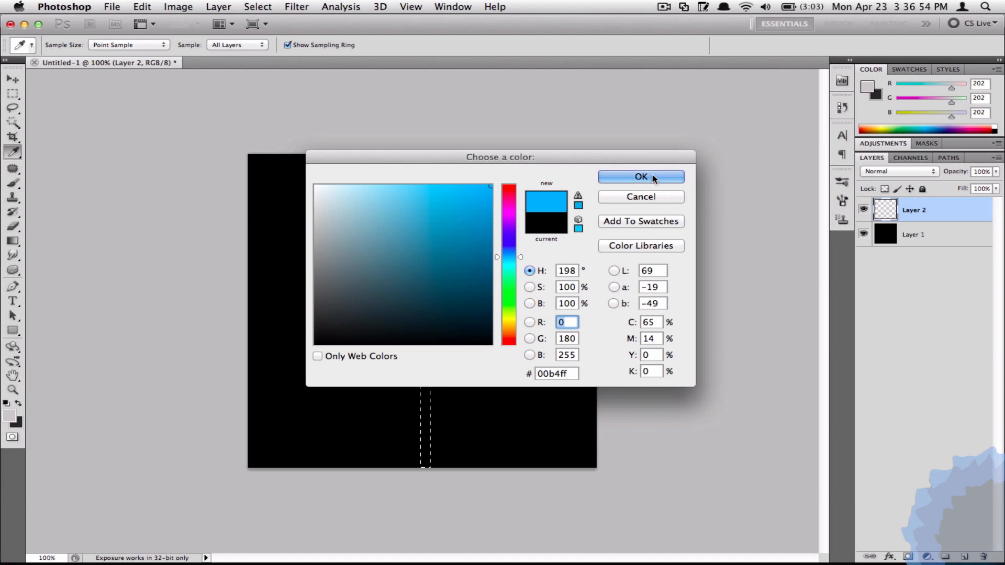
{"action": "left_click", "coordinate": [640, 176]}
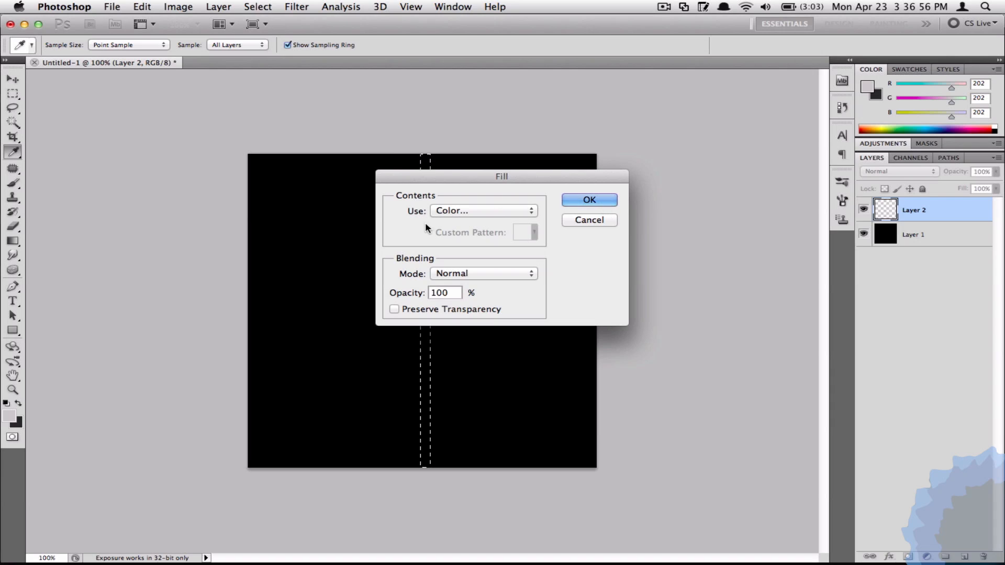
{"action": "left_click", "coordinate": [588, 200]}
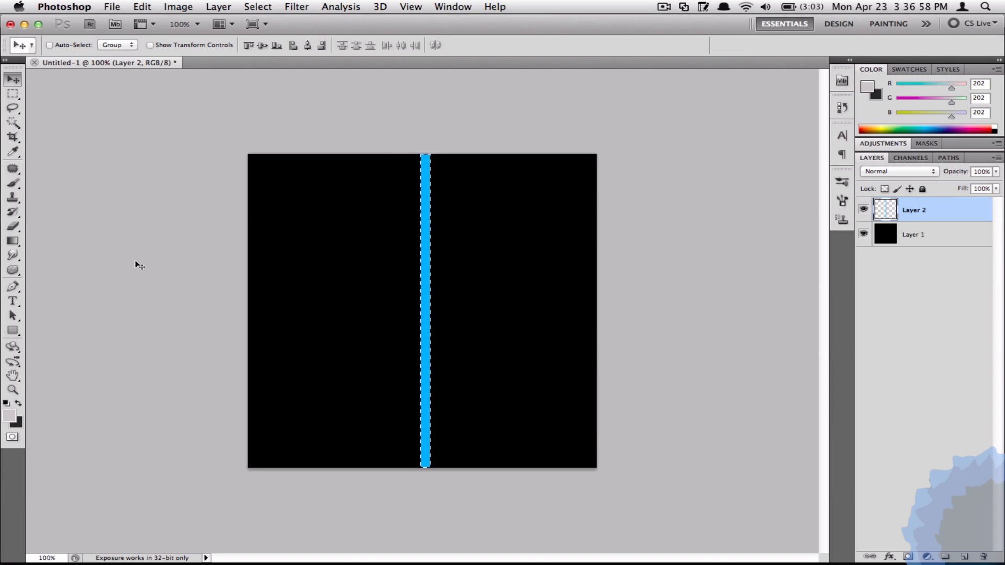
Duplicate the line layer and rotate the copy 90° to form a cross
{"action": "left_click", "coordinate": [257, 6]}
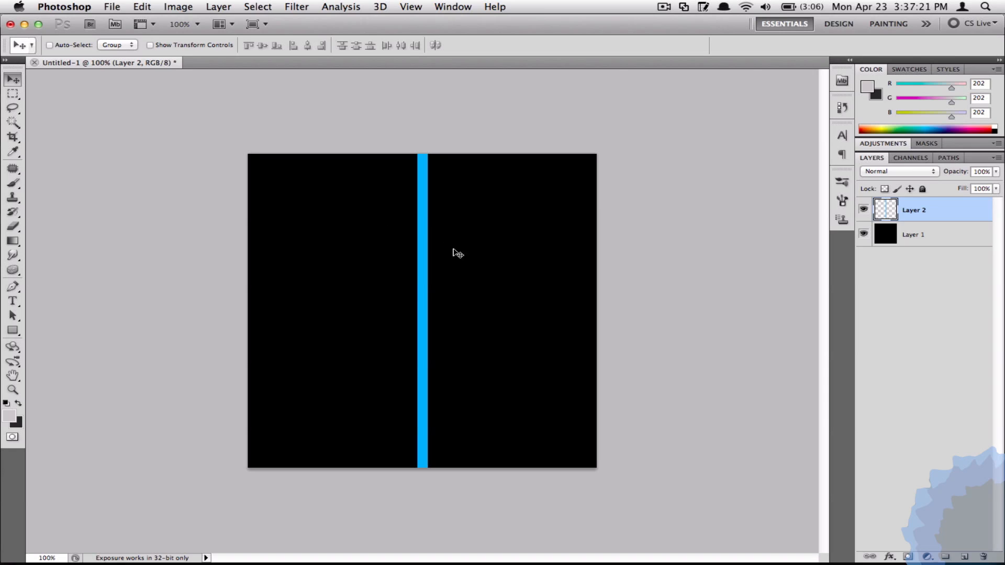
{"action": "mouse_move", "coordinate": [559, 210]}
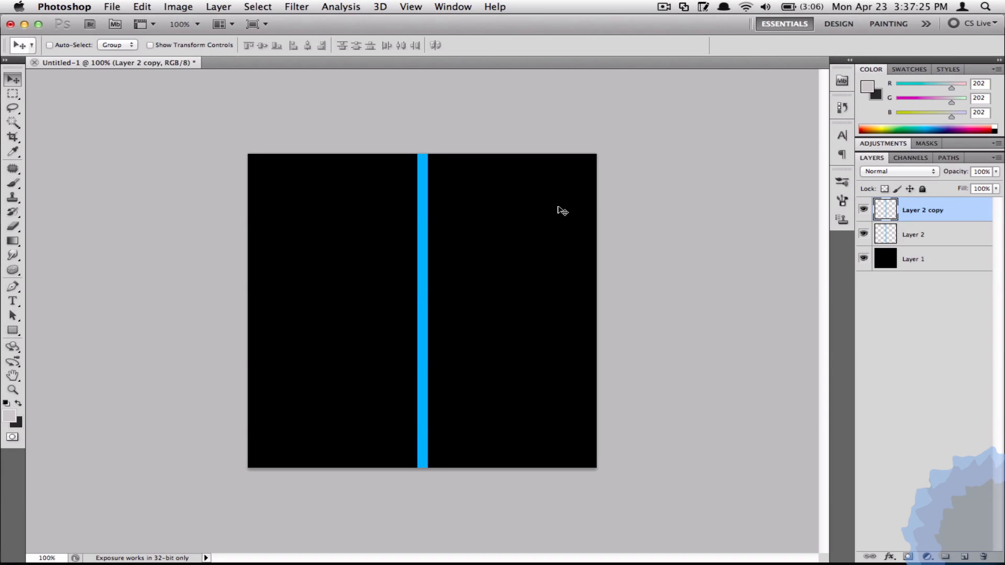
{"action": "mouse_move", "coordinate": [502, 223]}
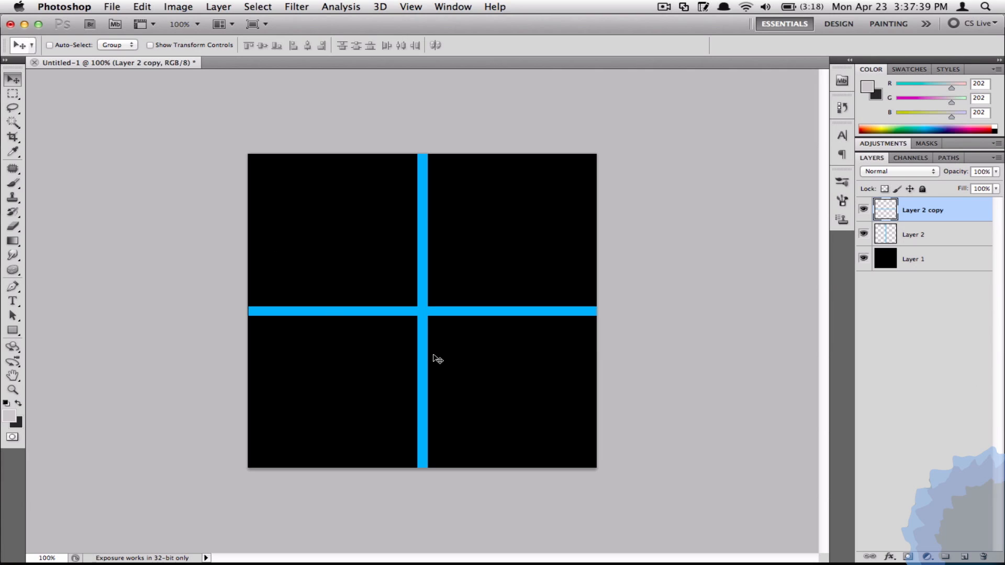
{"action": "mouse_move", "coordinate": [519, 207]}
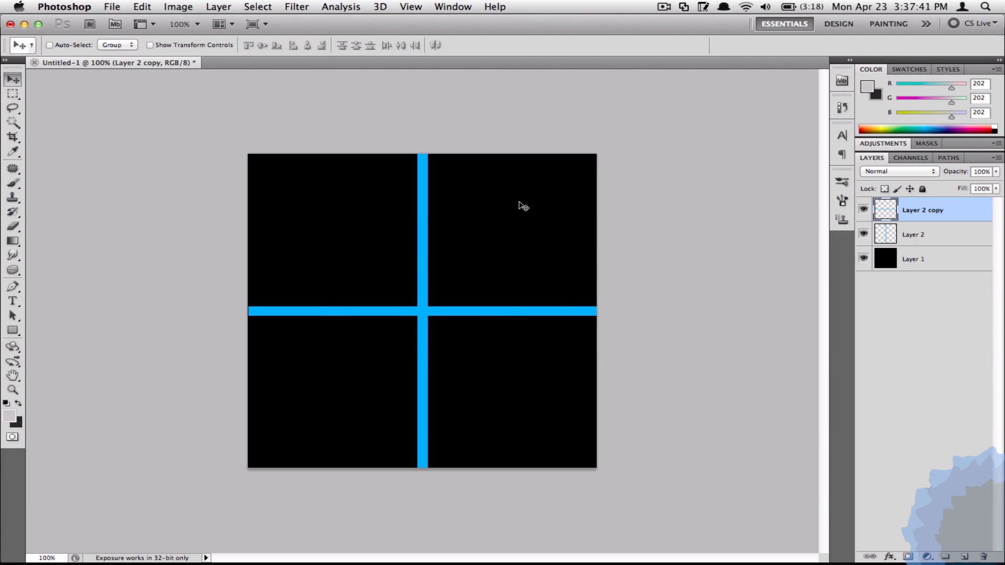
{"action": "mouse_move", "coordinate": [446, 266]}
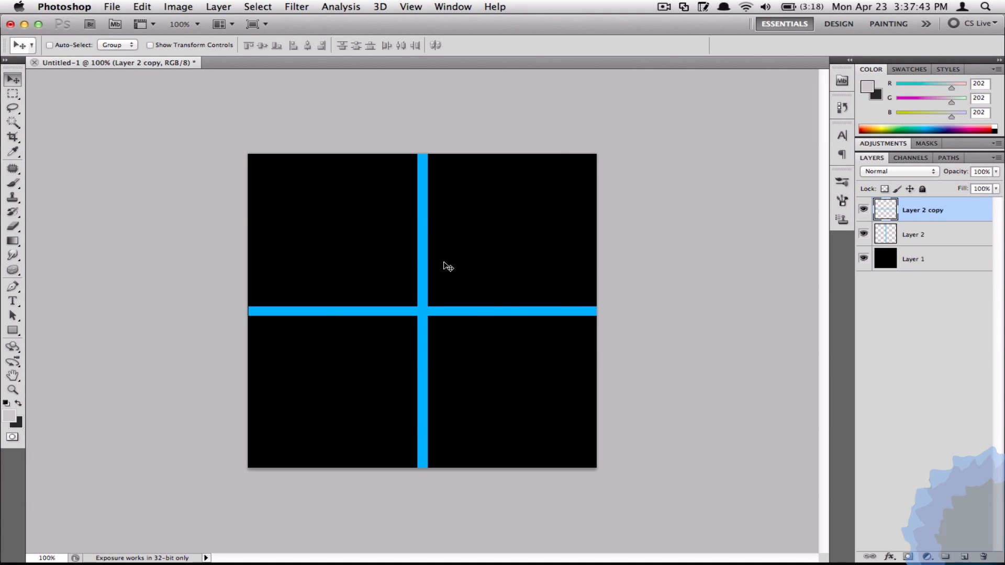
{"action": "mouse_move", "coordinate": [746, 93]}
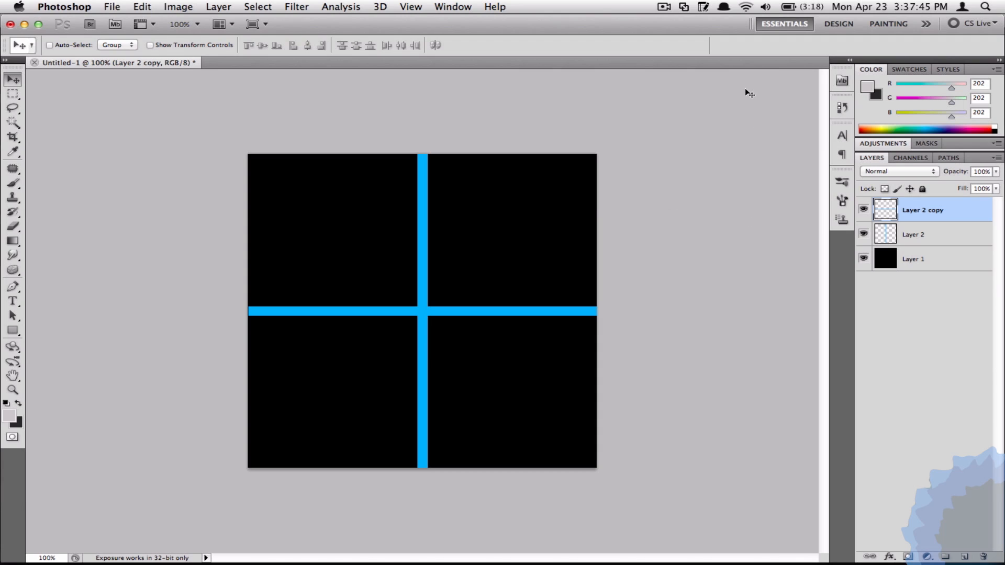
{"action": "mouse_move", "coordinate": [289, 153]}
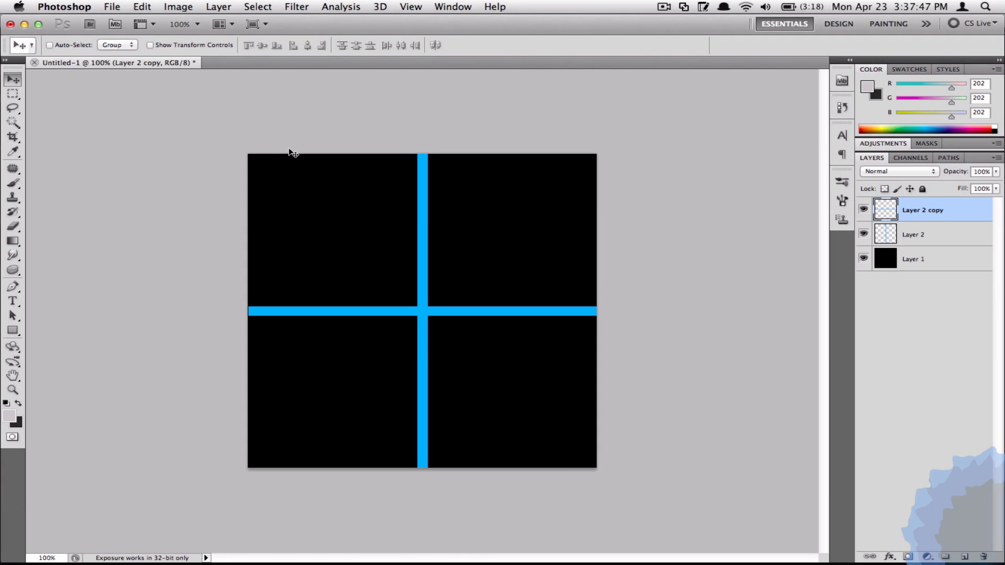
{"action": "mouse_move", "coordinate": [585, 422]}
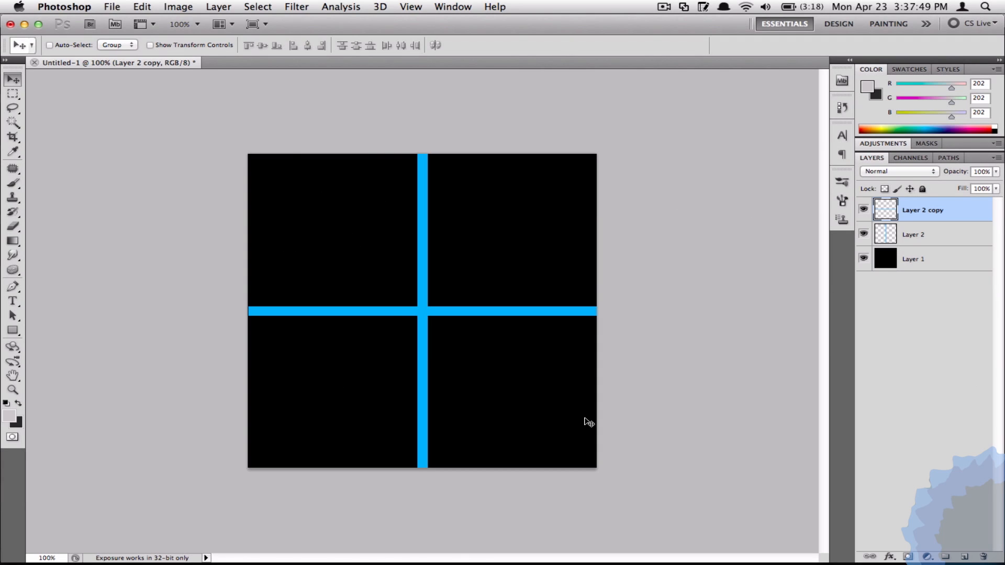
{"action": "mouse_move", "coordinate": [478, 83]}
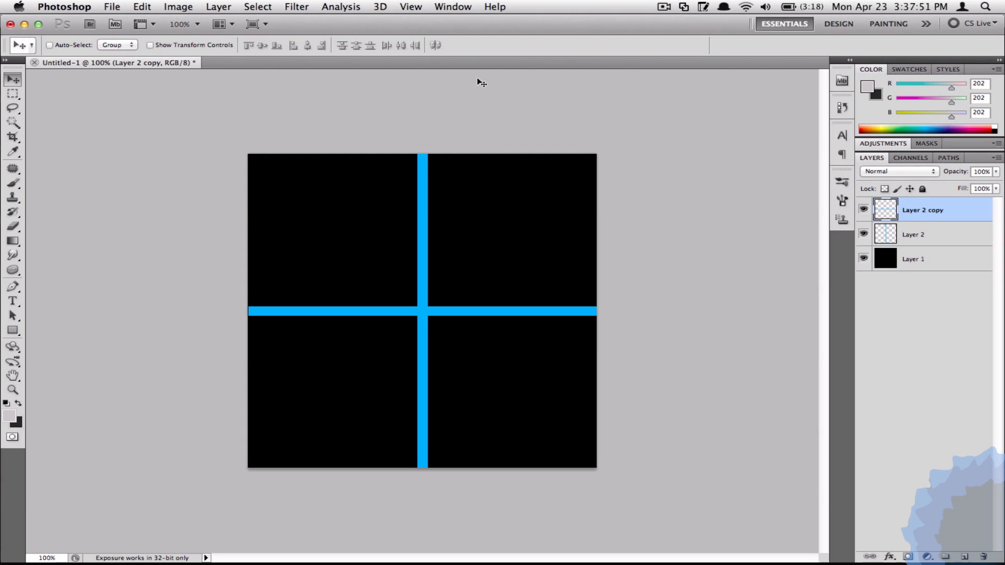
{"action": "mouse_move", "coordinate": [431, 33]}
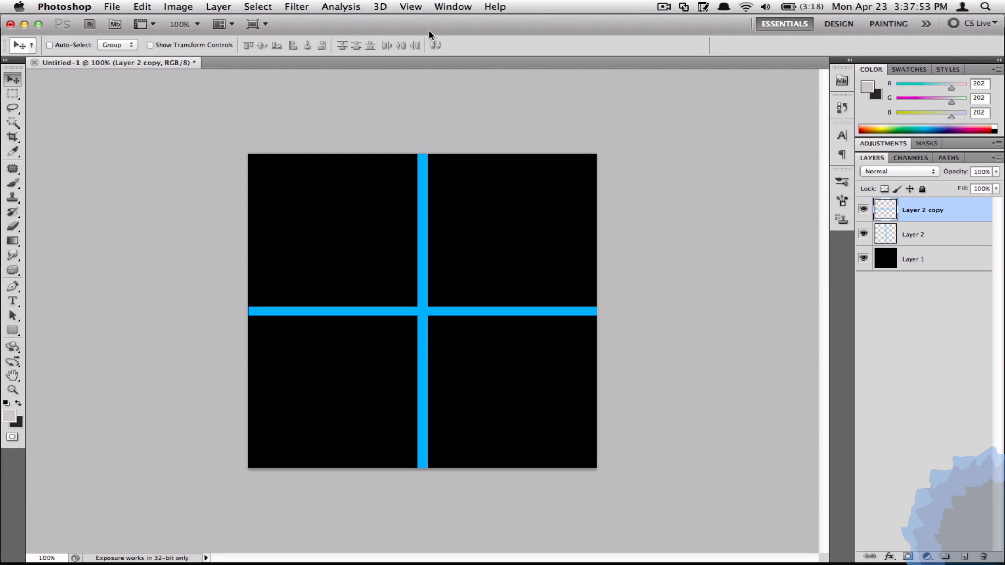
{"action": "key", "text": "Cmd+R"}
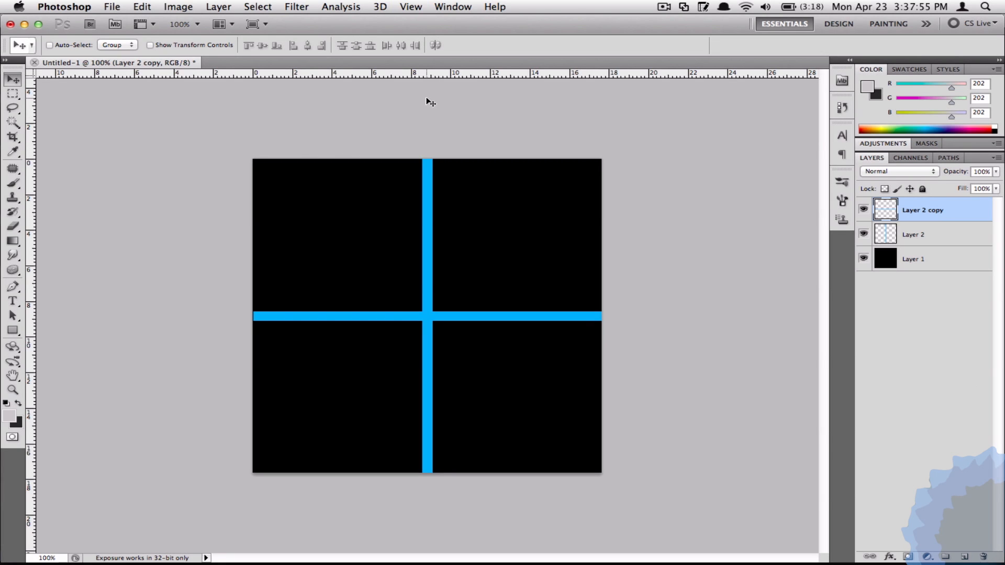
{"action": "mouse_move", "coordinate": [415, 318]}
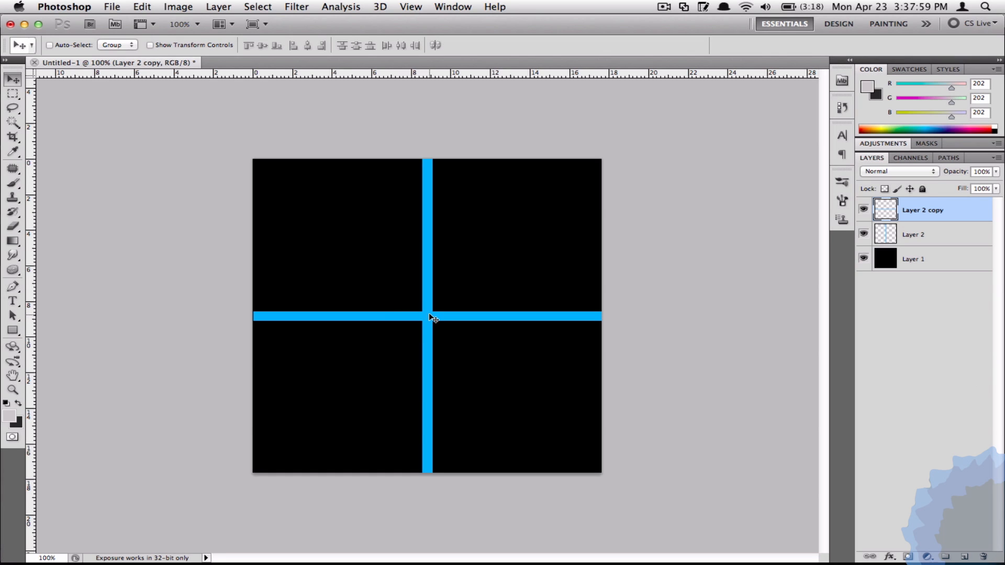
{"action": "mouse_move", "coordinate": [381, 156]}
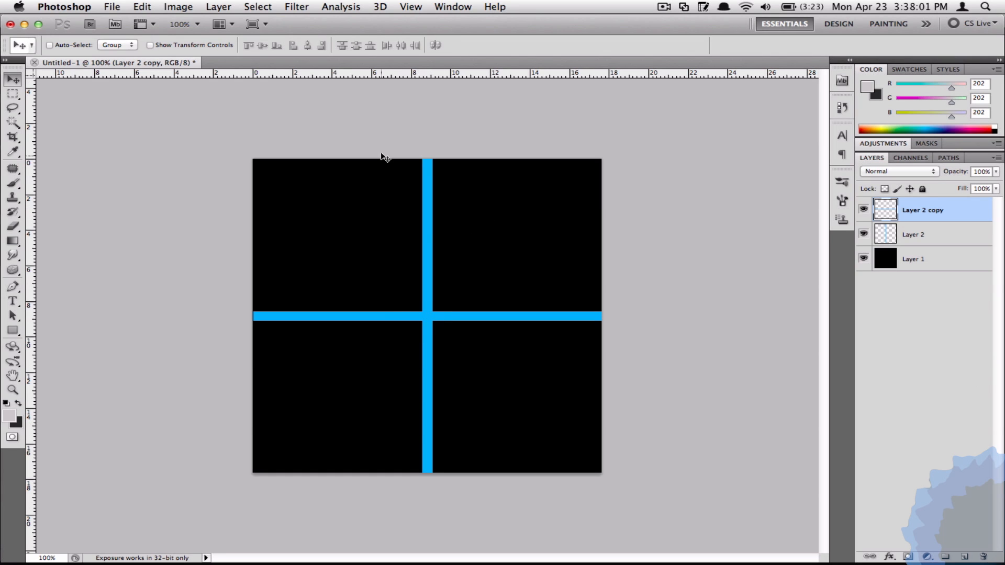
{"action": "mouse_move", "coordinate": [590, 236]}
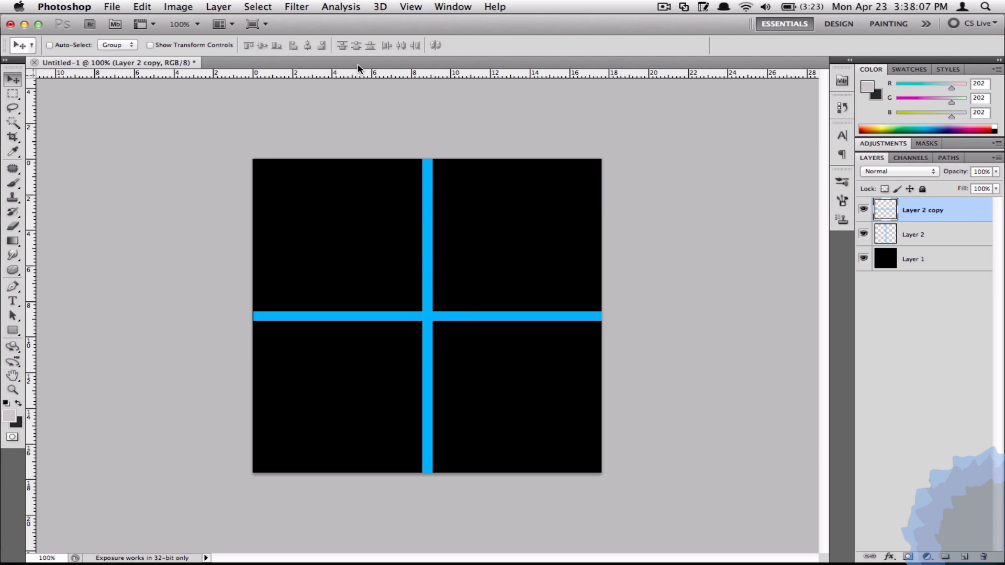
{"action": "mouse_move", "coordinate": [267, 211]}
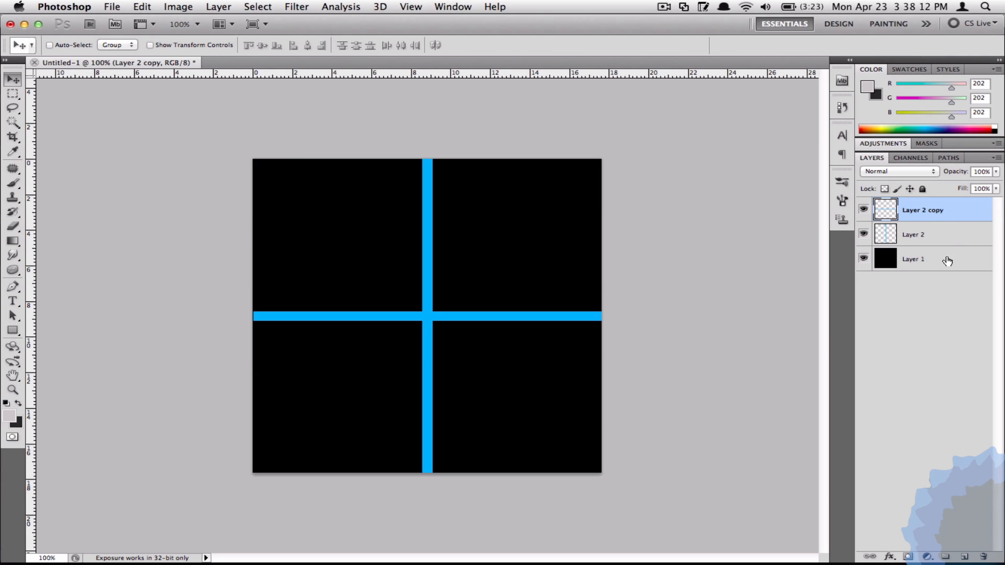
{"action": "mouse_move", "coordinate": [284, 307]}
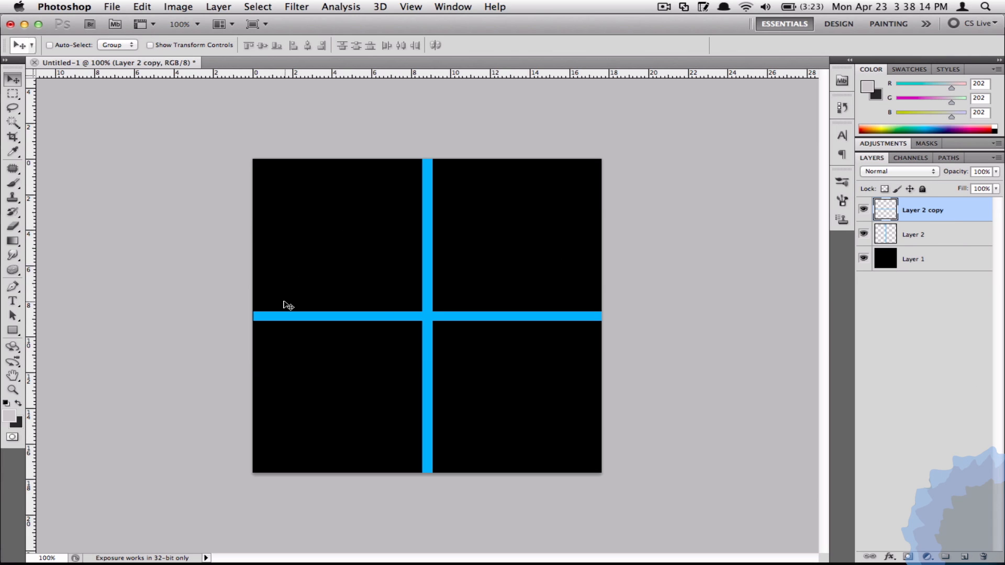
{"action": "mouse_move", "coordinate": [918, 210]}
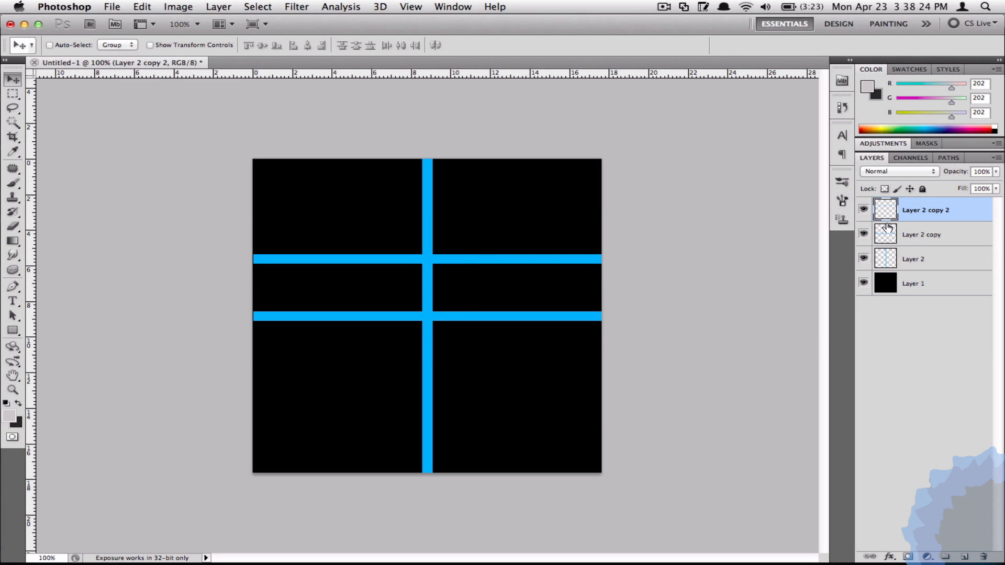
{"action": "left_click", "coordinate": [931, 235]}
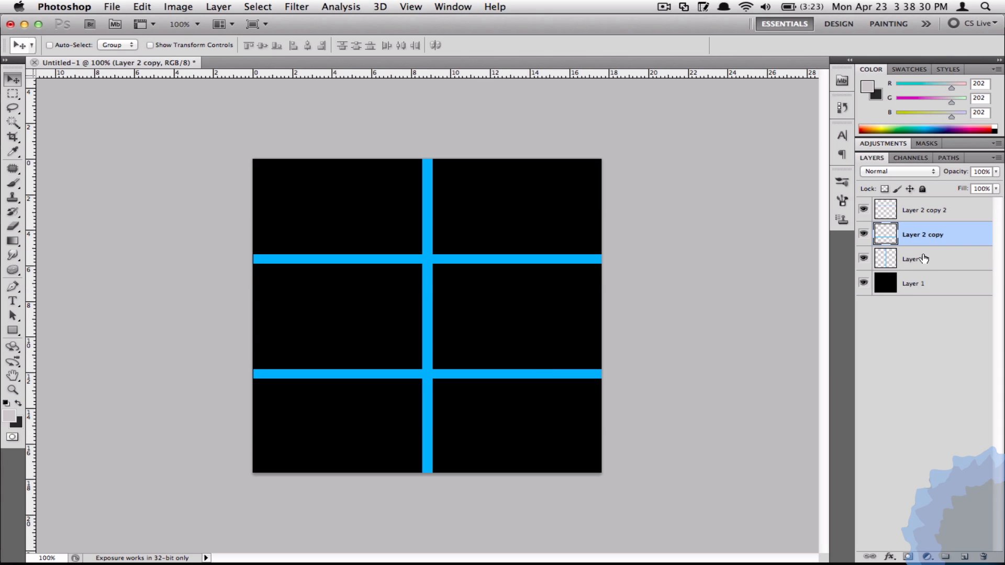
{"action": "left_click", "coordinate": [922, 258]}
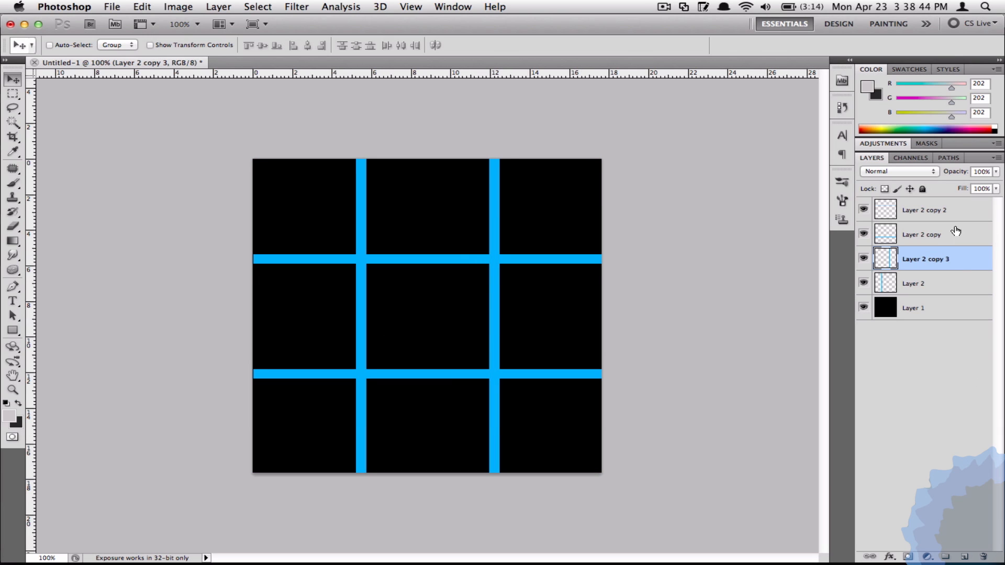
{"action": "left_click", "coordinate": [913, 282]}
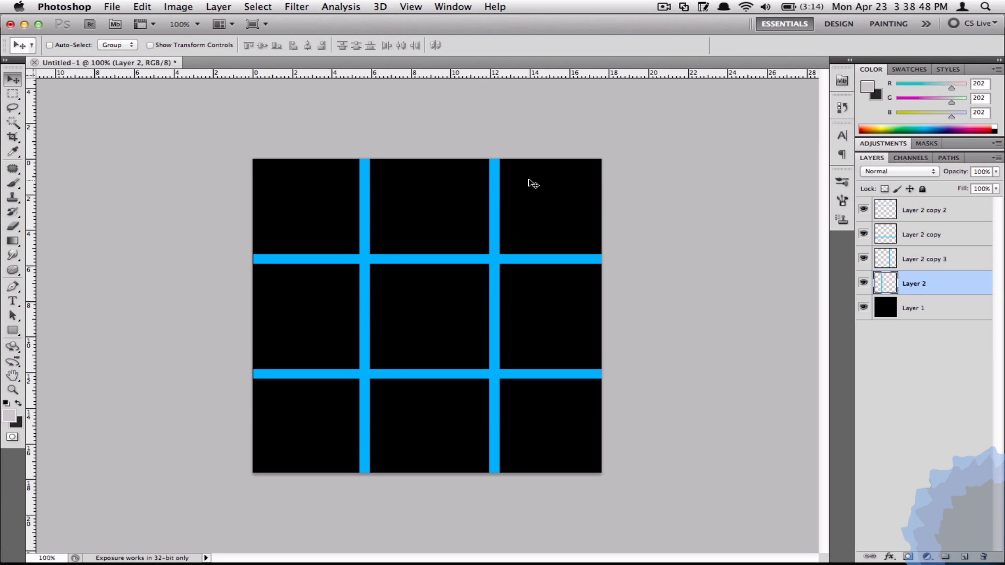
{"action": "mouse_move", "coordinate": [595, 375]}
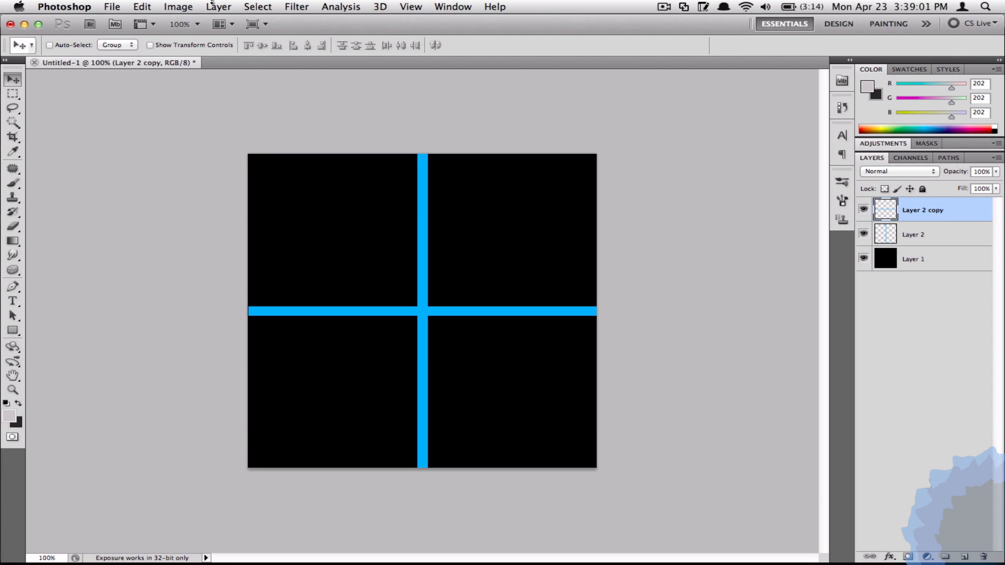
Export the blue cross image via Save for Web & Devices as a GIF to the desktop
{"action": "left_click", "coordinate": [112, 6]}
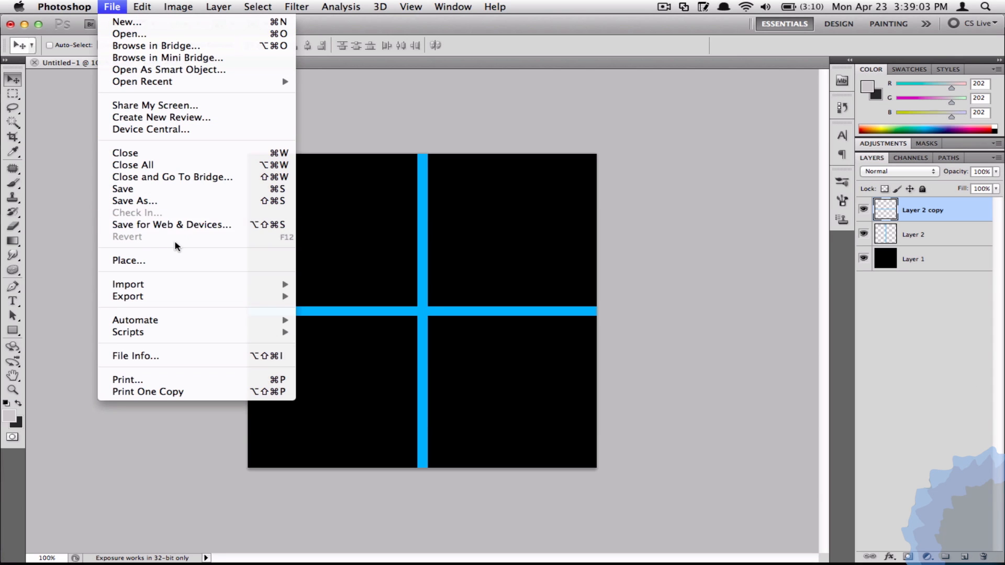
{"action": "left_click", "coordinate": [172, 224]}
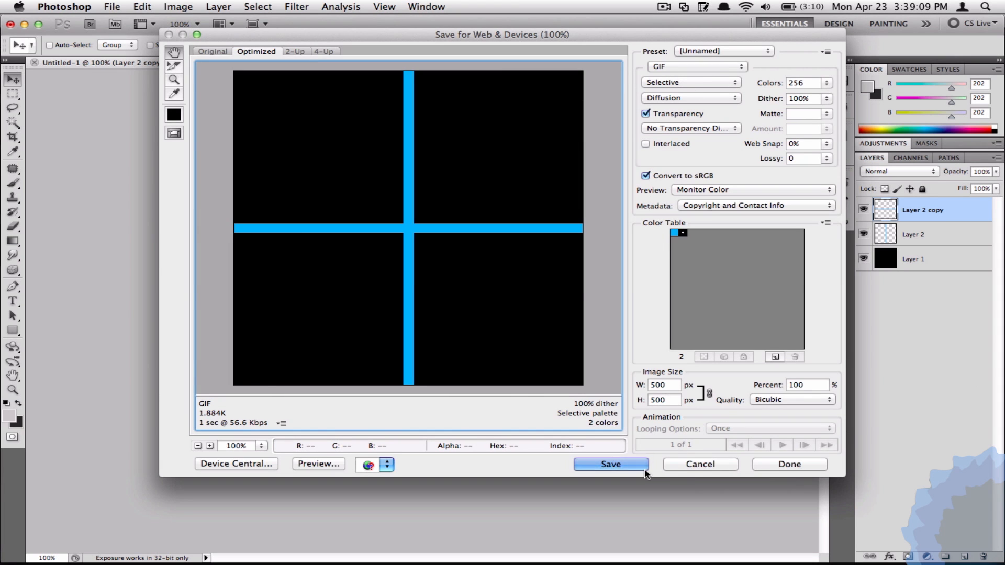
{"action": "left_click", "coordinate": [612, 465]}
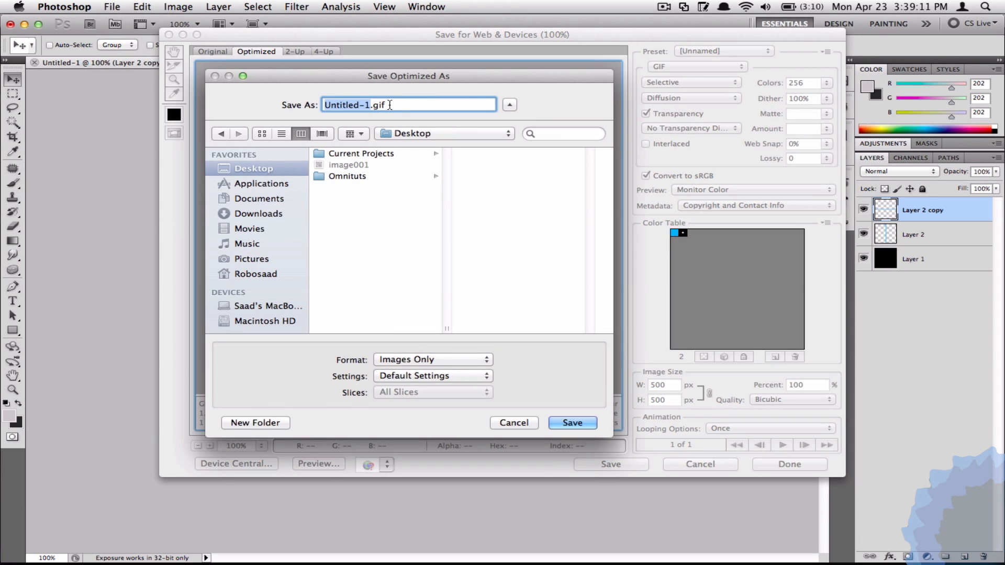
{"action": "type", "text": "g"}
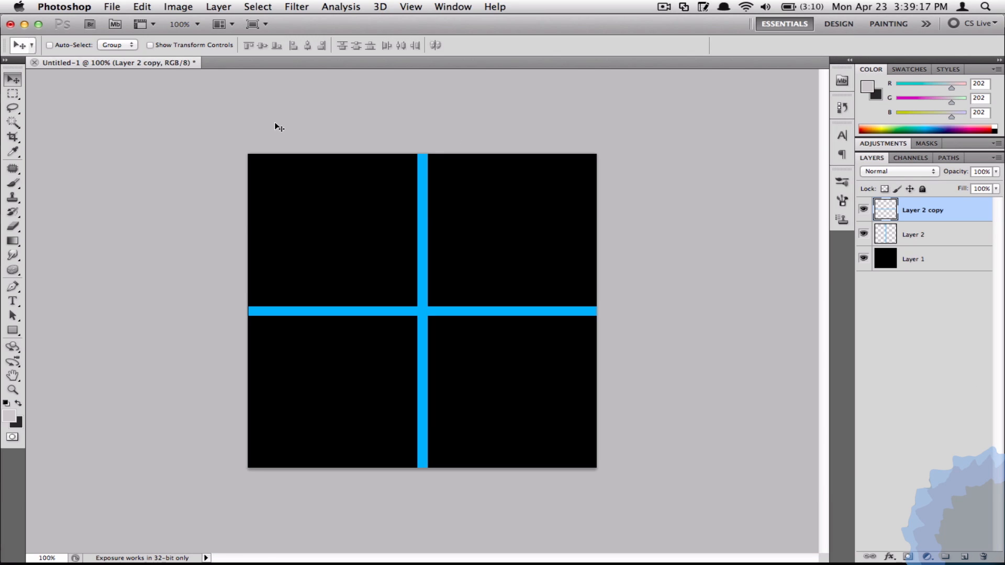
{"action": "mouse_move", "coordinate": [808, 487]}
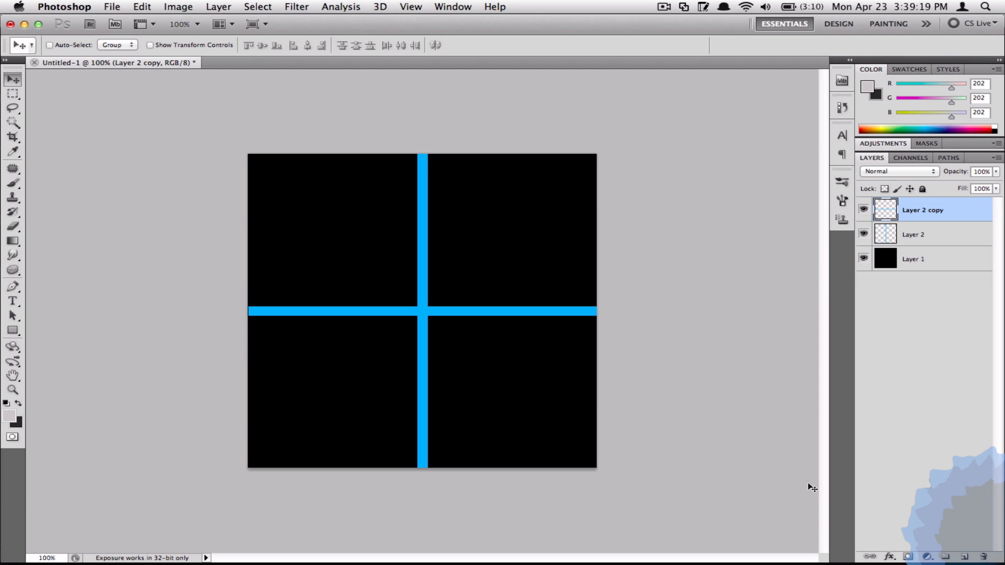
{"action": "mouse_move", "coordinate": [433, 532]}
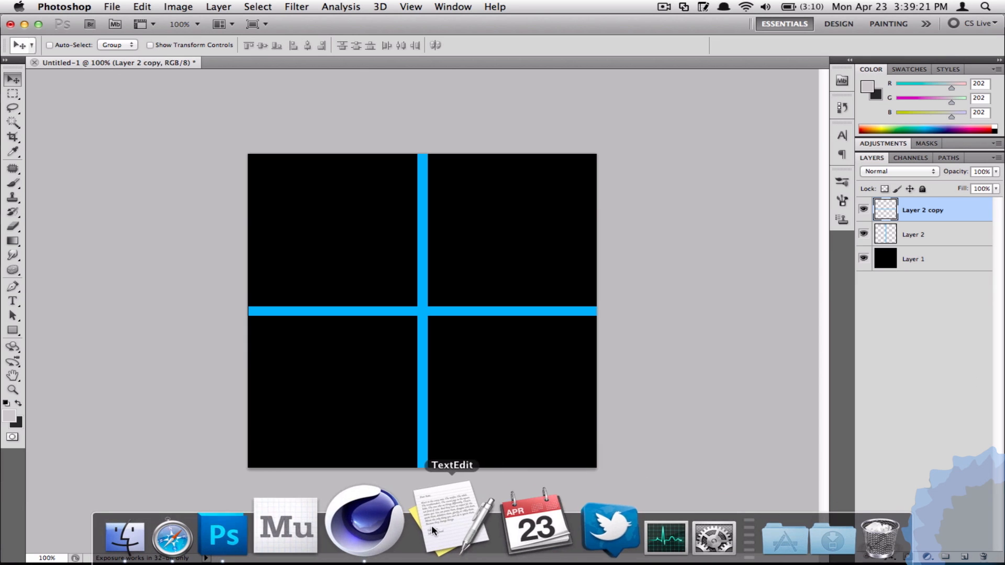
Switch to Cinema 4D, add a Floor object and create a new material
{"action": "left_click", "coordinate": [362, 519]}
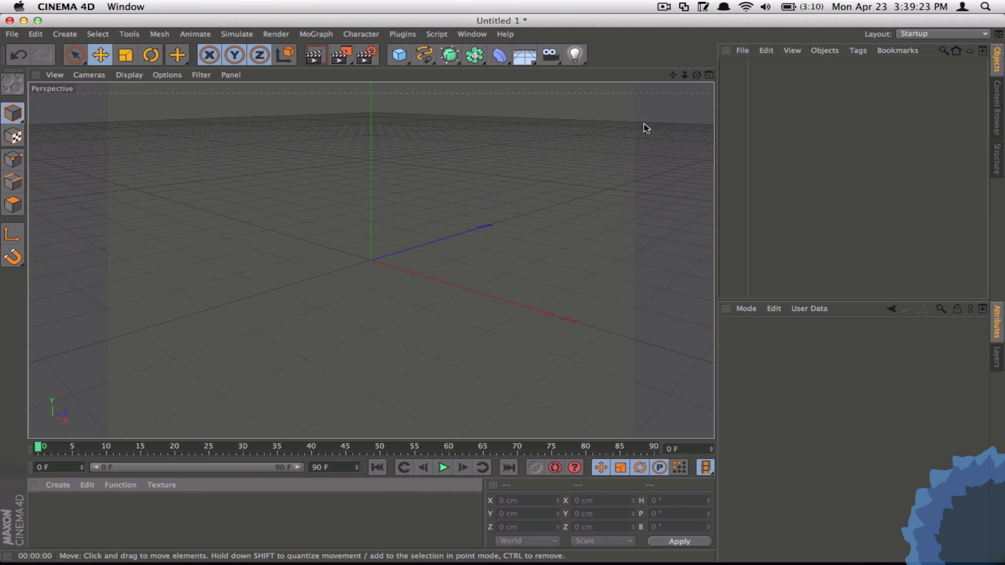
{"action": "left_click", "coordinate": [525, 56]}
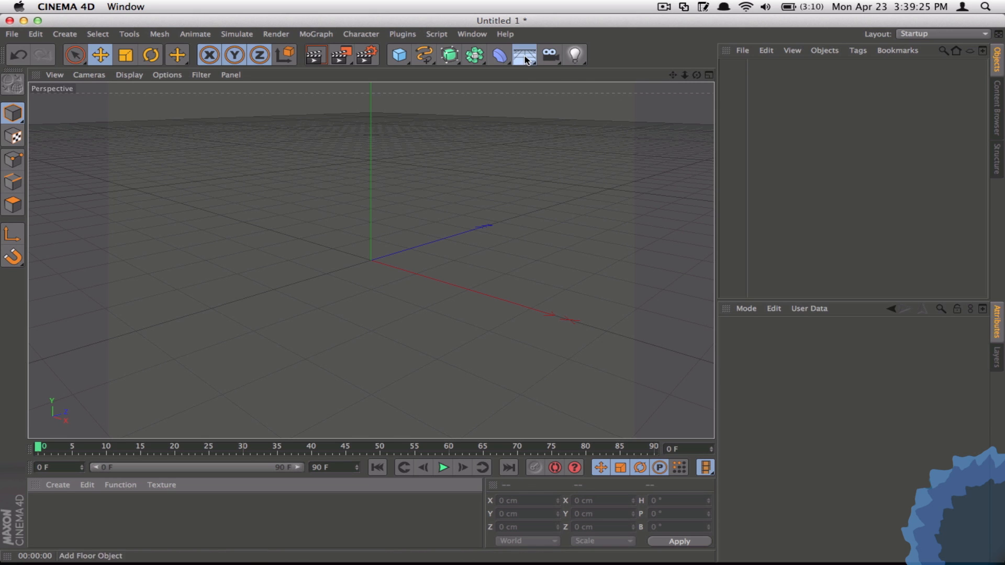
{"action": "left_click", "coordinate": [527, 55]}
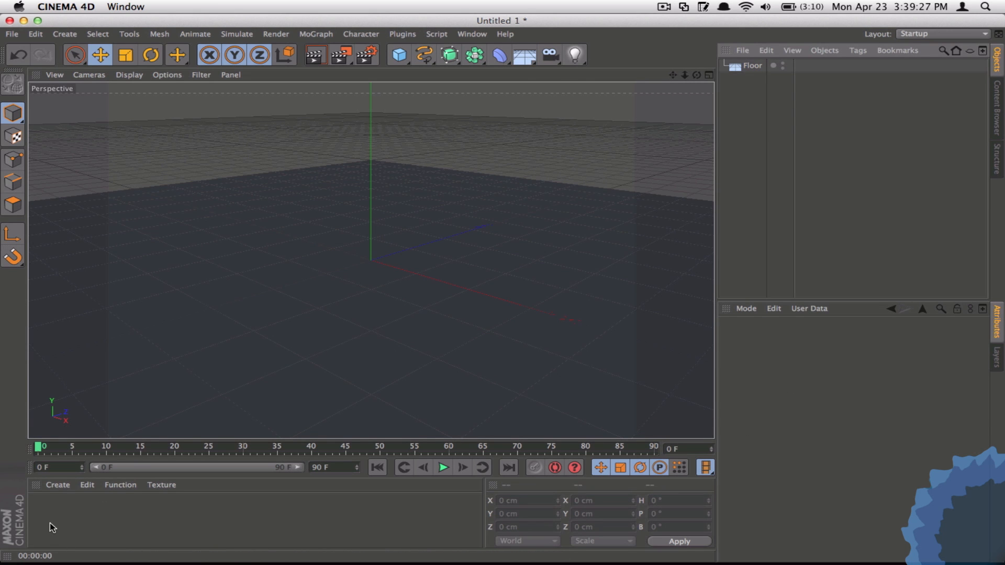
{"action": "double_click", "coordinate": [39, 523]}
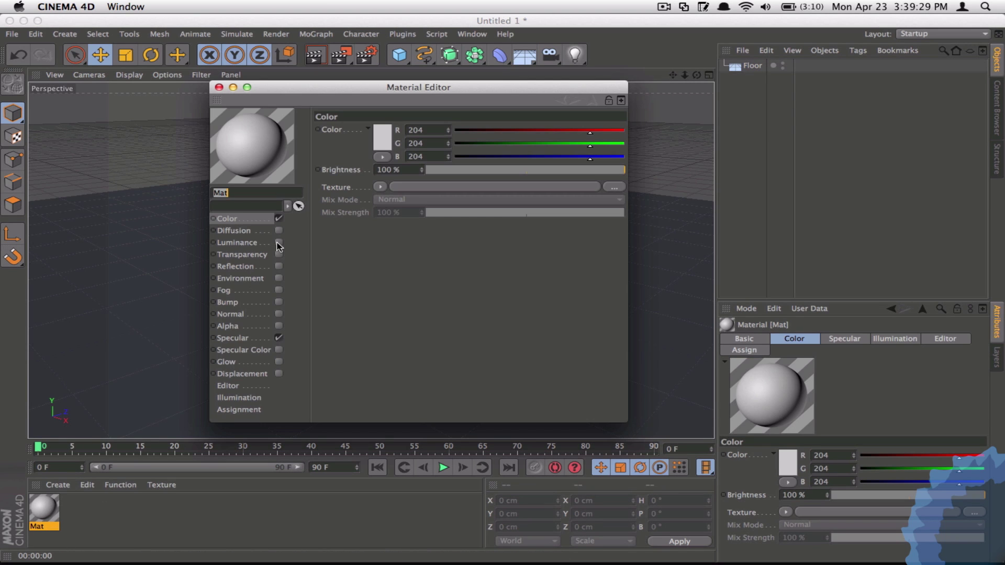
Load grid.gif from the desktop as the material's Color texture and apply it to the floor
{"action": "left_click", "coordinate": [379, 187]}
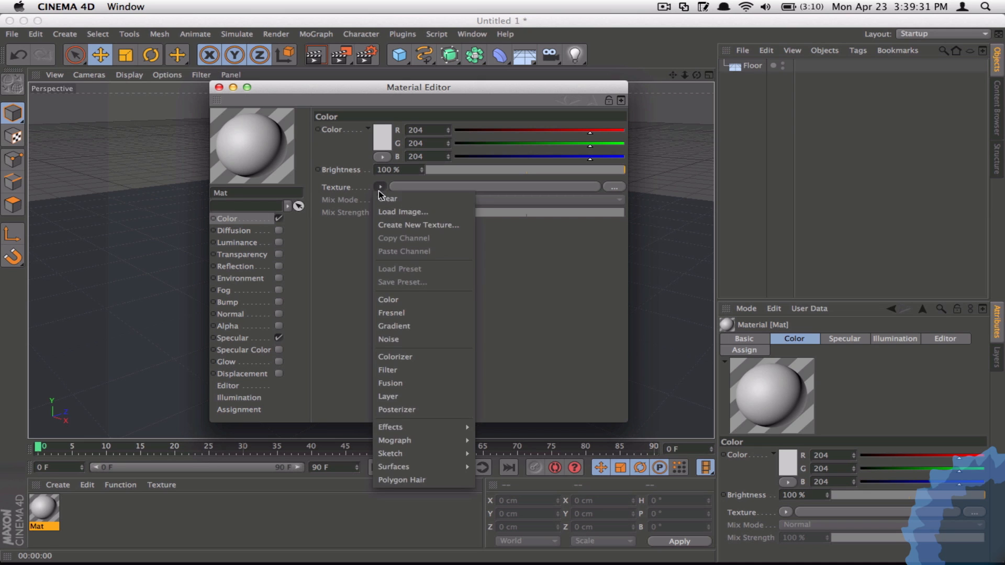
{"action": "left_click", "coordinate": [402, 212]}
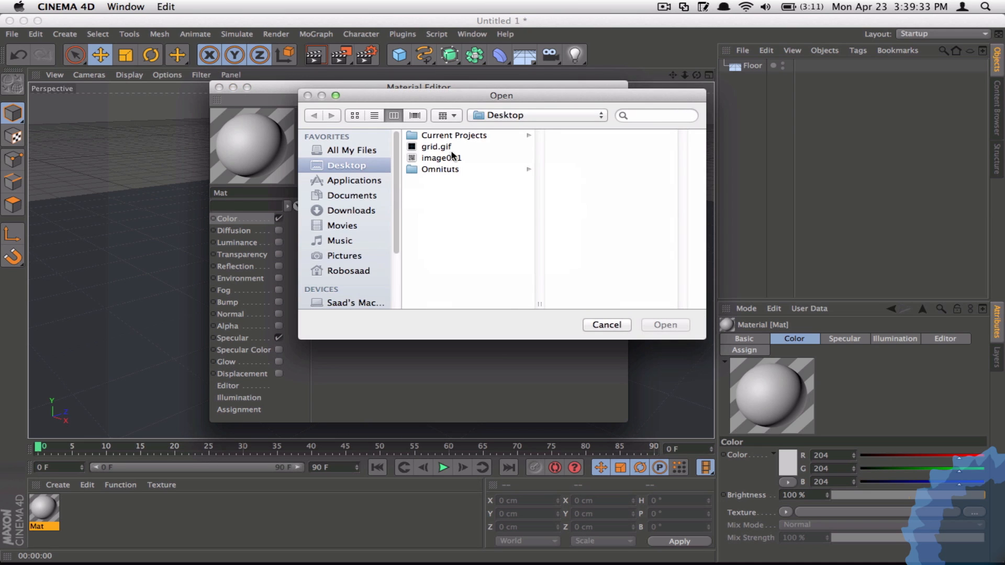
{"action": "left_click", "coordinate": [436, 147]}
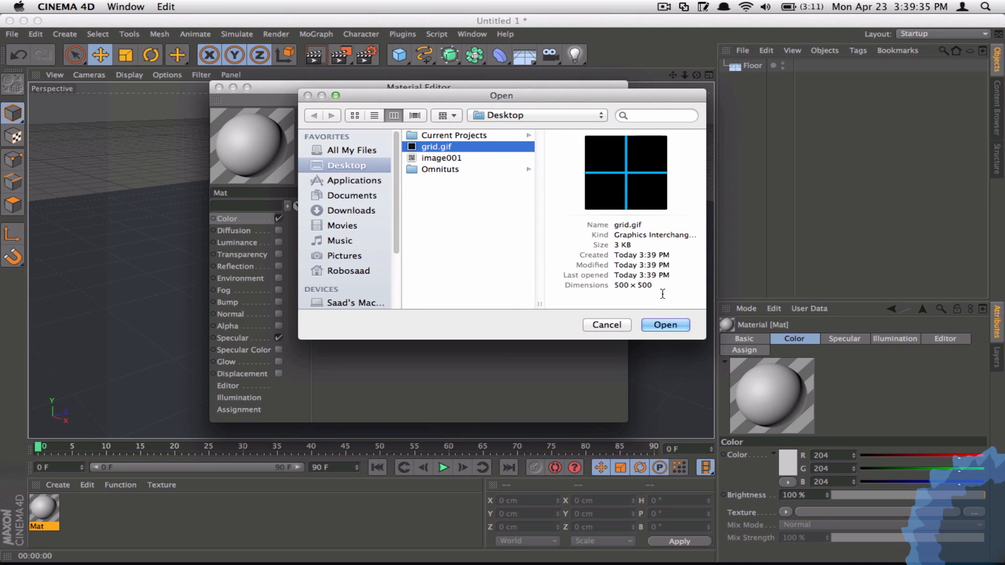
{"action": "left_click", "coordinate": [665, 324]}
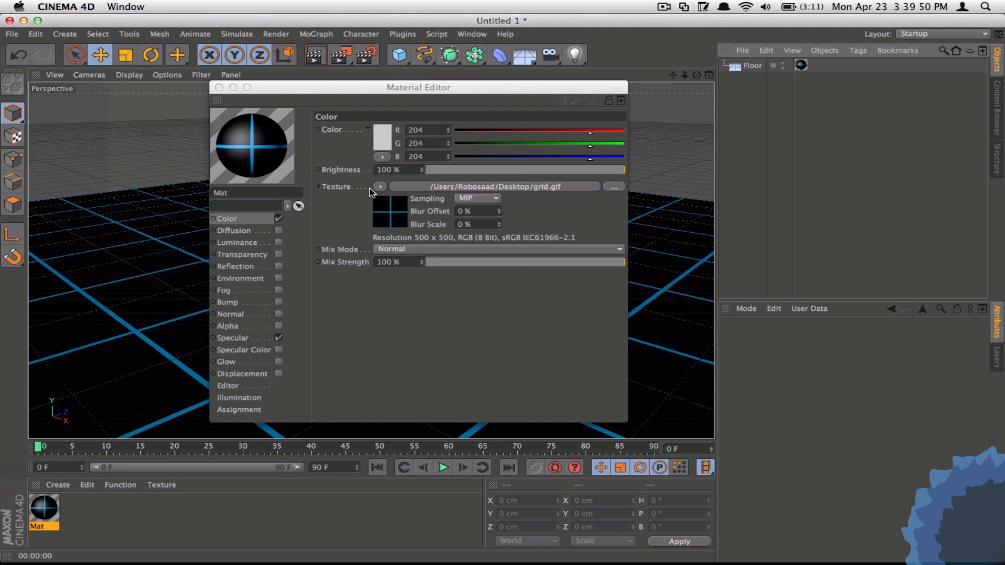
{"action": "left_click", "coordinate": [380, 186]}
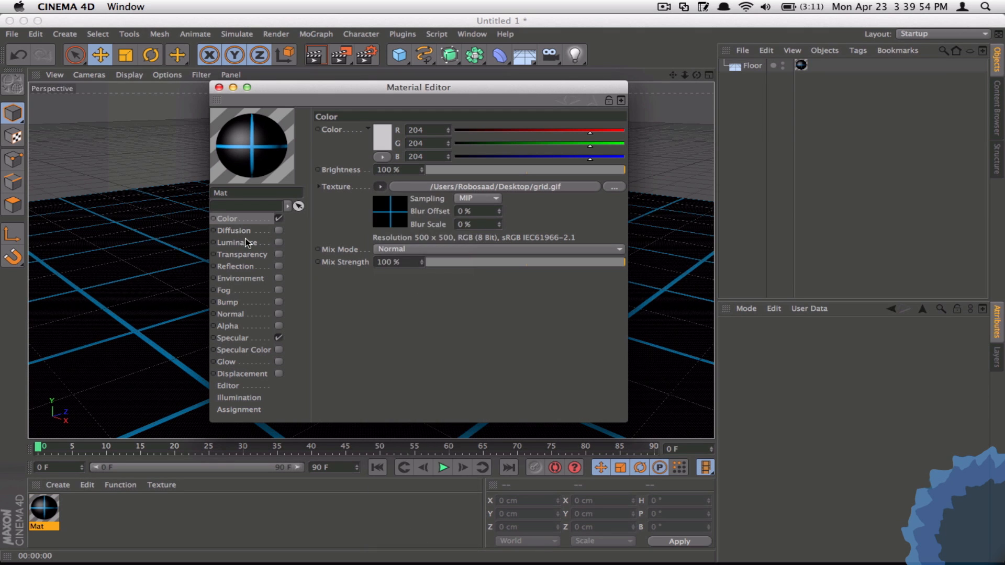
Enable Luminance and Reflection at 4% brightness with a Fresnel texture
{"action": "left_click", "coordinate": [214, 242]}
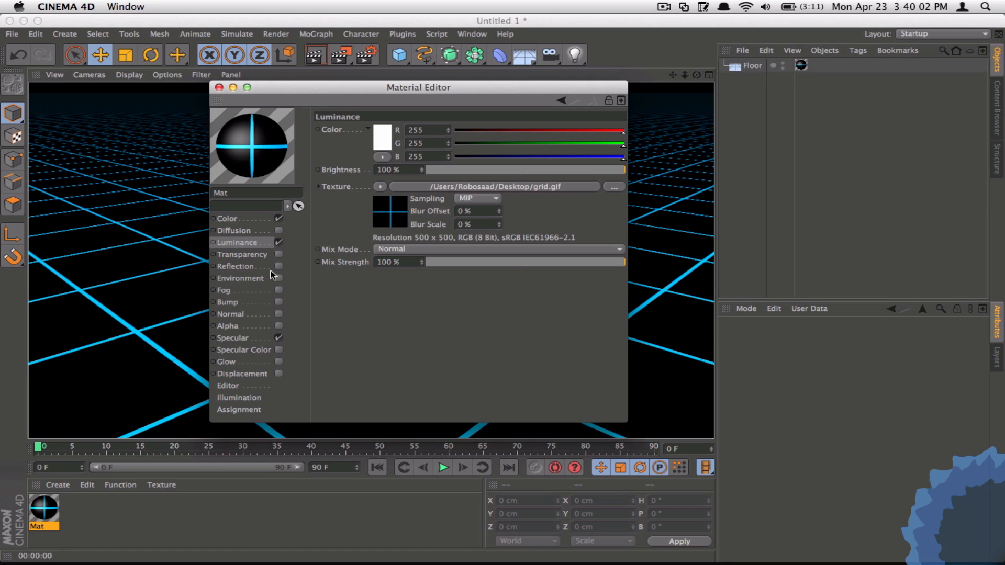
{"action": "left_click", "coordinate": [236, 266]}
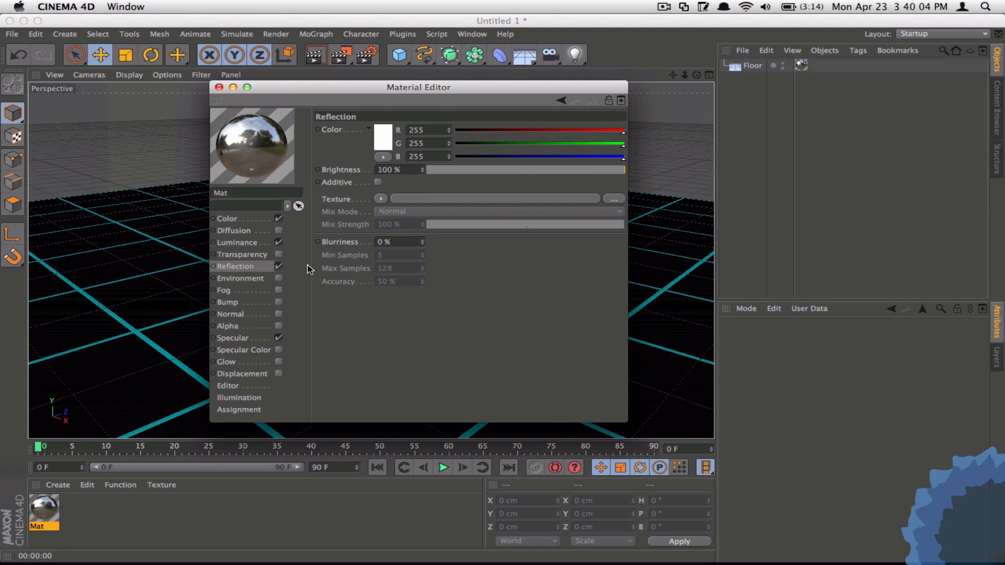
{"action": "left_click", "coordinate": [396, 169]}
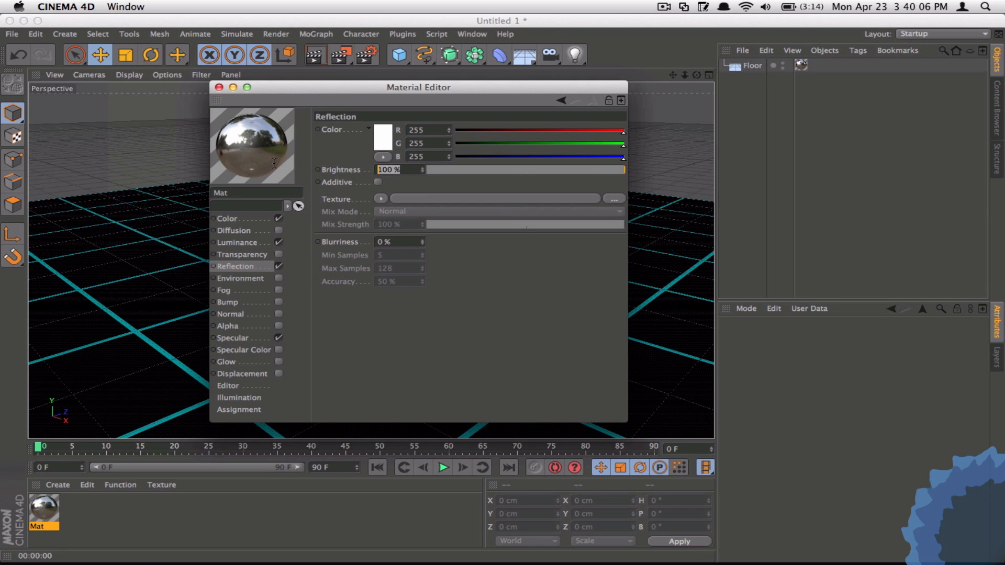
{"action": "left_click", "coordinate": [381, 199]}
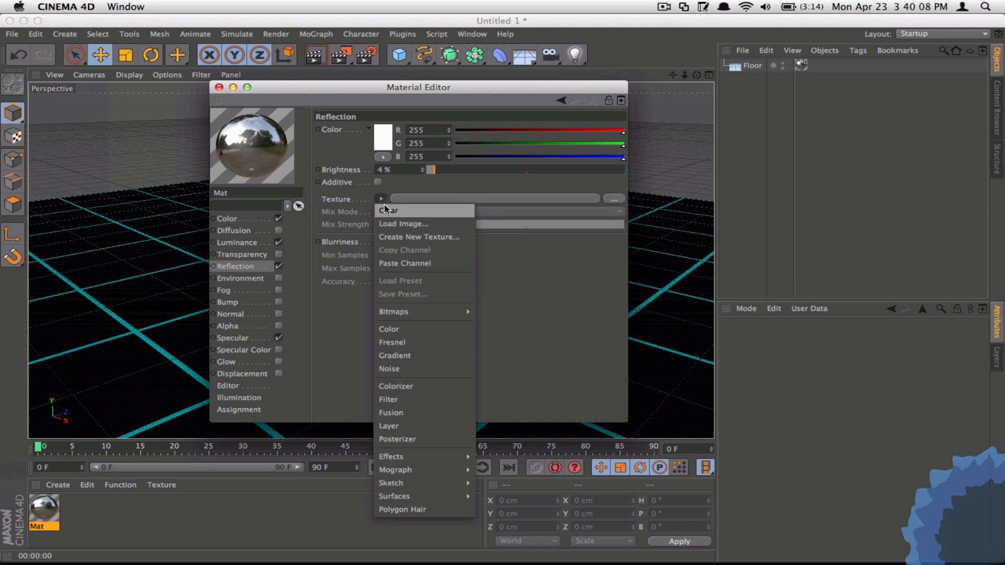
{"action": "mouse_move", "coordinate": [400, 349]}
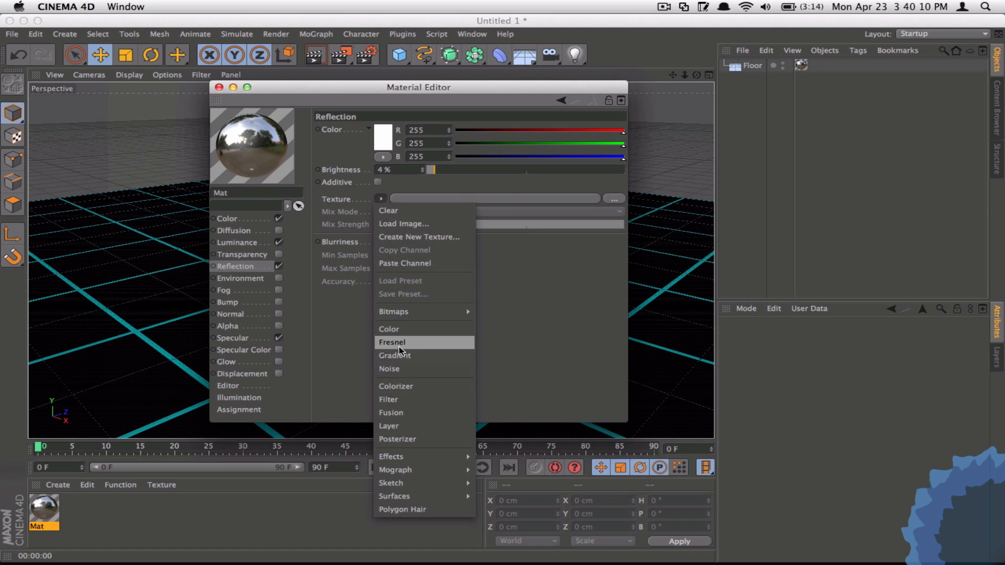
{"action": "left_click", "coordinate": [391, 343]}
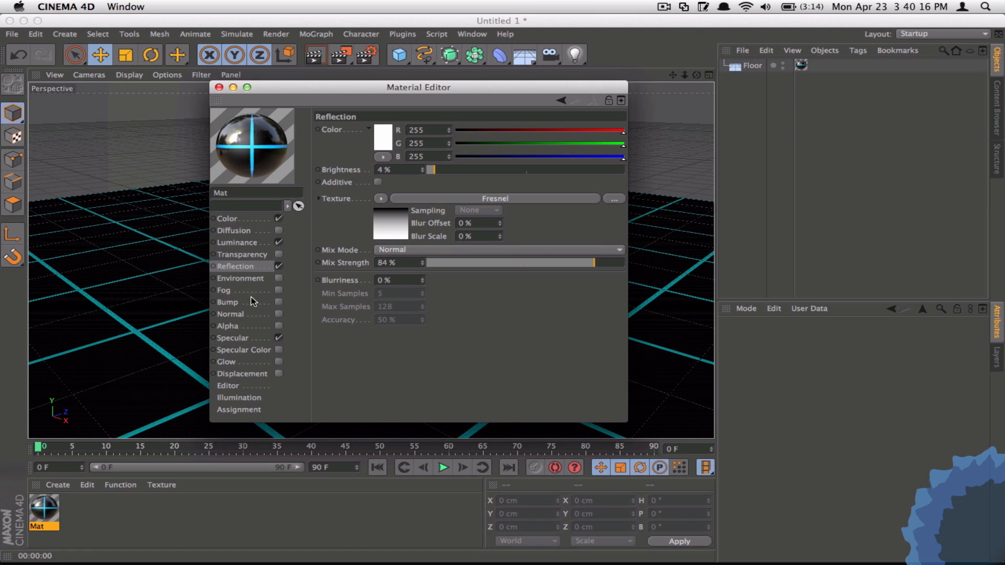
Enable Glow with 223% inner strength and Specular Color, disable Specular, and close the editor
{"action": "left_click", "coordinate": [226, 361]}
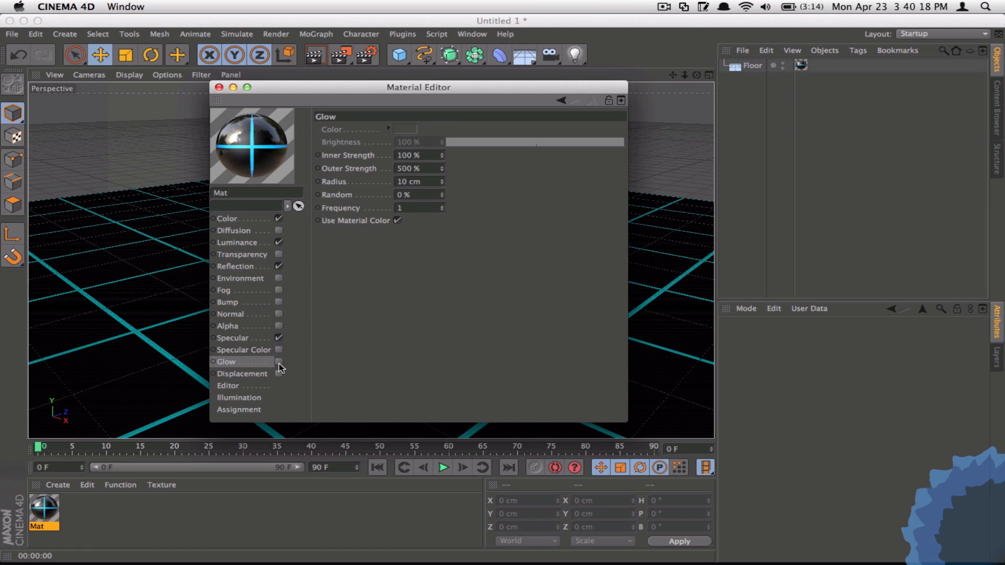
{"action": "left_click", "coordinate": [279, 361]}
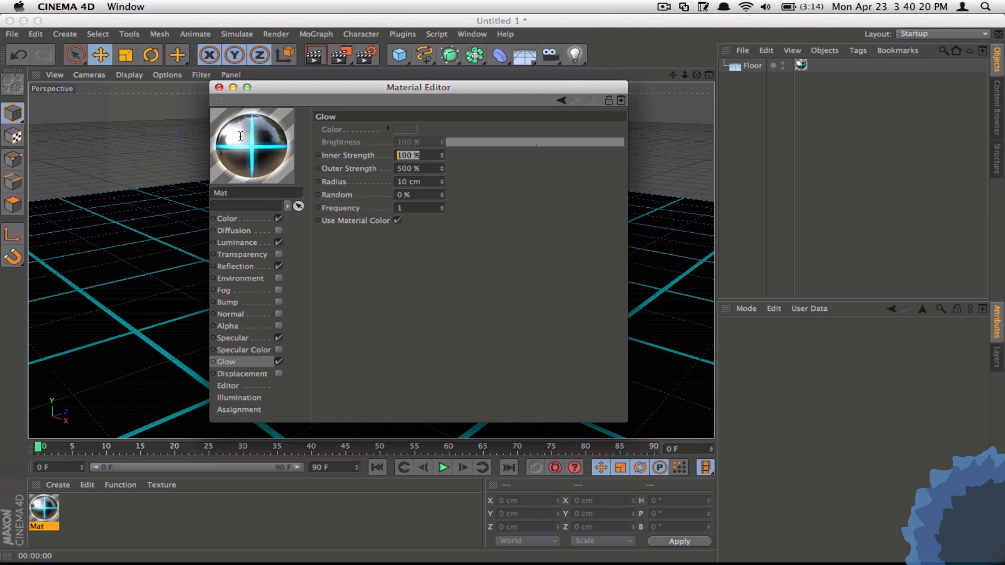
{"action": "type", "text": "223 %"}
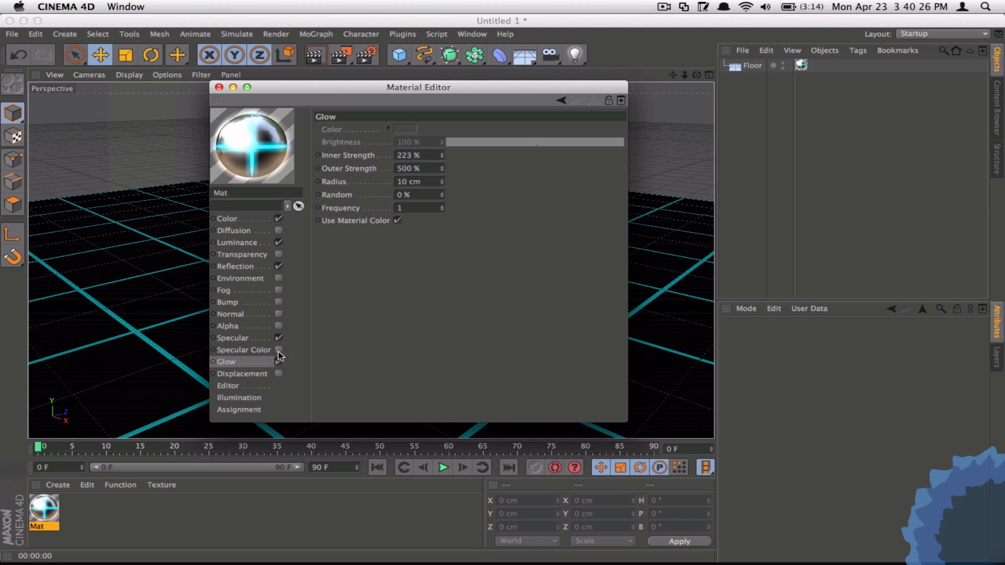
{"action": "left_click", "coordinate": [243, 349]}
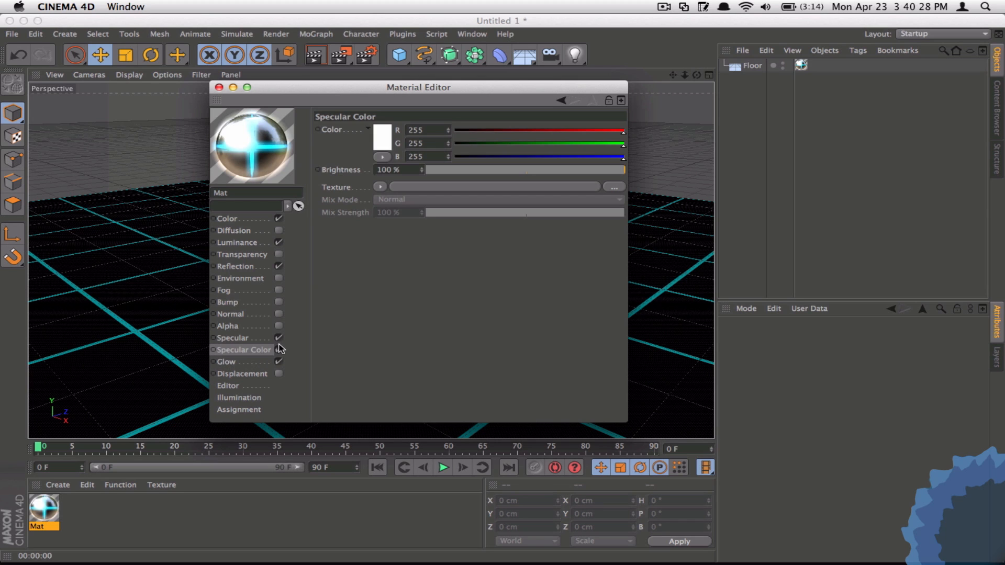
{"action": "left_click", "coordinate": [278, 338]}
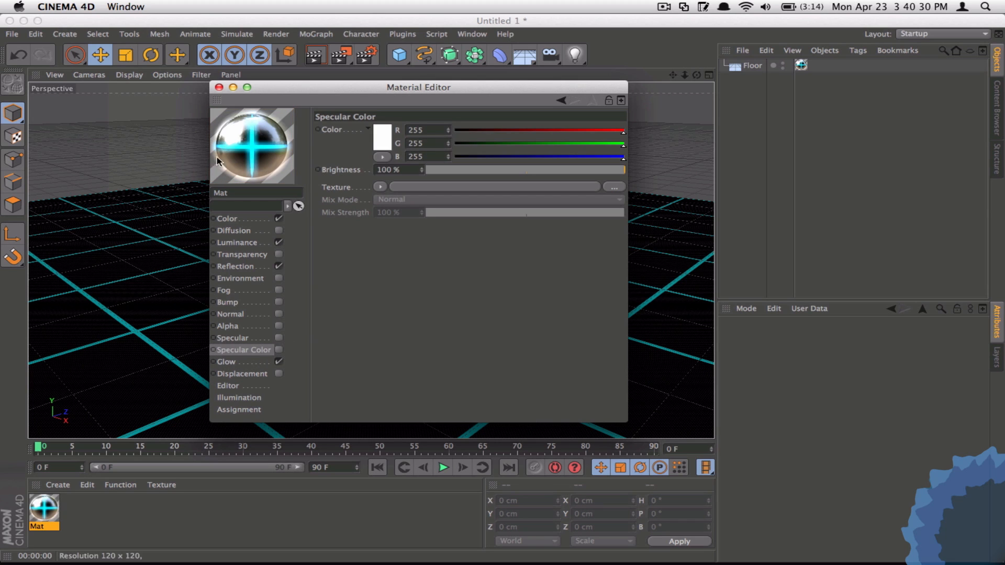
{"action": "left_click", "coordinate": [217, 88]}
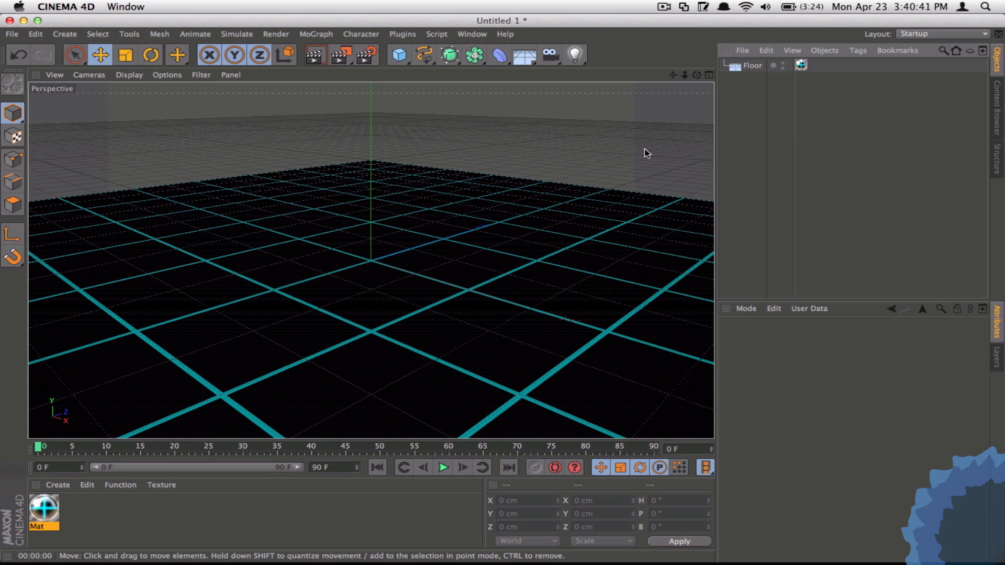
{"action": "mouse_move", "coordinate": [366, 79]}
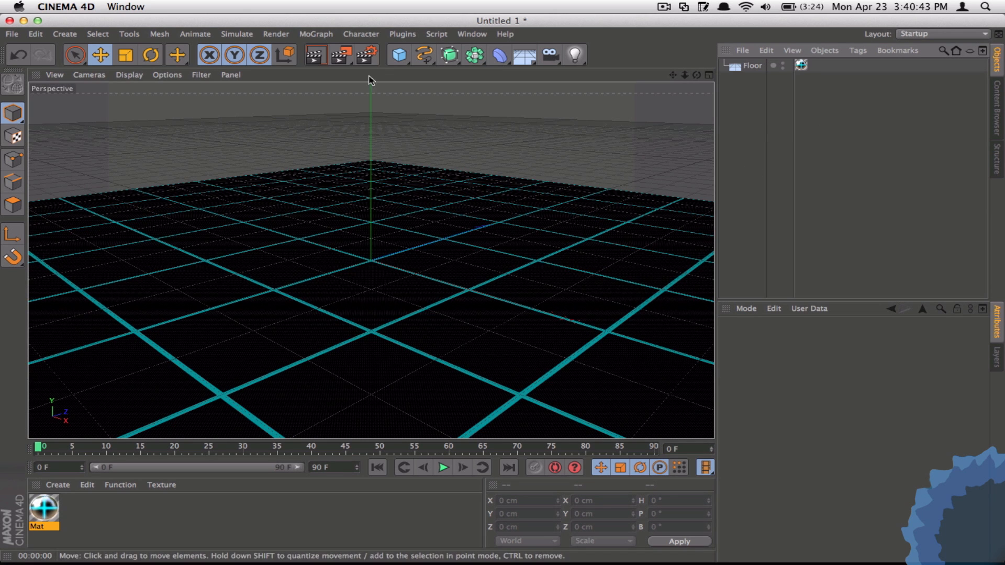
Add a test cube, delete it again and reset the viewport to Frame Default
{"action": "left_click", "coordinate": [398, 54]}
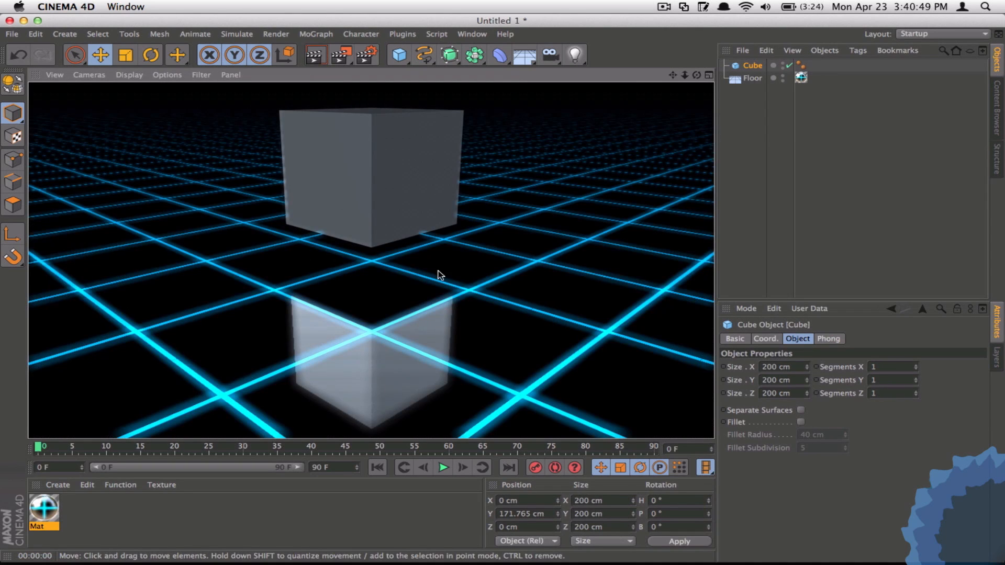
{"action": "mouse_move", "coordinate": [306, 319]}
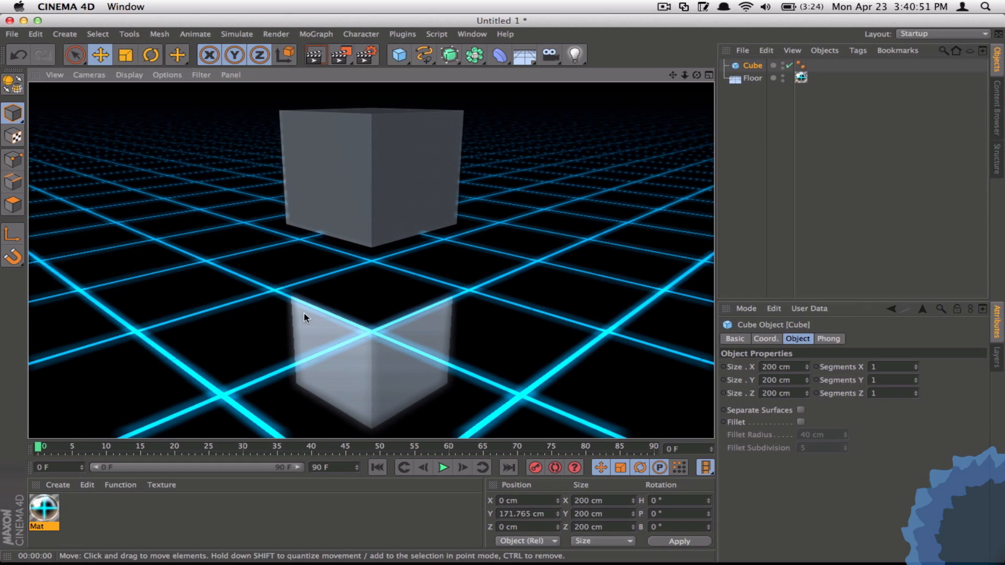
{"action": "mouse_move", "coordinate": [360, 352]}
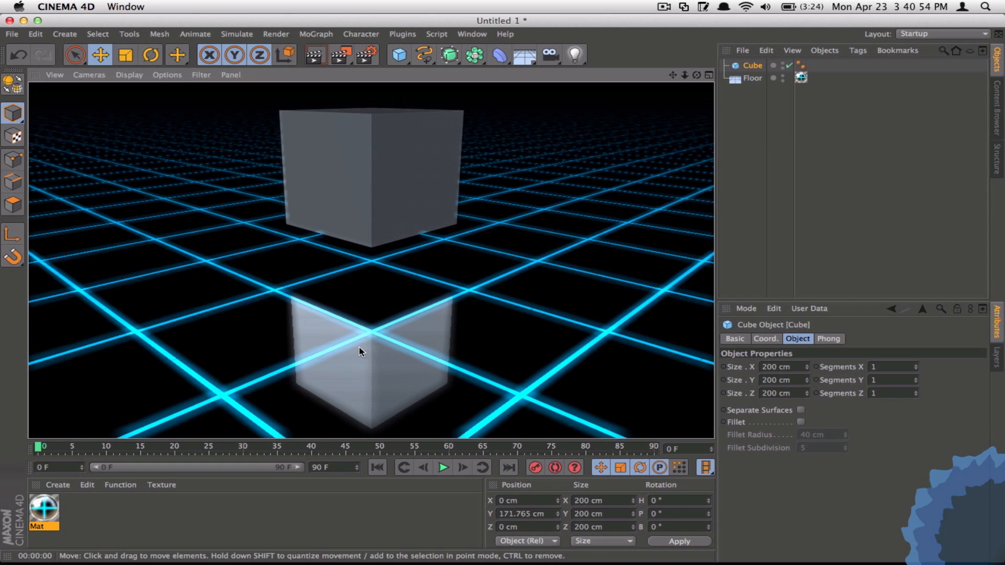
{"action": "mouse_move", "coordinate": [216, 278]}
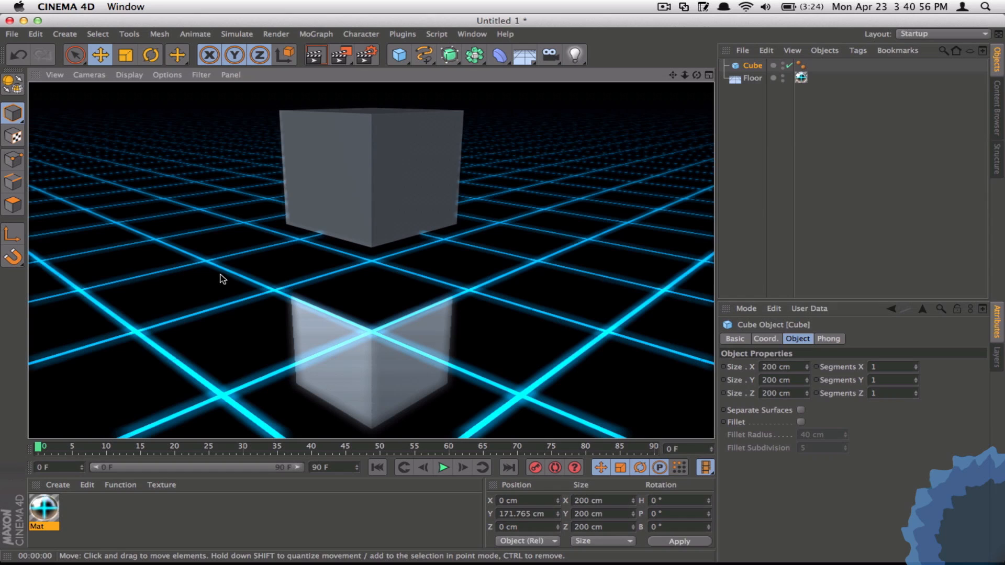
{"action": "mouse_move", "coordinate": [362, 313]}
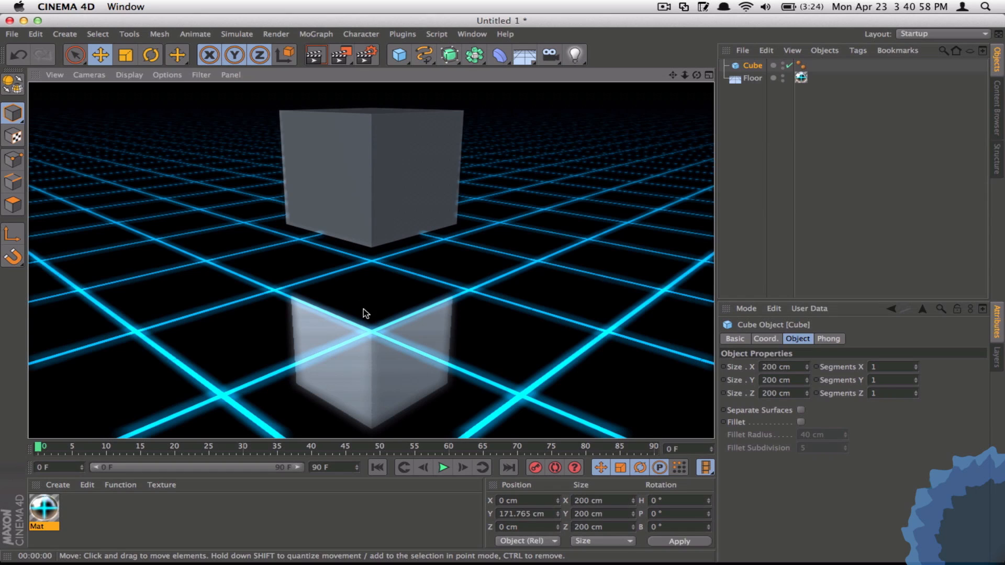
{"action": "mouse_move", "coordinate": [293, 308]}
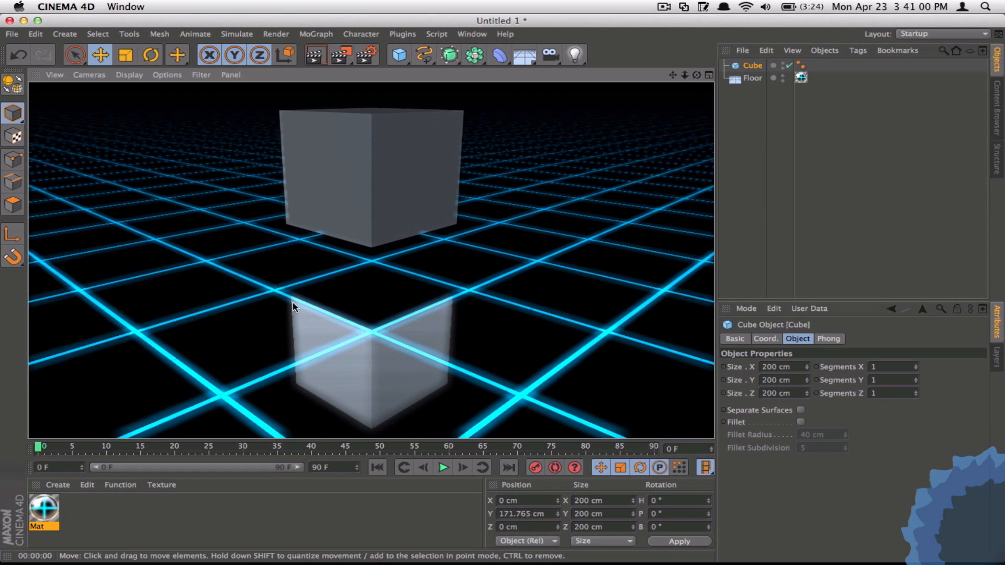
{"action": "mouse_move", "coordinate": [450, 298]}
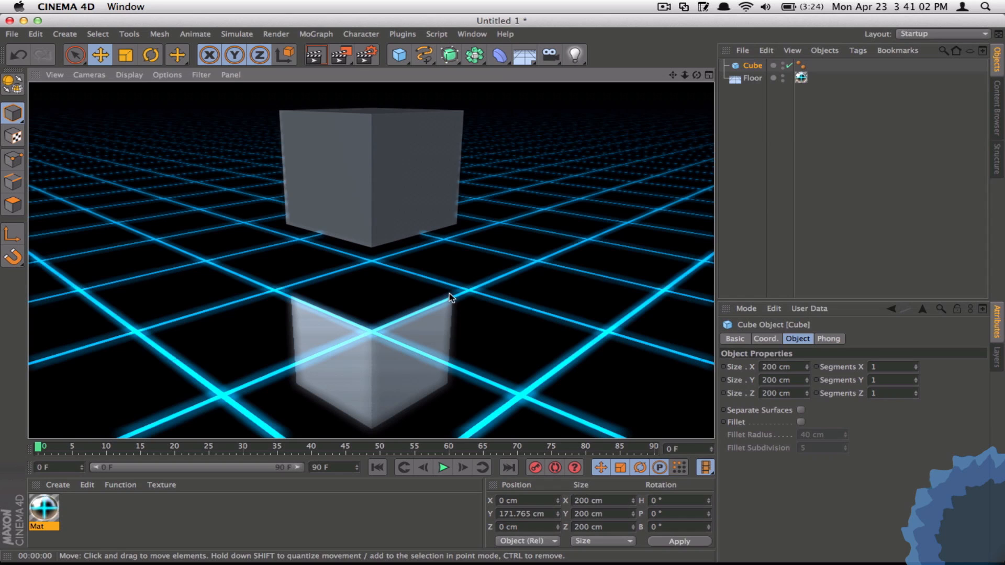
{"action": "mouse_move", "coordinate": [467, 237]}
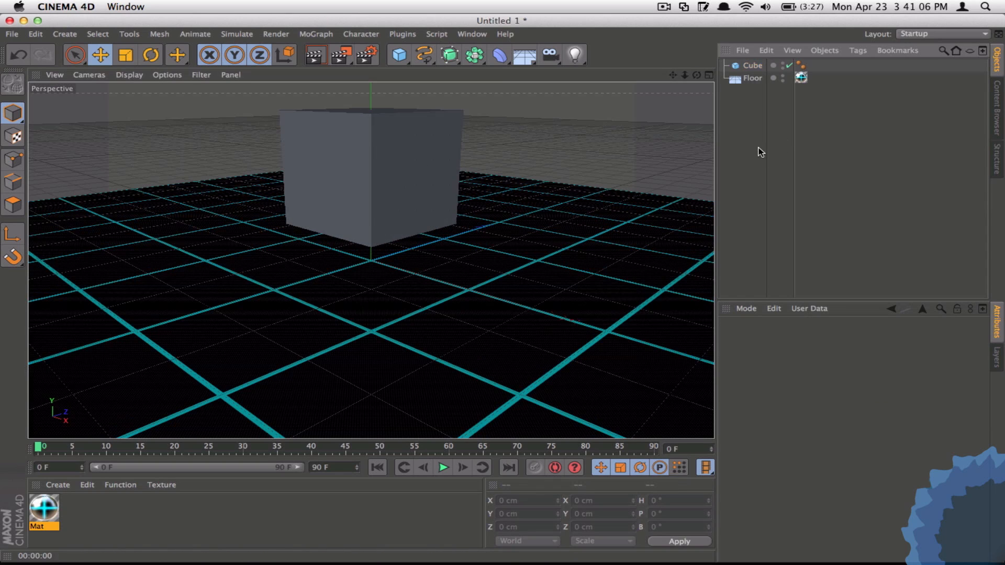
{"action": "mouse_move", "coordinate": [468, 284]}
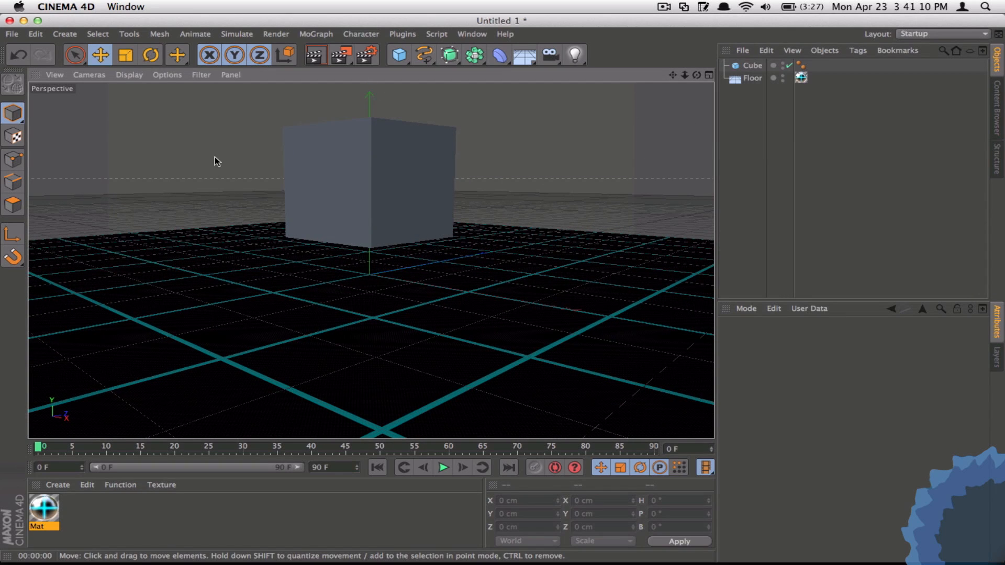
{"action": "mouse_move", "coordinate": [170, 180]}
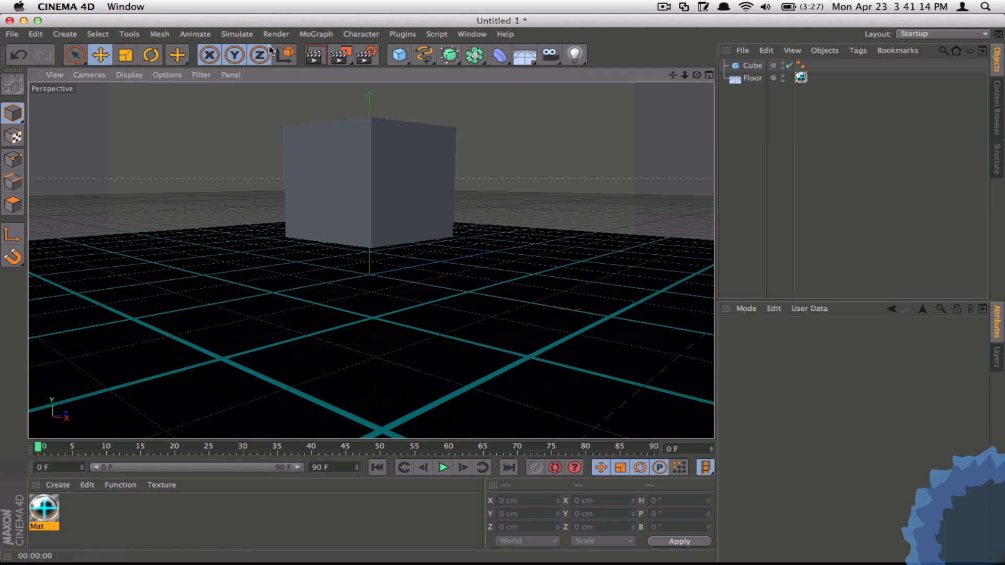
{"action": "left_click", "coordinate": [314, 55]}
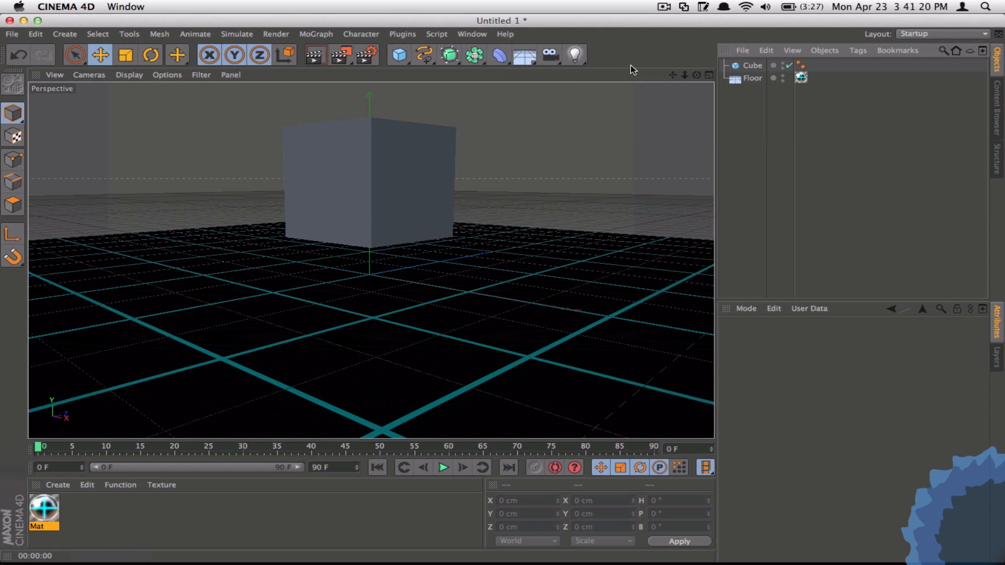
{"action": "left_click", "coordinate": [54, 76]}
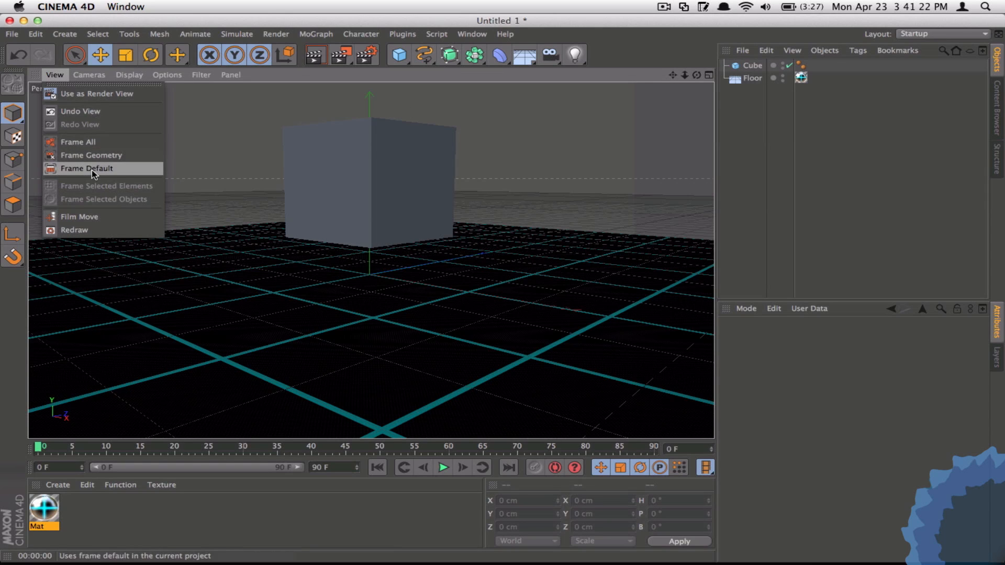
{"action": "left_click", "coordinate": [751, 65]}
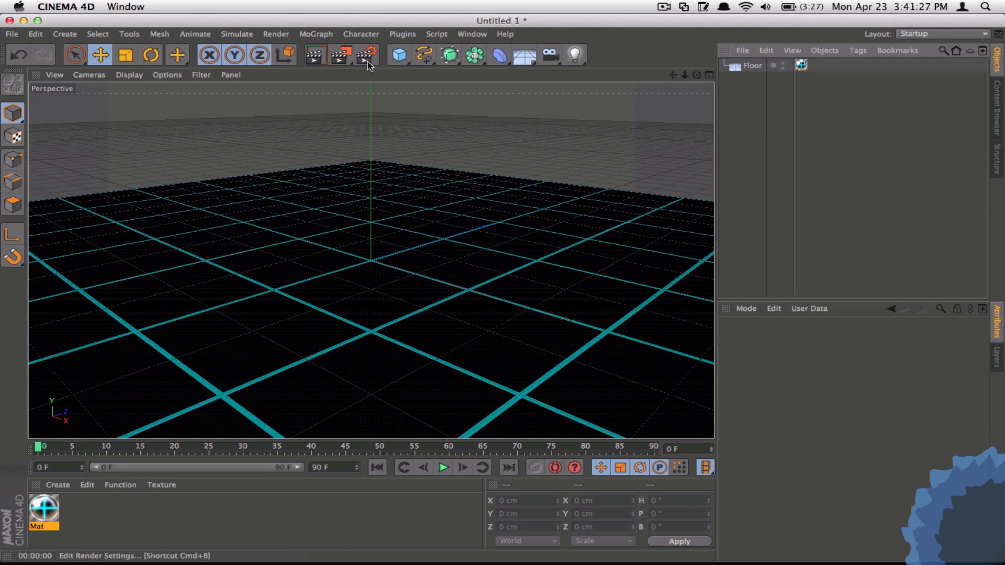
{"action": "mouse_move", "coordinate": [378, 58]}
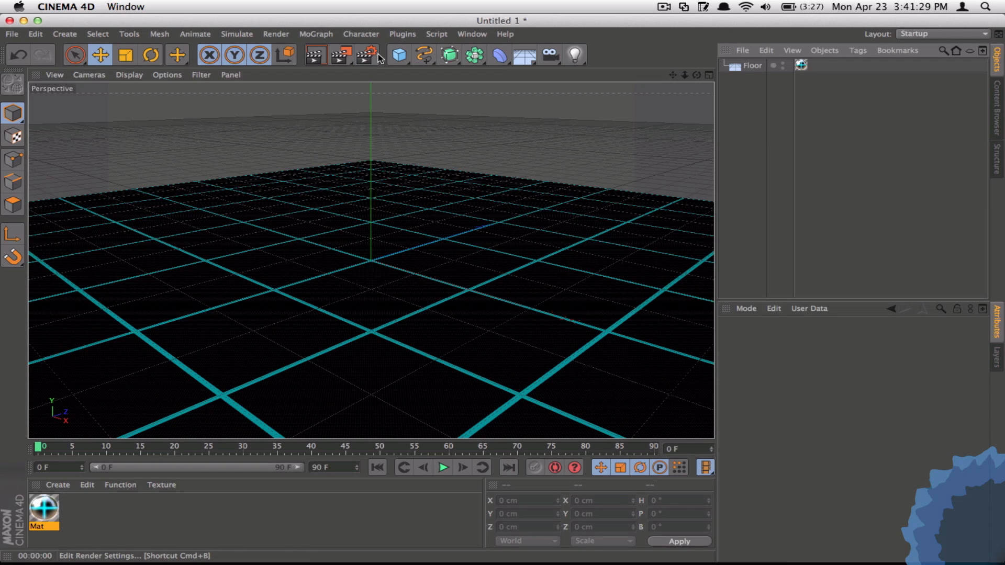
Set render width 1280 and add Ambient Occlusion and Global Illumination effects
{"action": "left_click", "coordinate": [366, 55]}
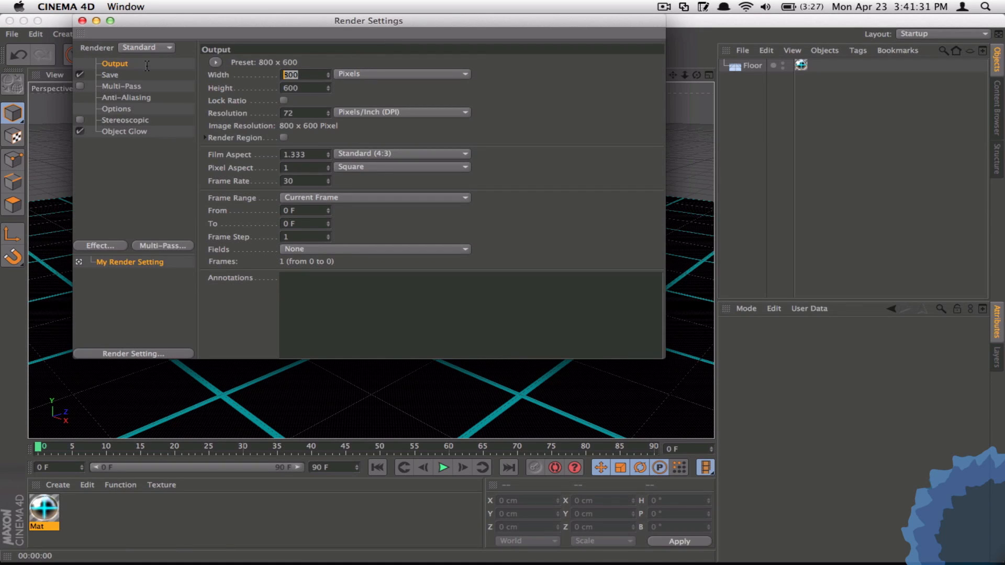
{"action": "type", "text": "1280"}
{"action": "left_click", "coordinate": [306, 86]}
{"action": "type", "text": "720"}
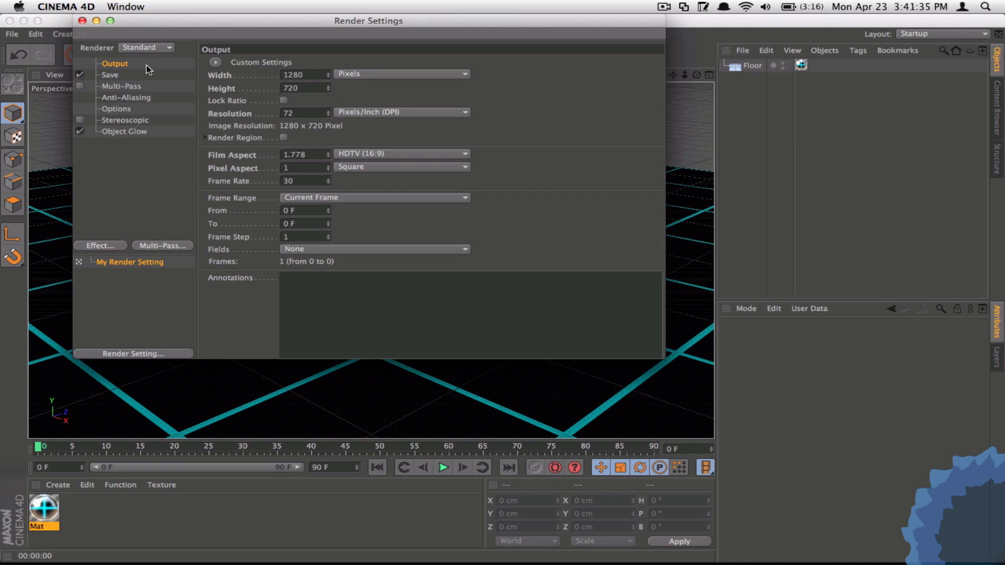
{"action": "left_click", "coordinate": [100, 245]}
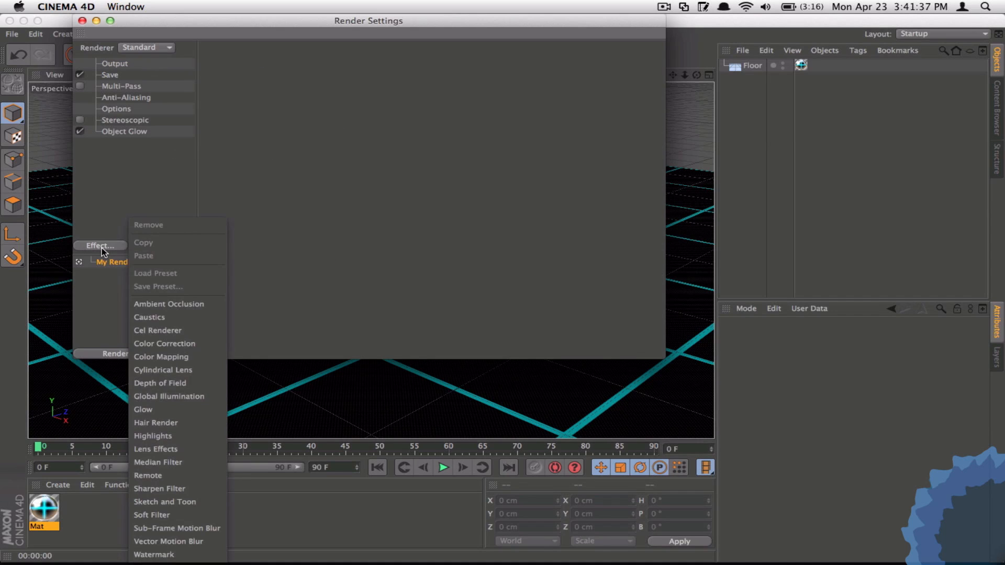
{"action": "left_click", "coordinate": [168, 304]}
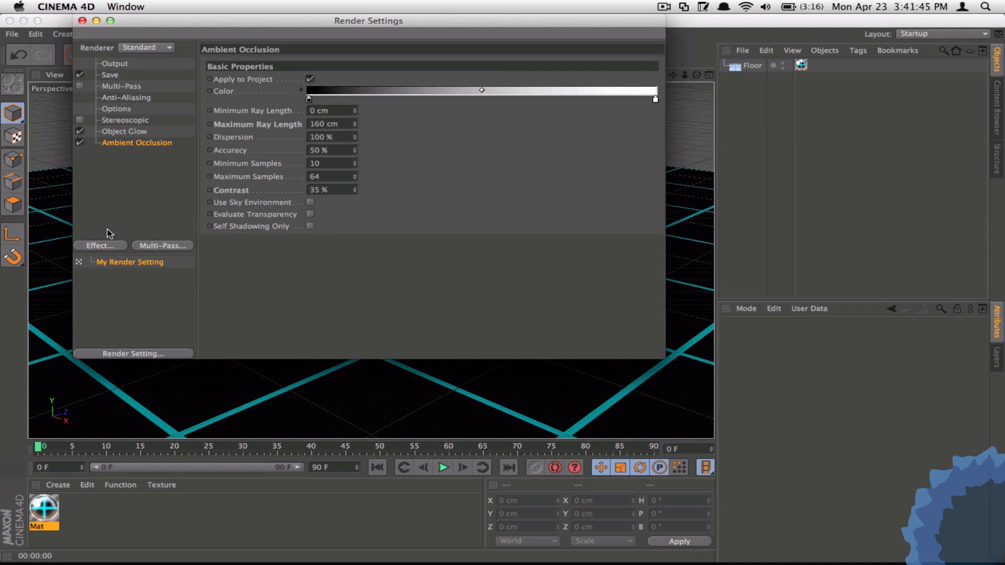
{"action": "left_click", "coordinate": [100, 245]}
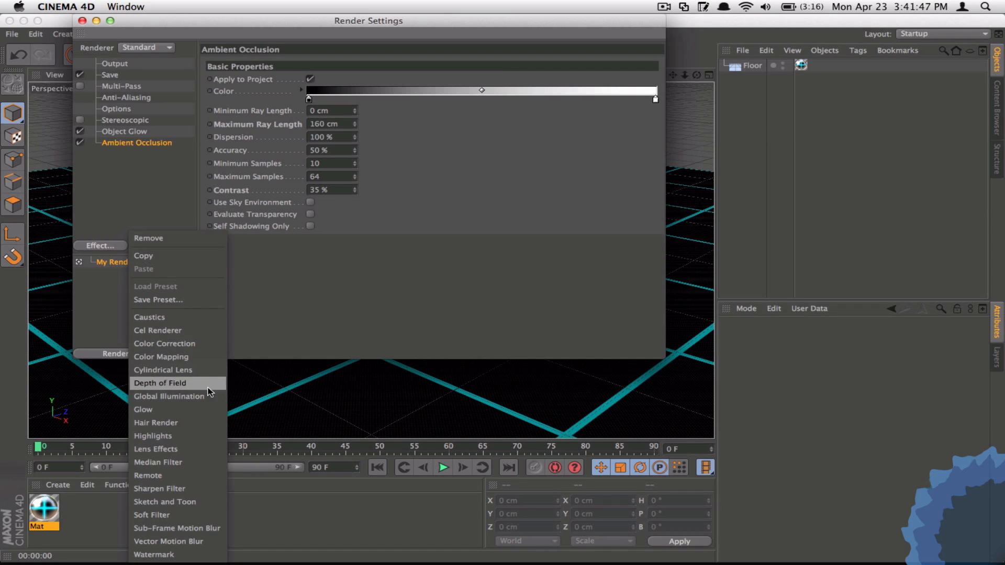
{"action": "left_click", "coordinate": [169, 396]}
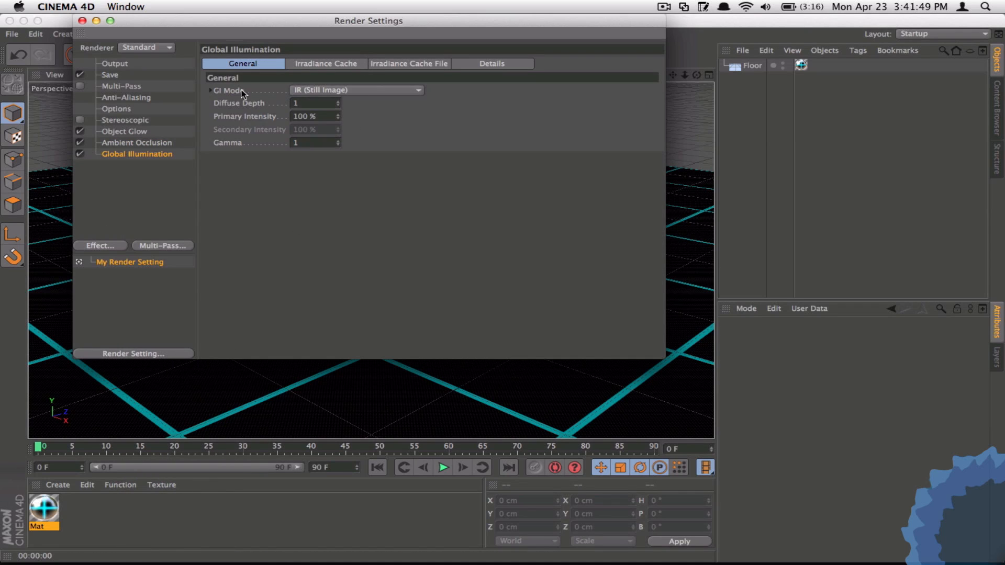
{"action": "mouse_move", "coordinate": [402, 87]}
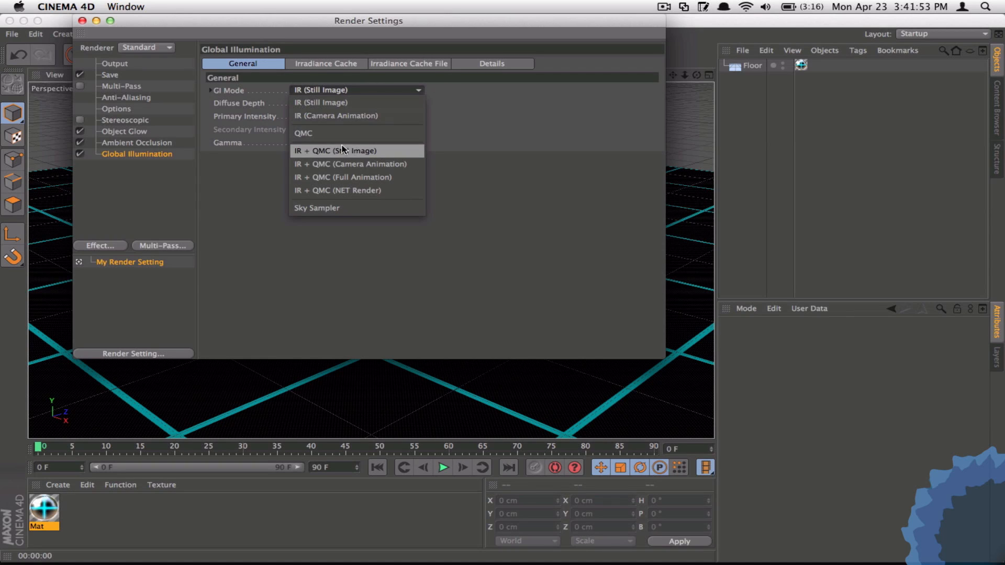
{"action": "mouse_move", "coordinate": [324, 159]}
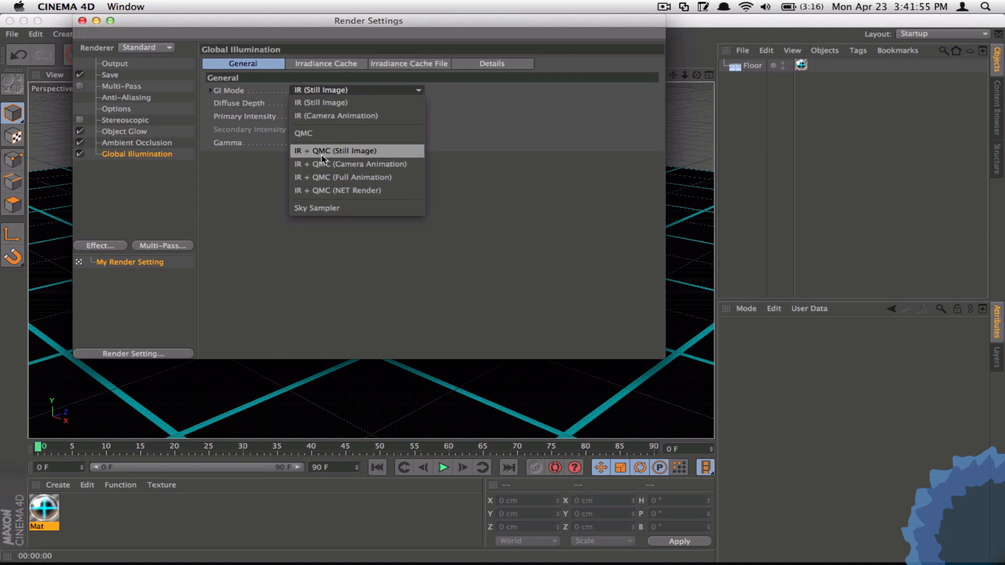
{"action": "mouse_move", "coordinate": [358, 149]}
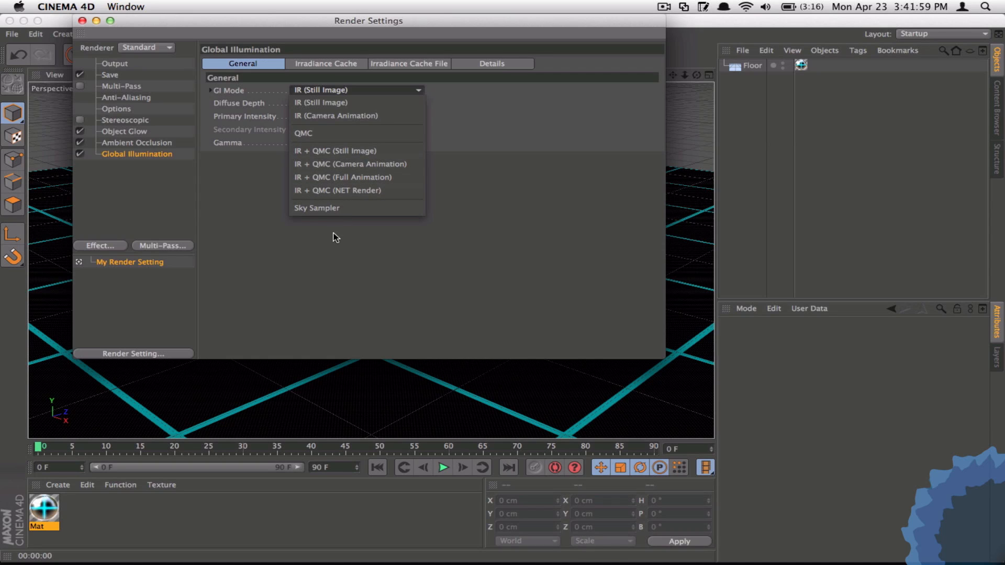
{"action": "mouse_move", "coordinate": [343, 104]}
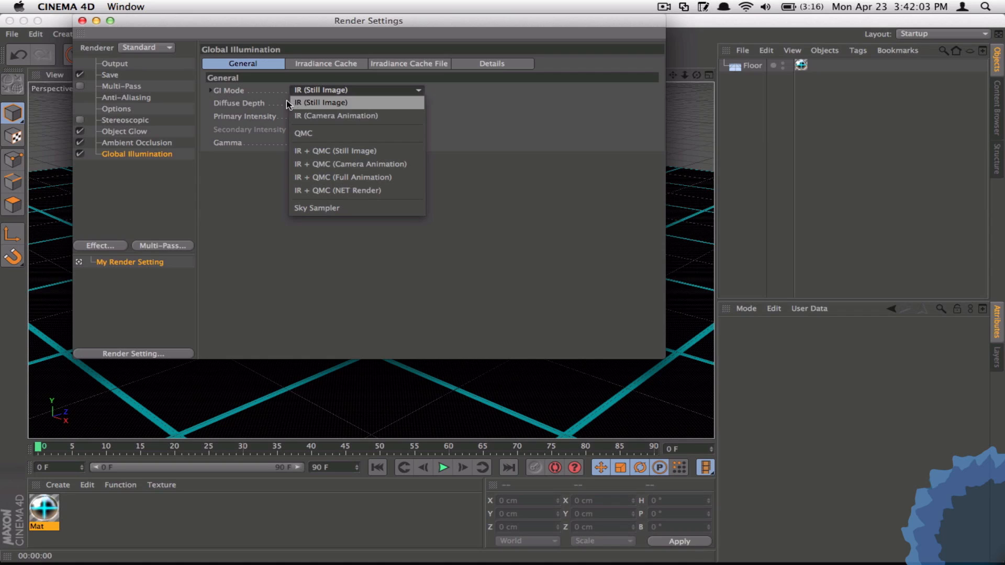
{"action": "mouse_move", "coordinate": [357, 150]}
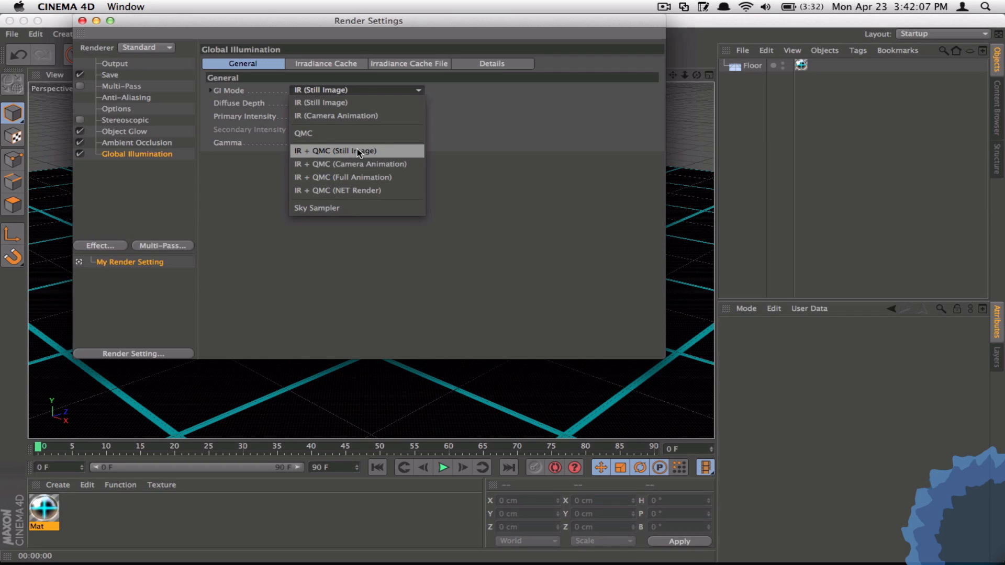
{"action": "mouse_move", "coordinate": [348, 189]}
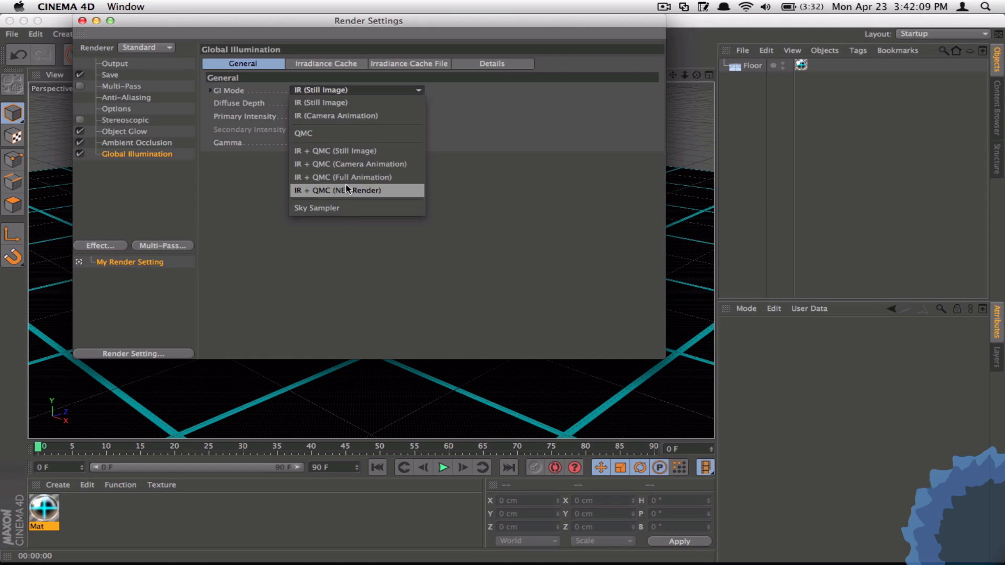
{"action": "mouse_move", "coordinate": [346, 157]}
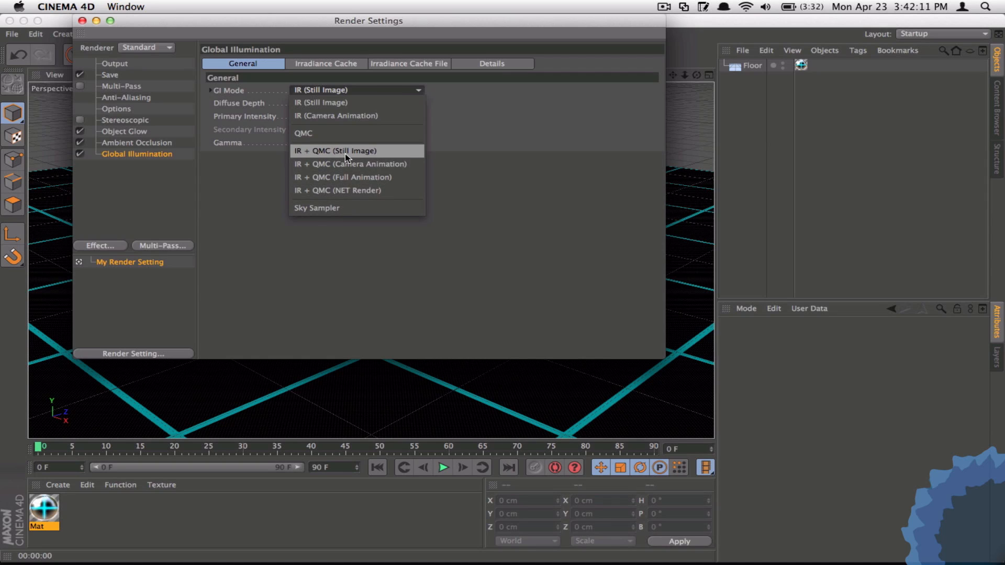
Set GI Mode to IR + QMC (Still Image) with gamma 1
{"action": "left_click", "coordinate": [335, 151]}
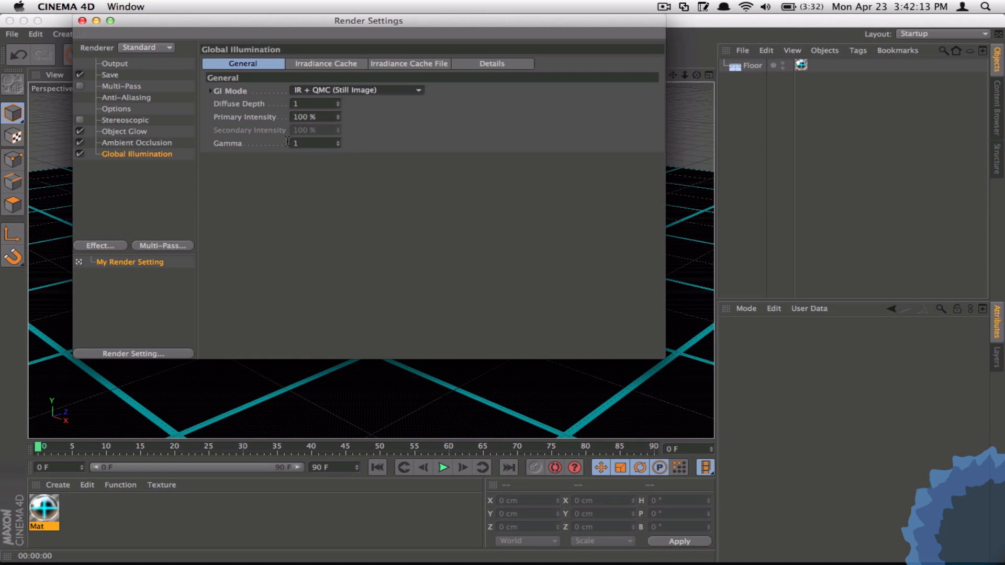
{"action": "type", "text": "1.1"}
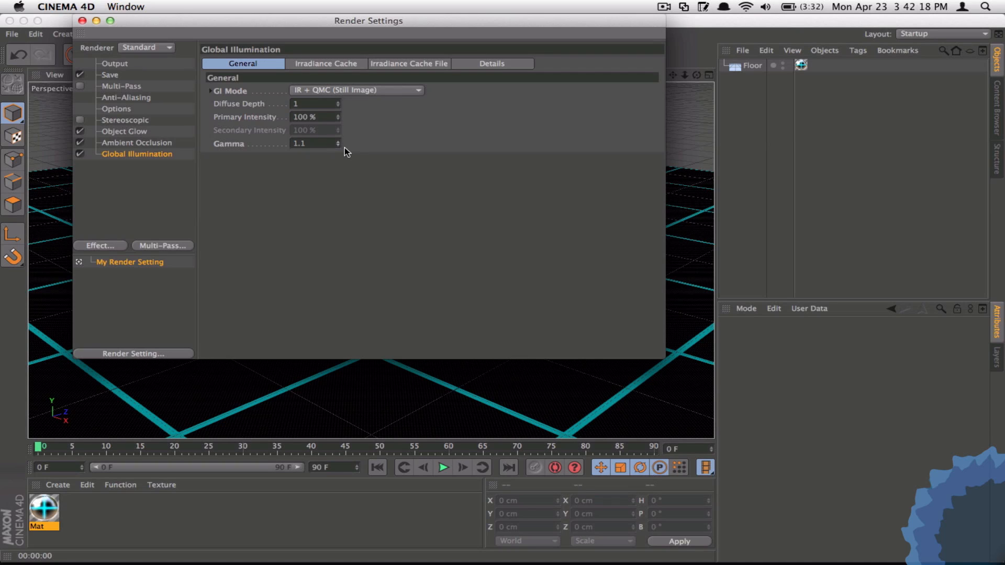
{"action": "type", "text": "1"}
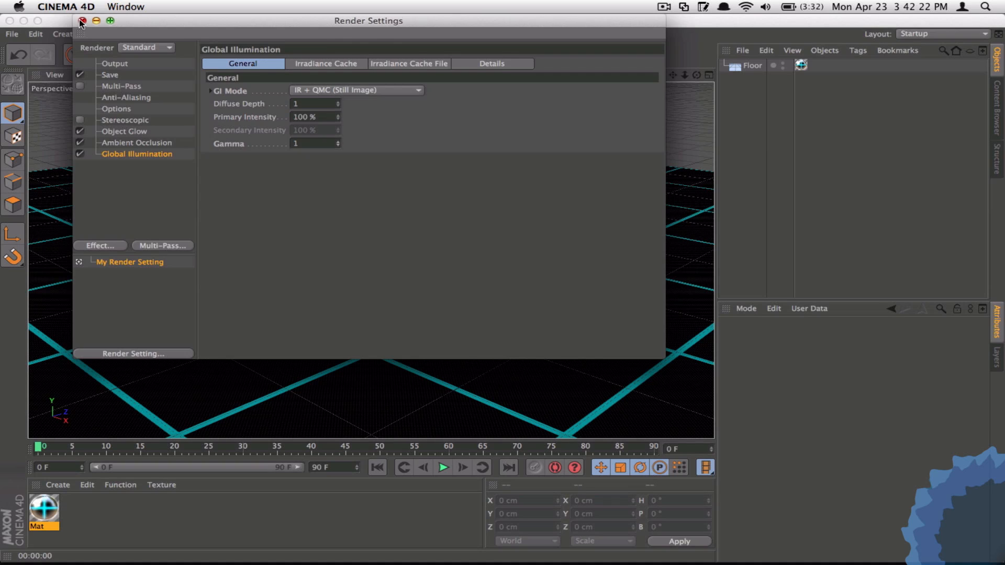
{"action": "left_click", "coordinate": [82, 21]}
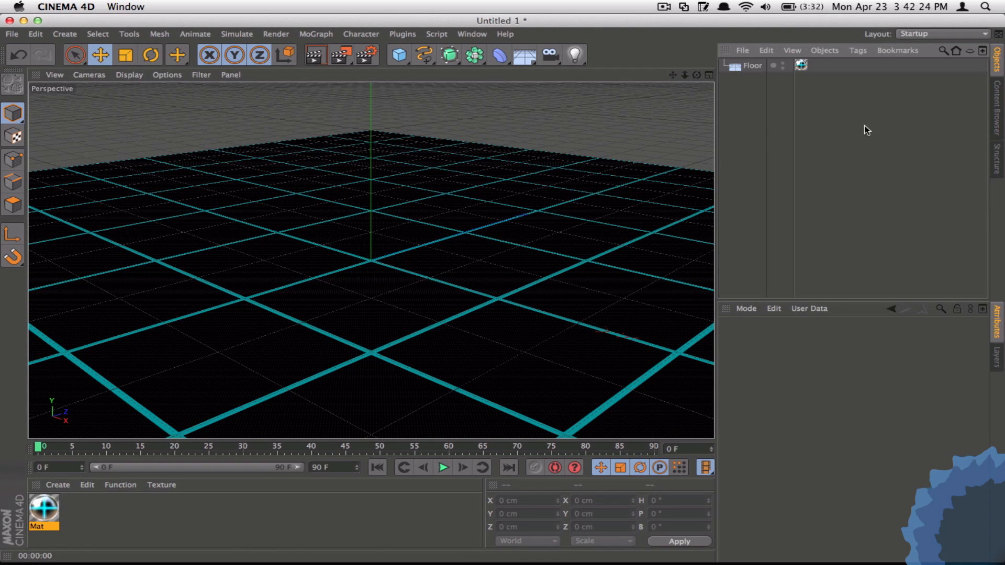
{"action": "mouse_move", "coordinate": [446, 10]}
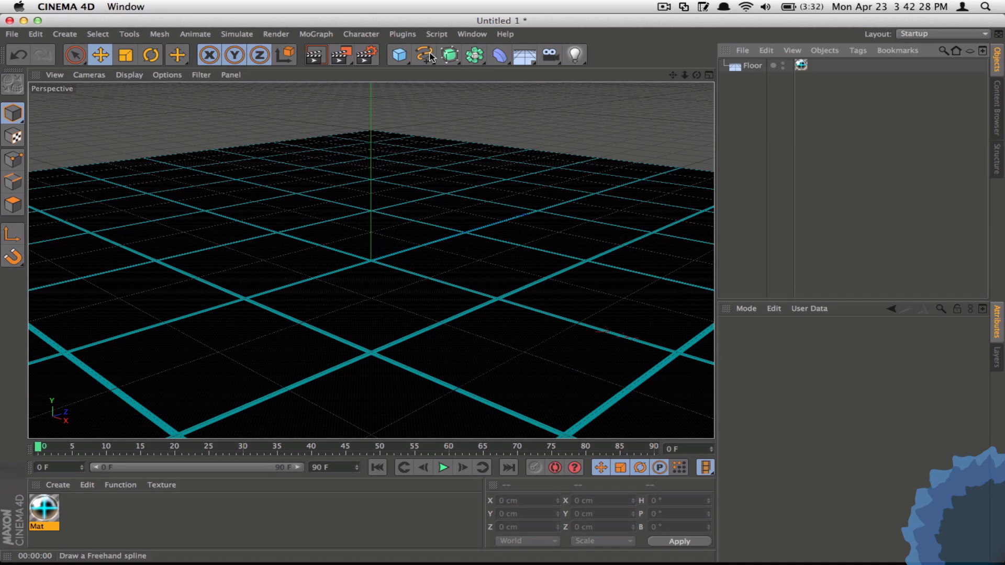
{"action": "mouse_move", "coordinate": [446, 58]}
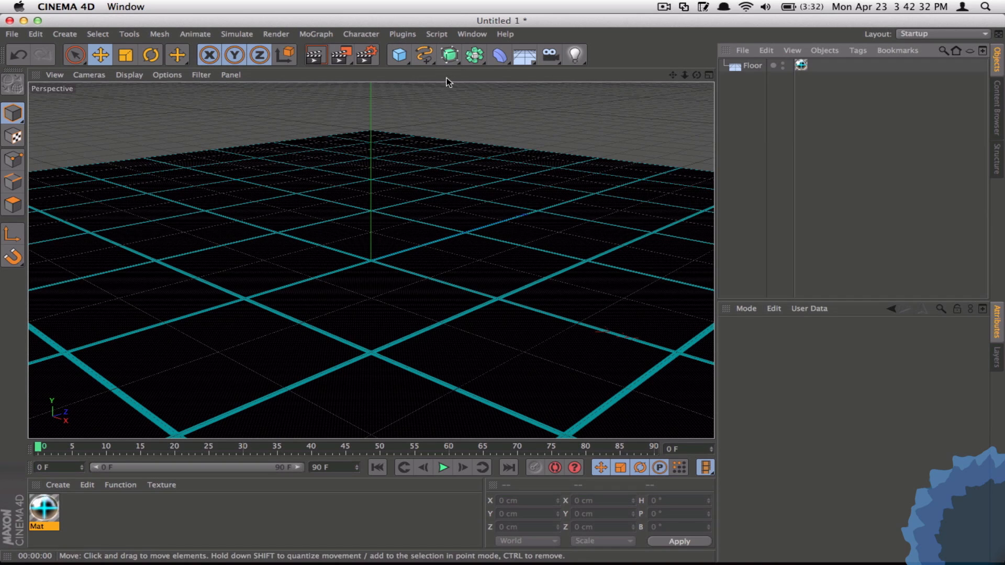
{"action": "left_click", "coordinate": [421, 55]}
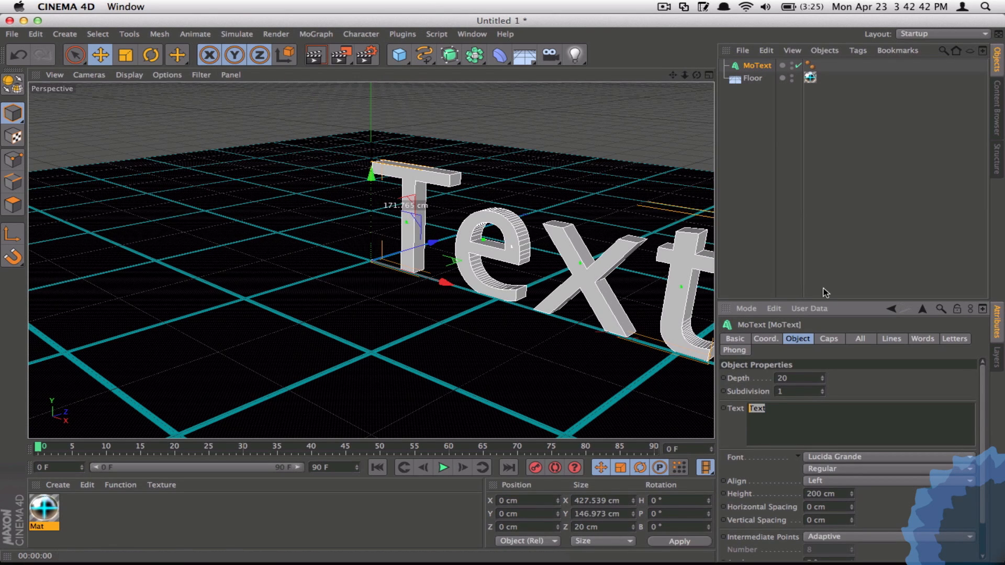
{"action": "mouse_move", "coordinate": [879, 175]}
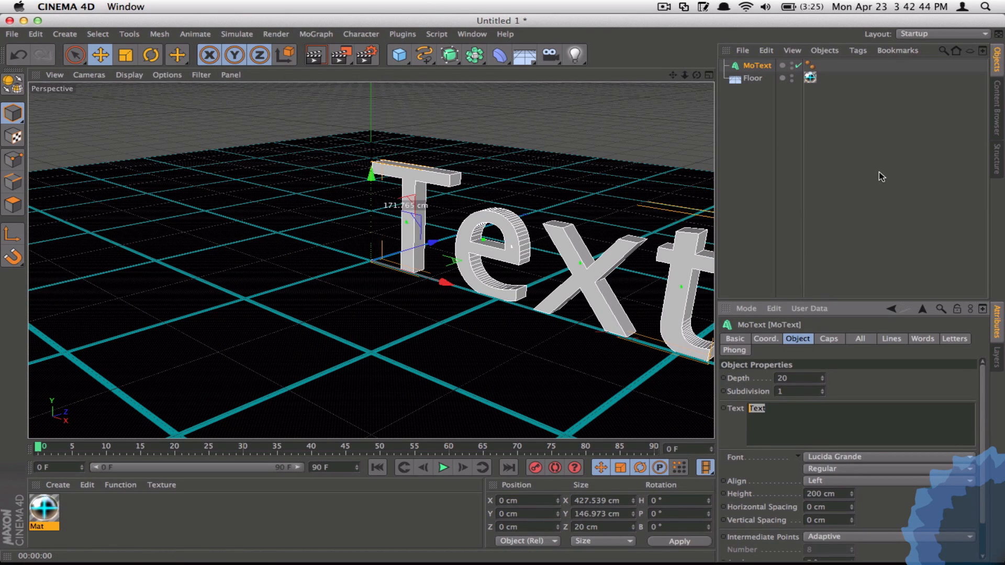
{"action": "type", "text": "Tron"}
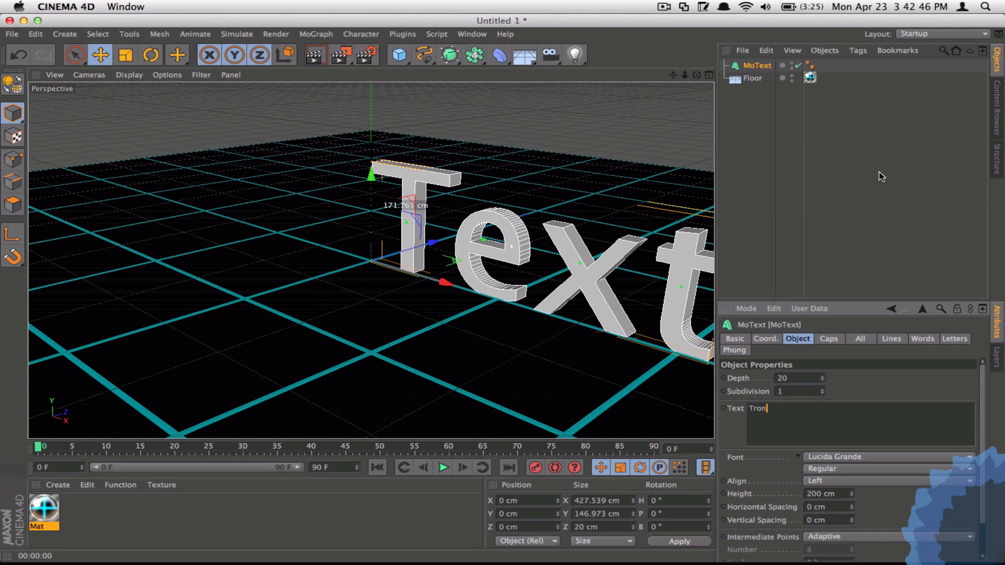
{"action": "mouse_move", "coordinate": [938, 471]}
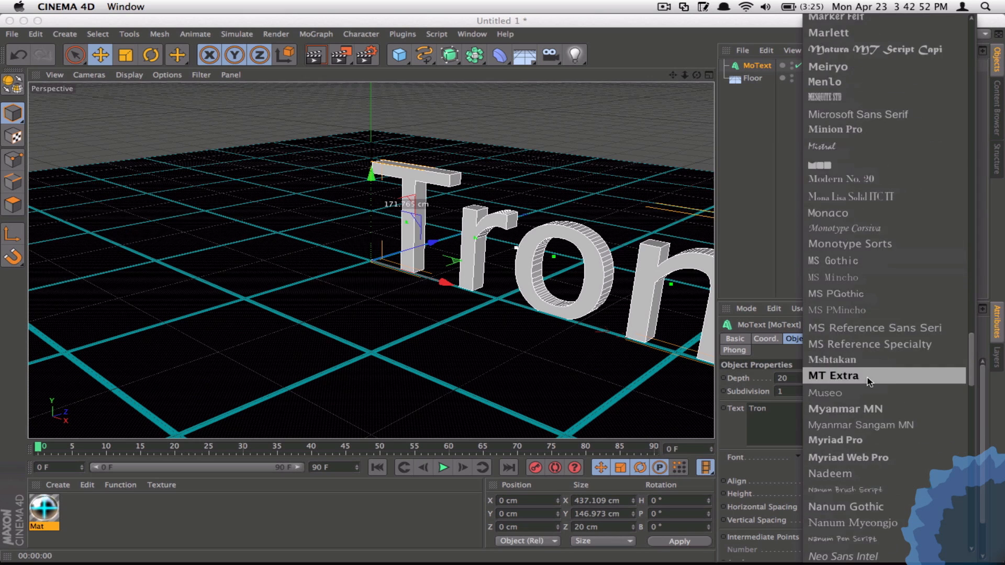
{"action": "scroll", "scroll_direction": "down", "scroll_amount": 3}
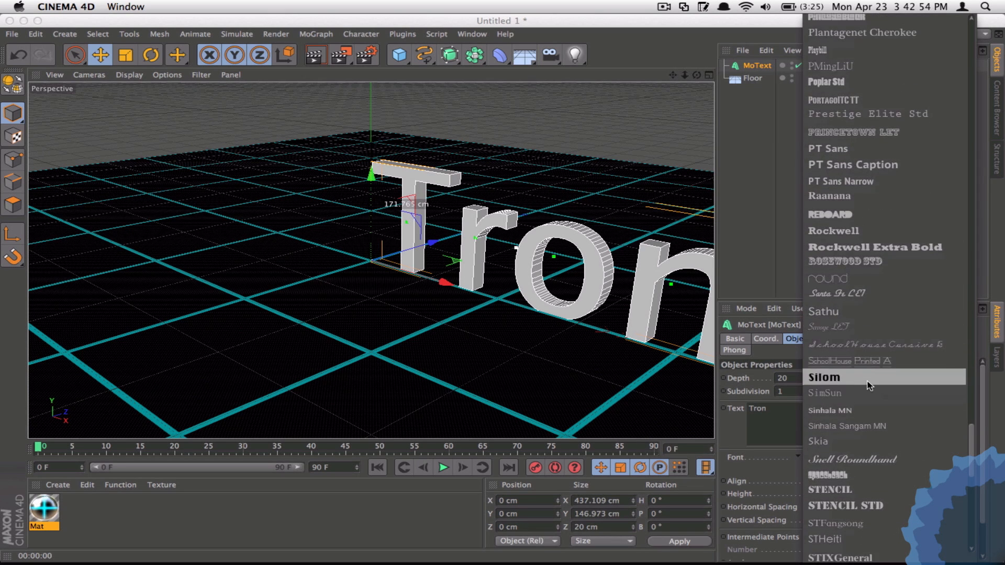
{"action": "scroll", "scroll_direction": "down", "scroll_amount": 3}
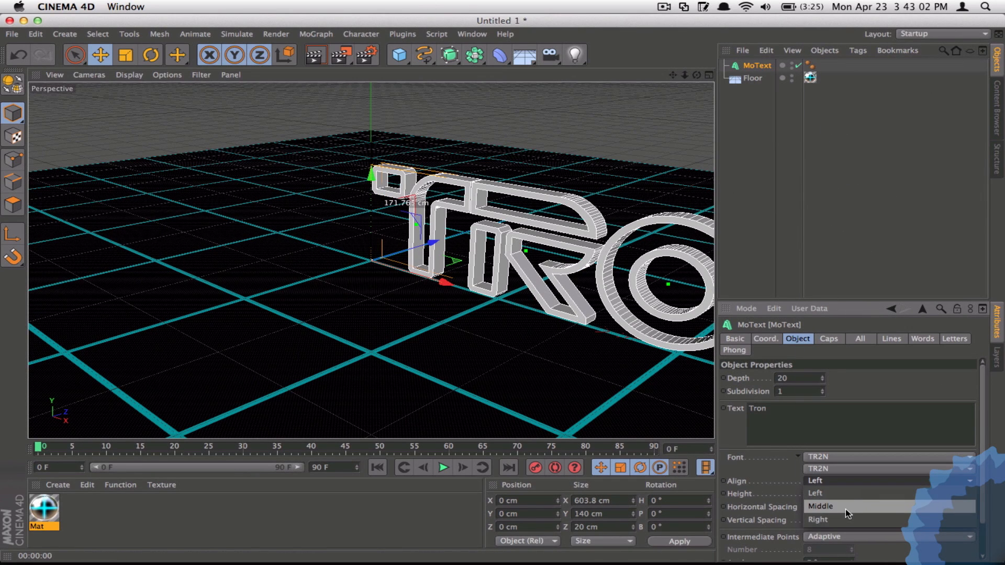
{"action": "left_click", "coordinate": [820, 507]}
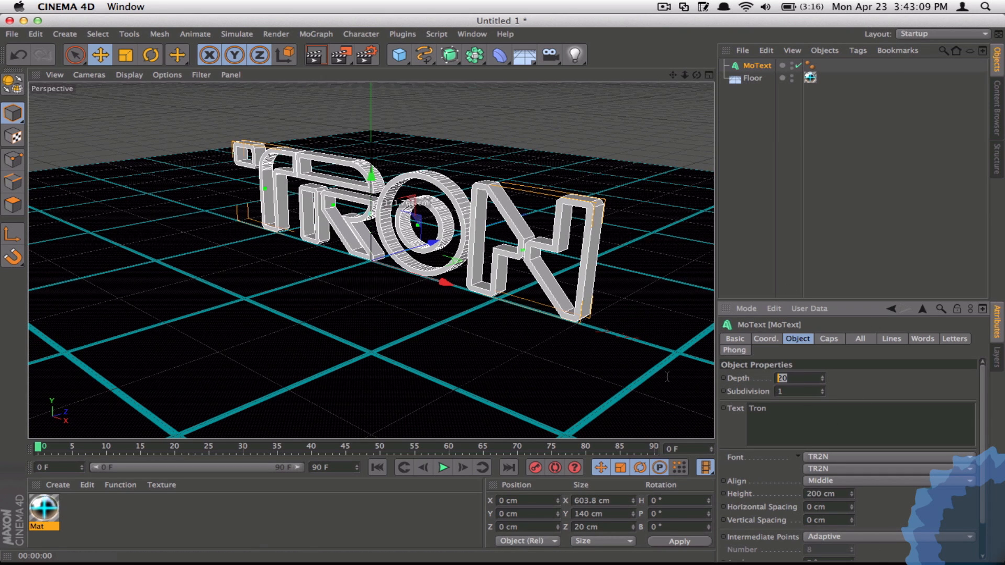
{"action": "type", "text": "60"}
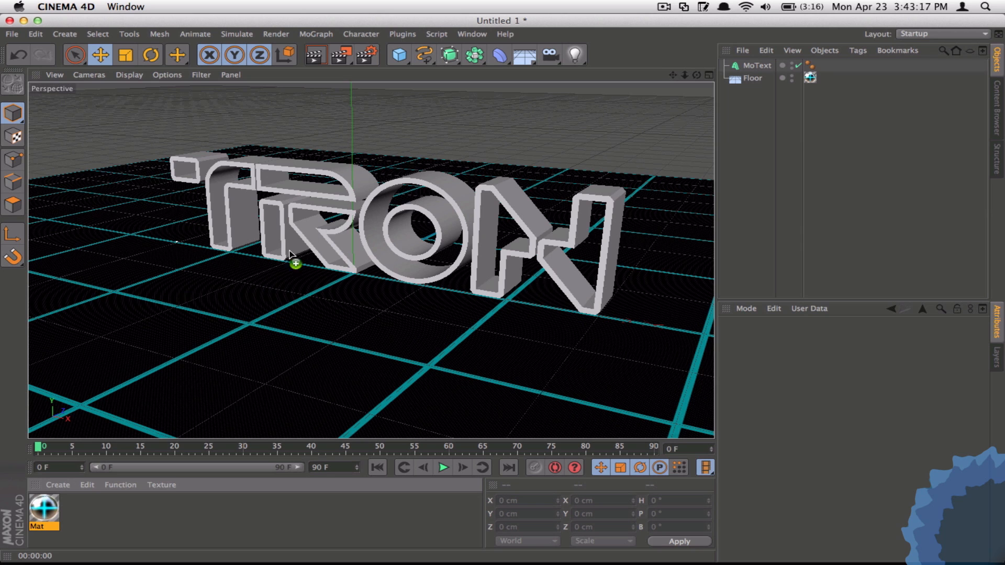
Put the grid material Mat on the TRON MoText and check Global Illumination in Render Settings
{"action": "left_click", "coordinate": [809, 77]}
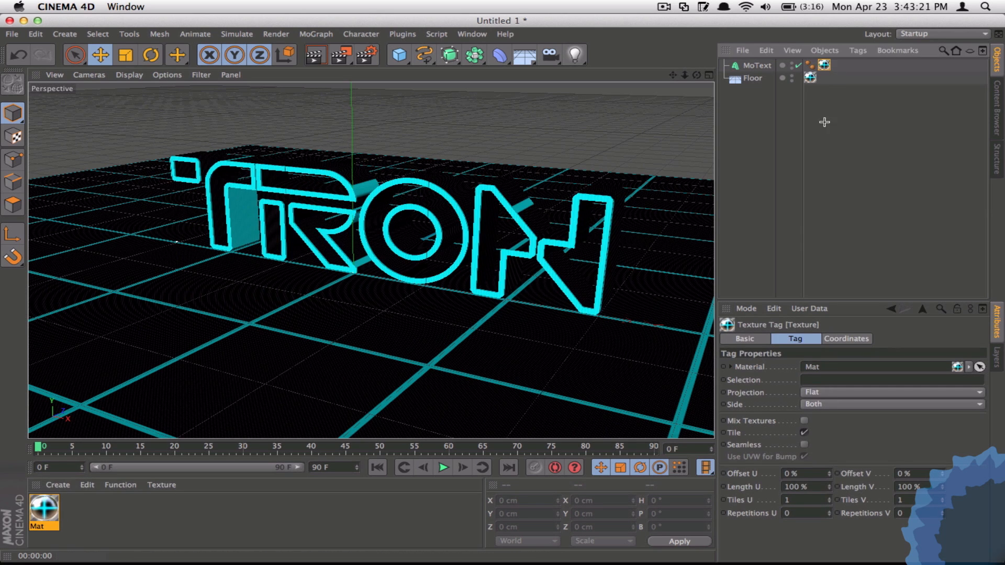
{"action": "left_click", "coordinate": [312, 56]}
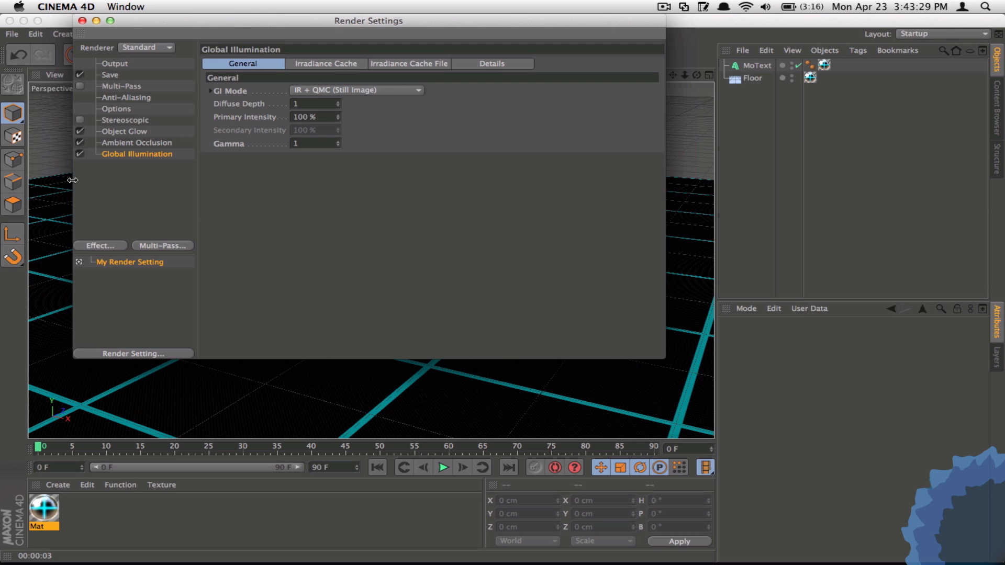
{"action": "left_click", "coordinate": [81, 154]}
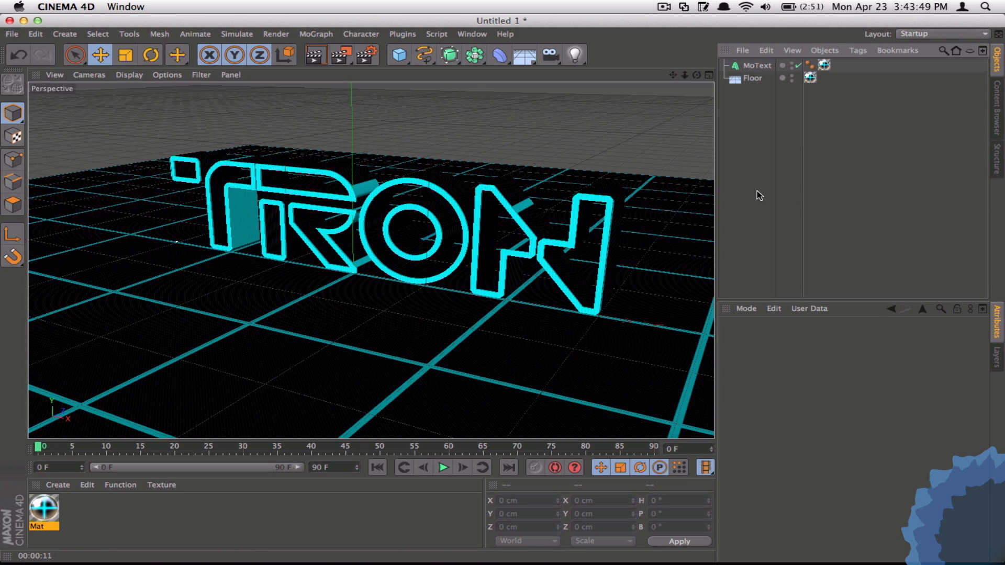
{"action": "mouse_move", "coordinate": [315, 56]}
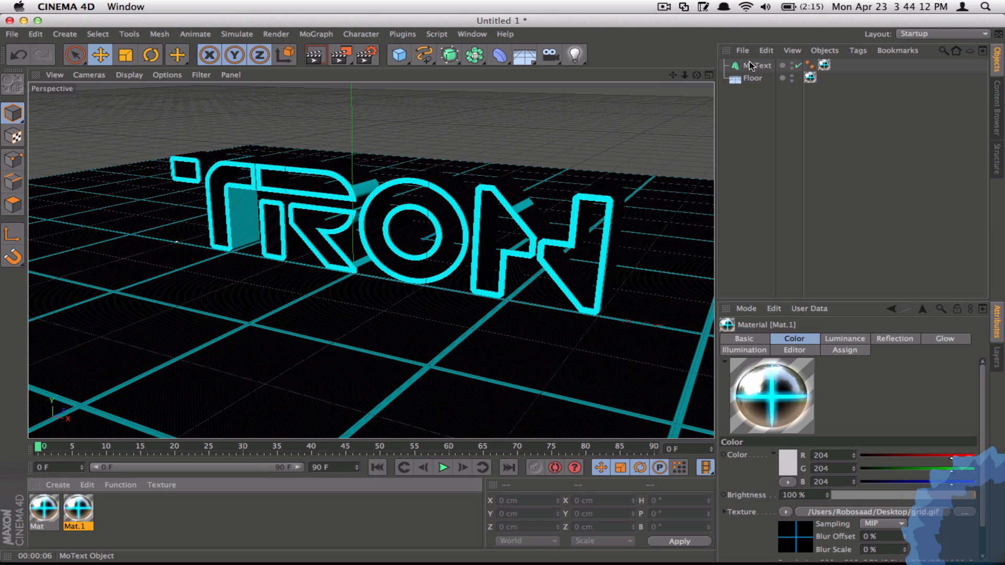
Enable Glow on Mat.1 with outer strength around 470% and put it on the TRON text
{"action": "left_click", "coordinate": [756, 65]}
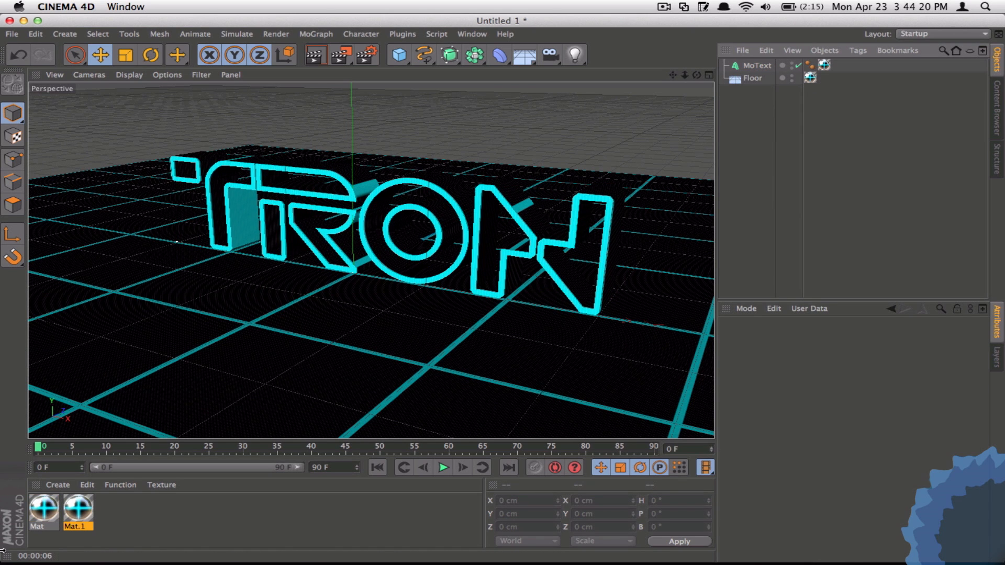
{"action": "double_click", "coordinate": [79, 512]}
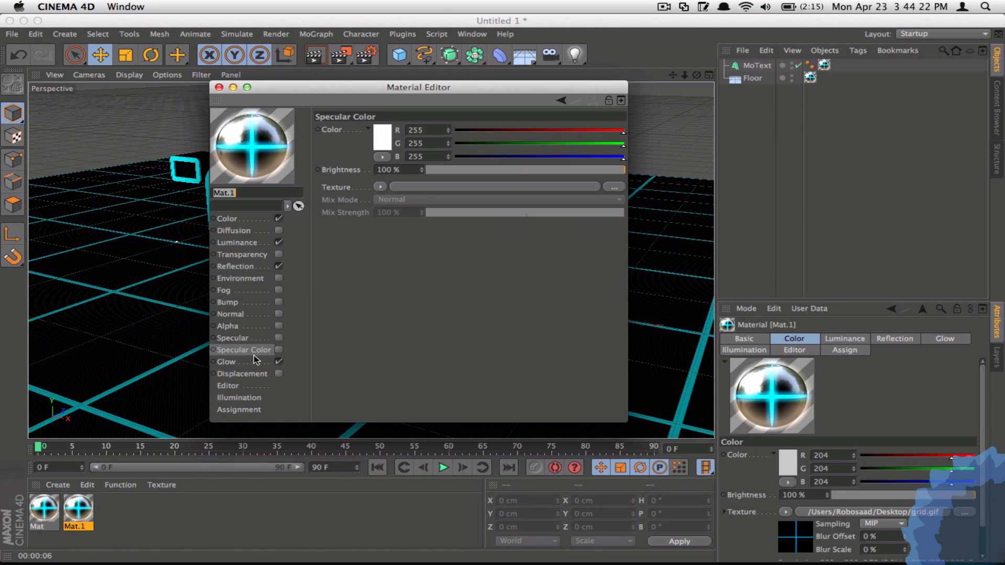
{"action": "left_click", "coordinate": [226, 361]}
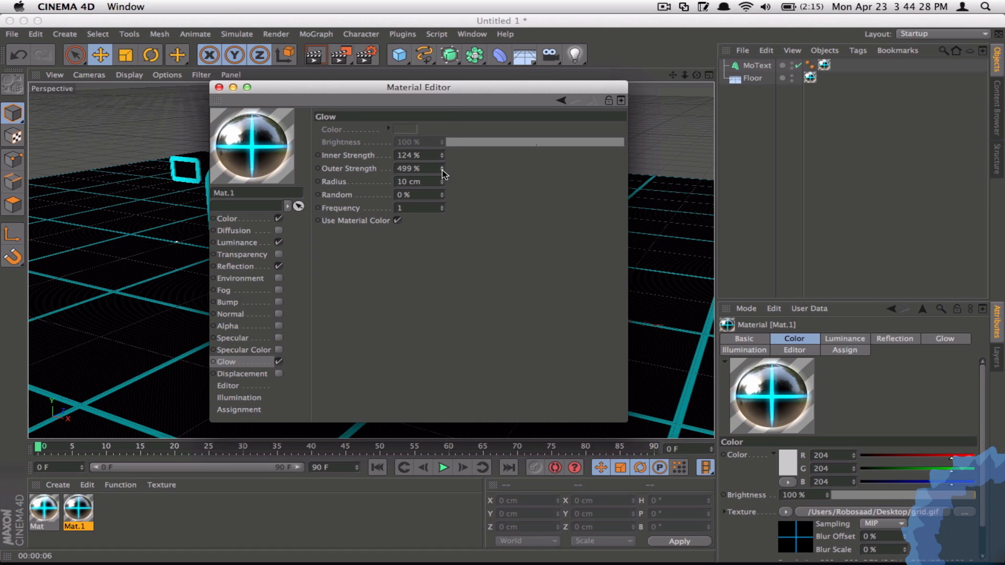
{"action": "left_click_drag", "start_coordinate": [441, 167], "coordinate": [442, 179]}
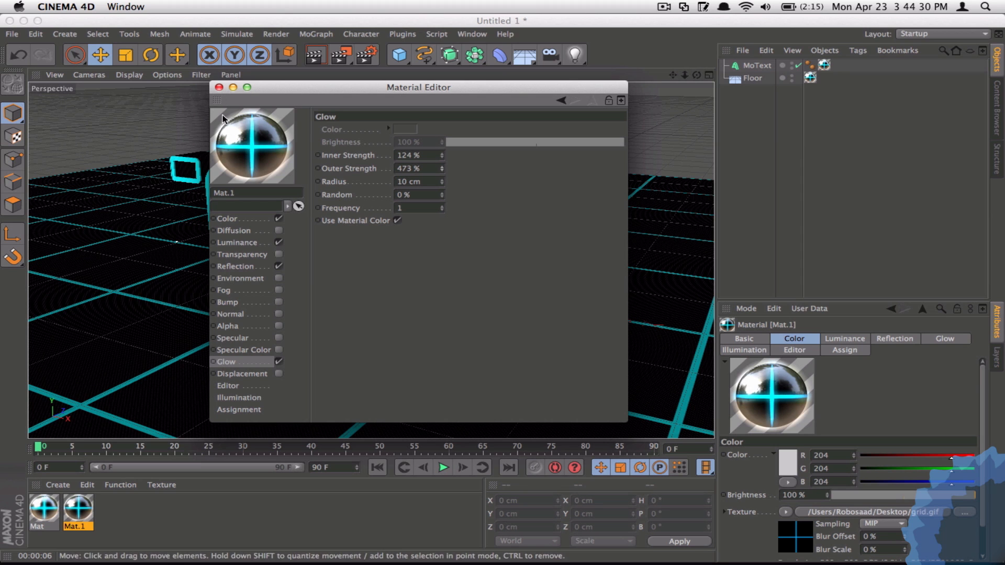
{"action": "mouse_move", "coordinate": [224, 94]}
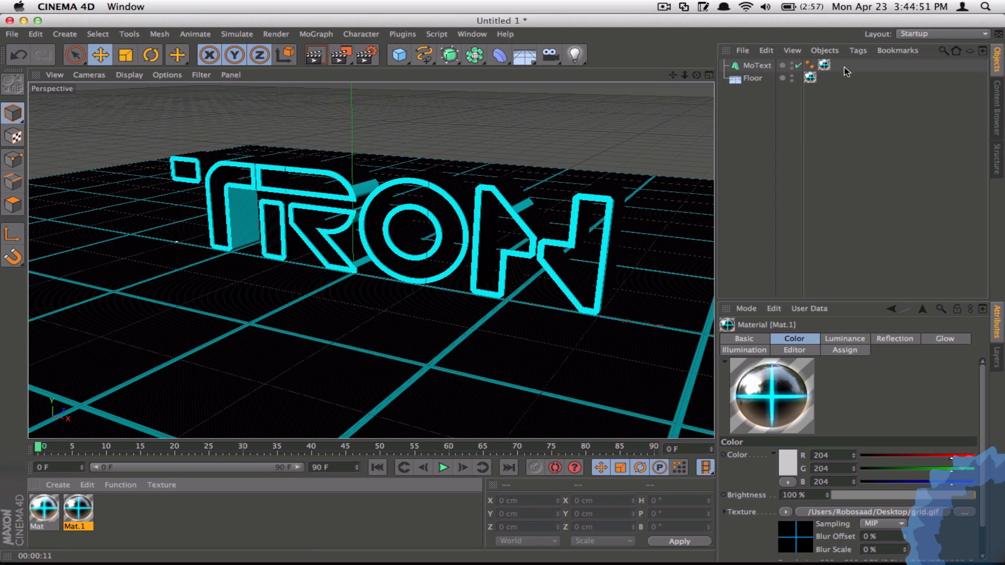
{"action": "left_click", "coordinate": [825, 65]}
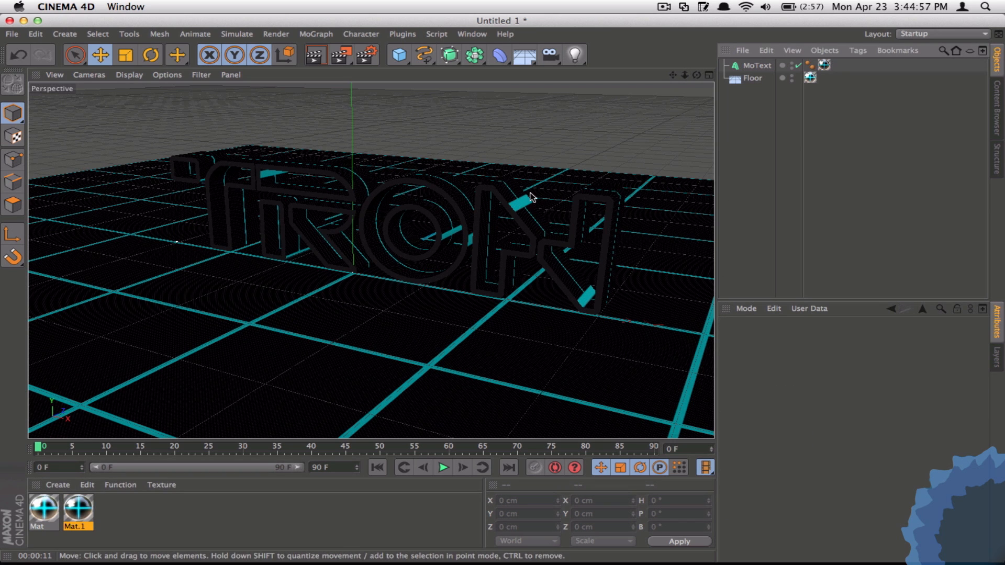
{"action": "mouse_move", "coordinate": [349, 34]}
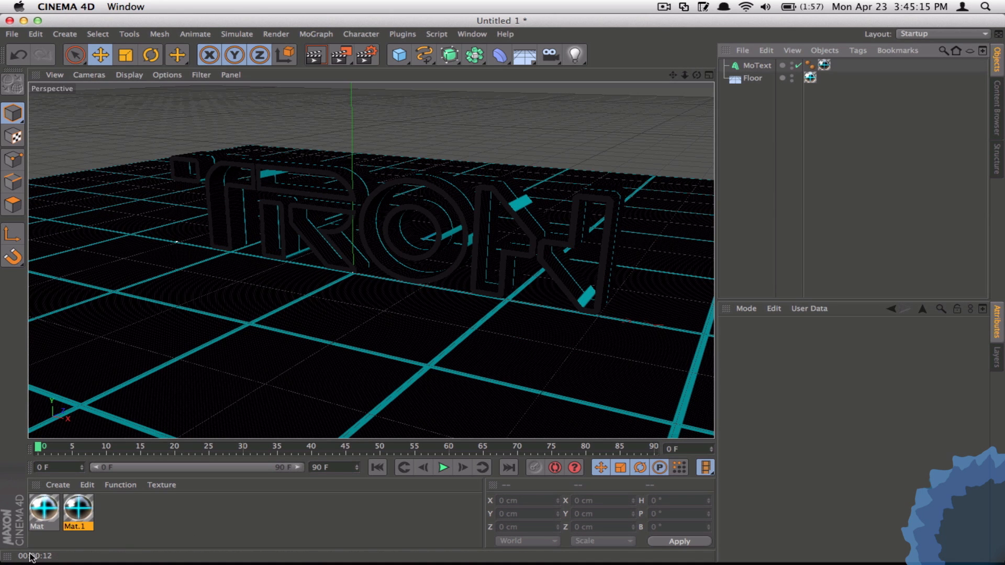
Set Mat.1's glow Outer Strength to 500% and Inner Strength to 180%
{"action": "double_click", "coordinate": [77, 515]}
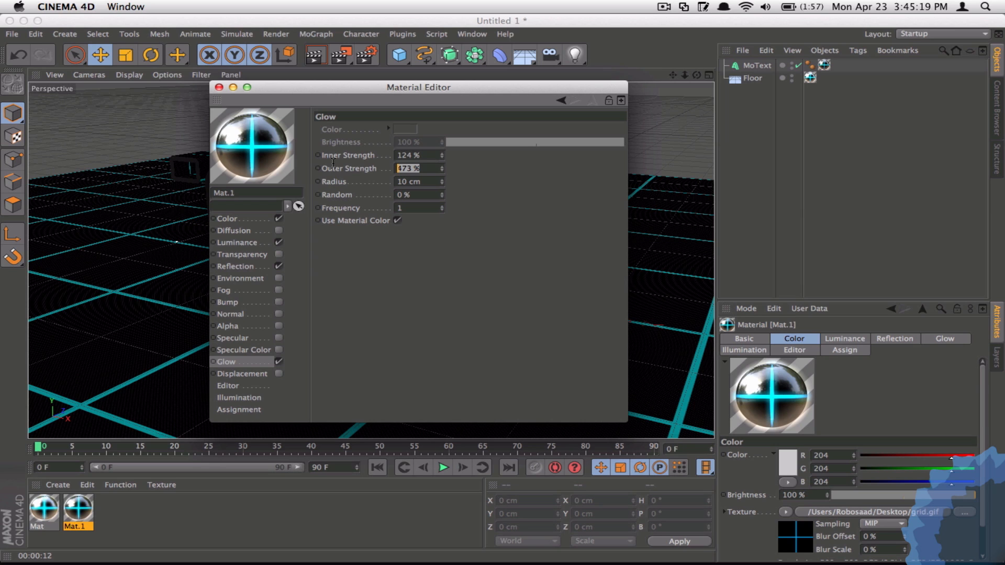
{"action": "type", "text": "500 %"}
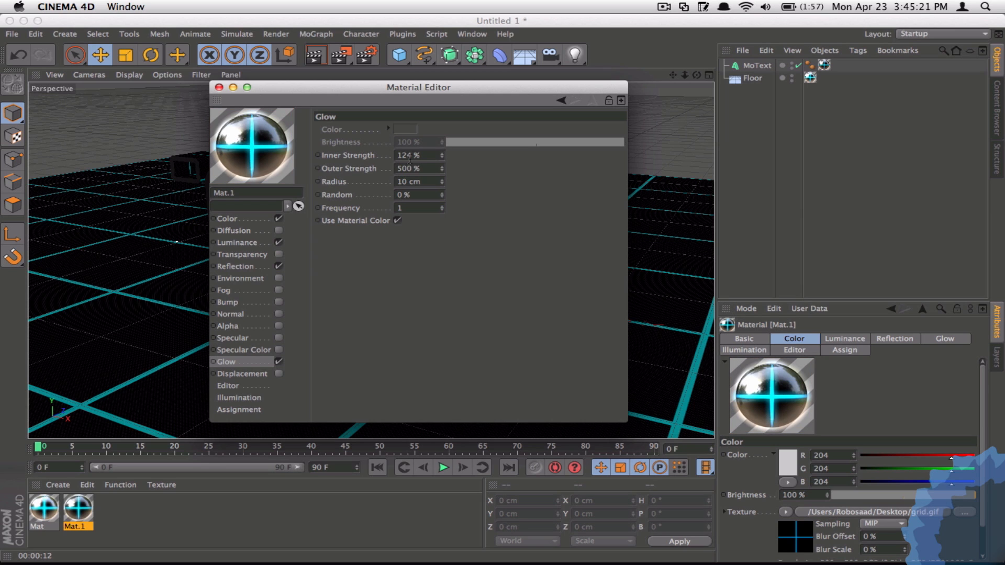
{"action": "double_click", "coordinate": [415, 155]}
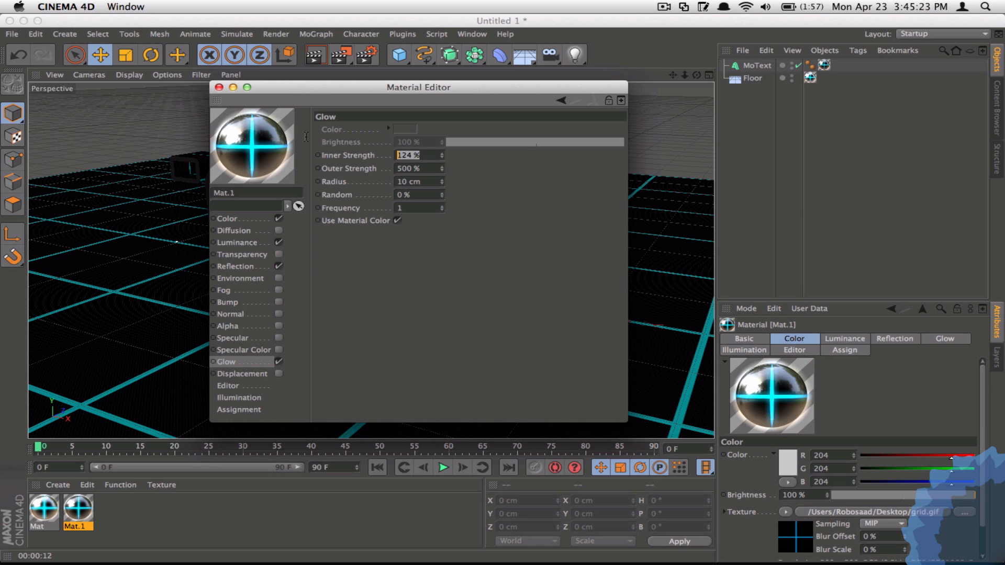
{"action": "type", "text": "180"}
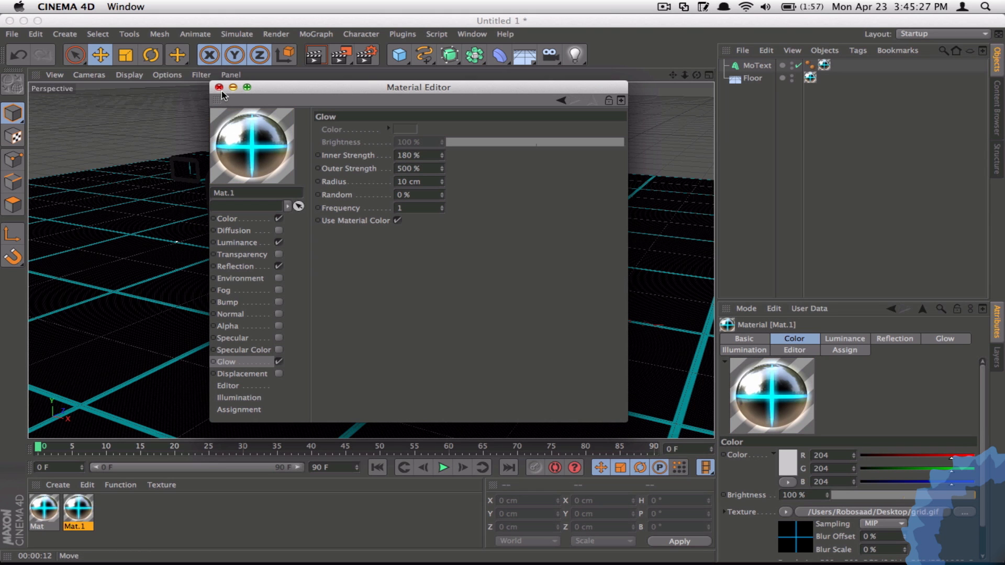
{"action": "left_click", "coordinate": [216, 88]}
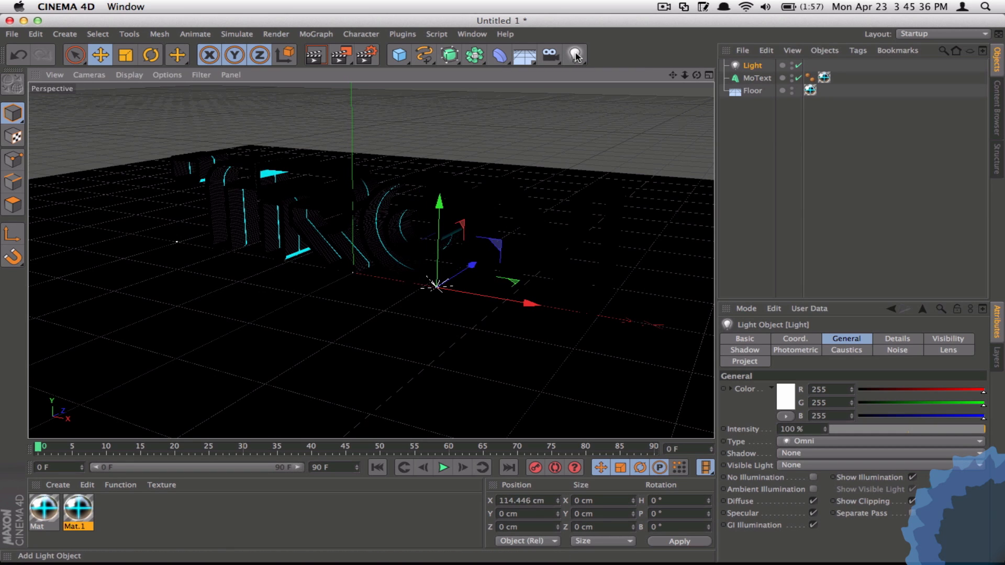
{"action": "mouse_move", "coordinate": [524, 56]}
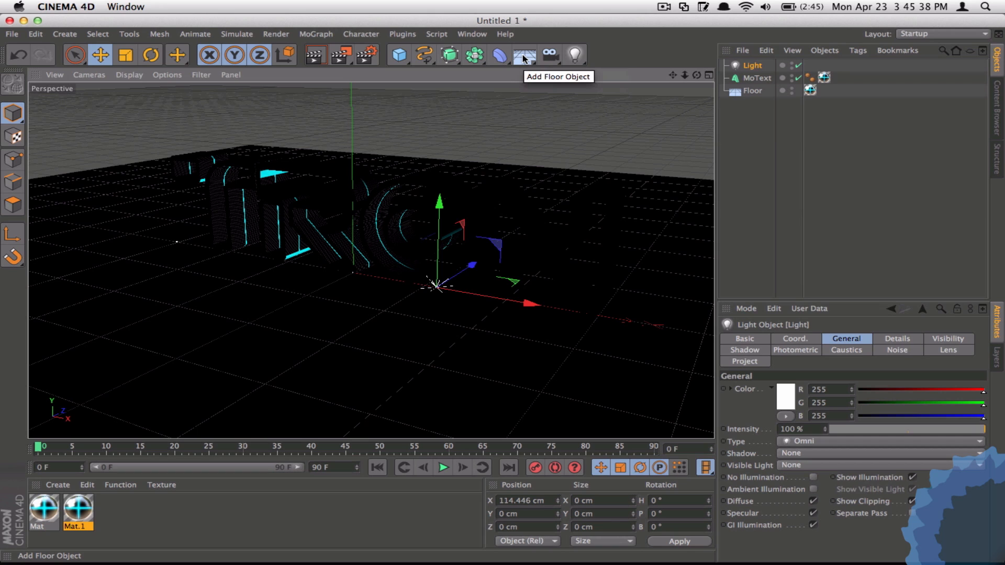
{"action": "mouse_move", "coordinate": [525, 57]}
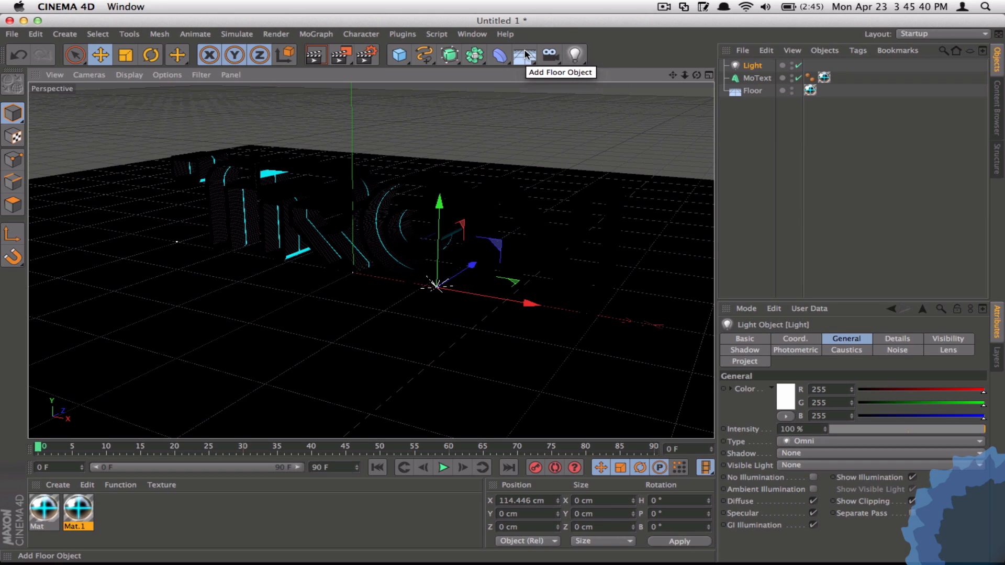
Add a Light object and drag it high above and sideways over the TRON text
{"action": "left_click", "coordinate": [523, 54]}
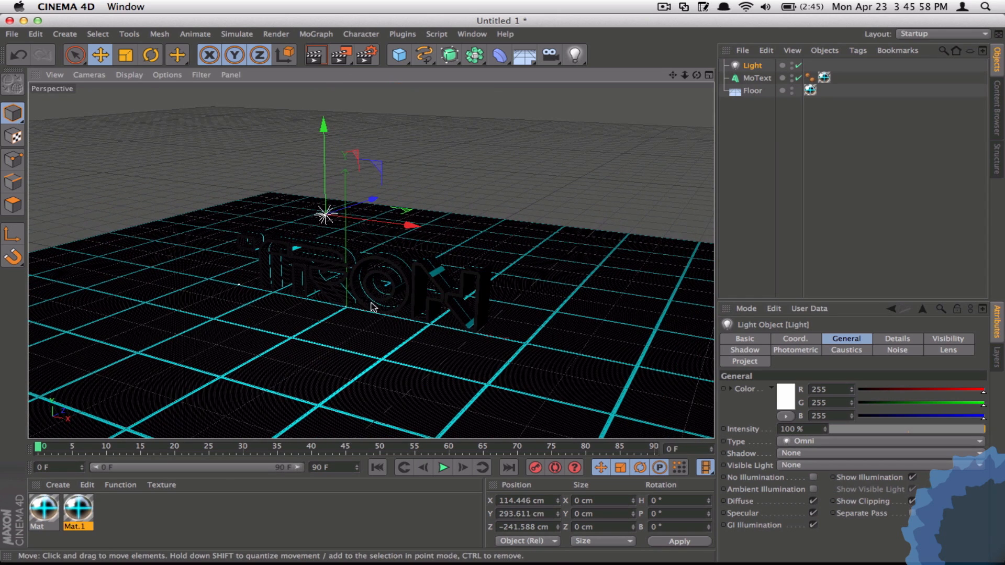
{"action": "left_click_drag", "start_coordinate": [326, 215], "coordinate": [401, 221]}
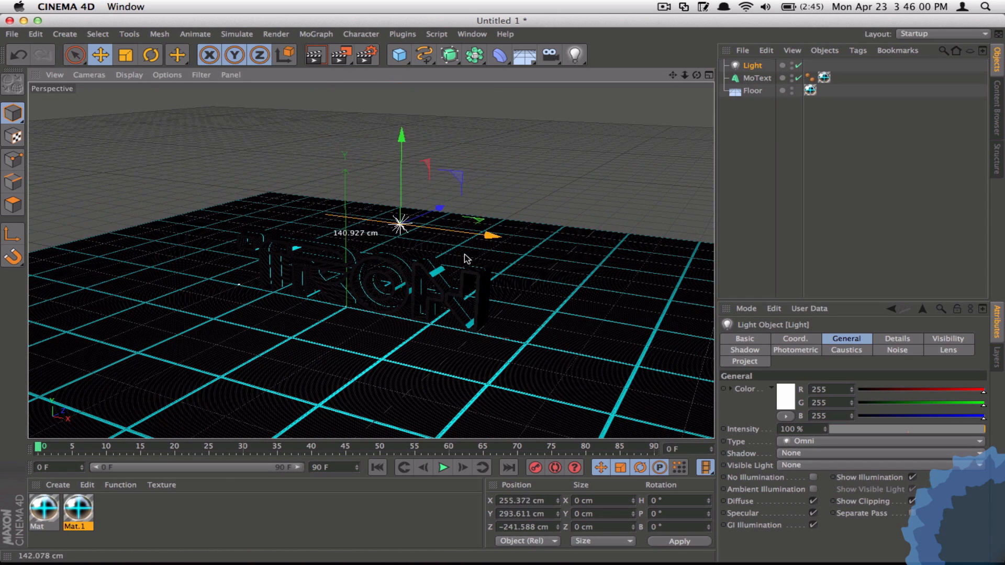
{"action": "left_click_drag", "start_coordinate": [400, 223], "coordinate": [442, 227]}
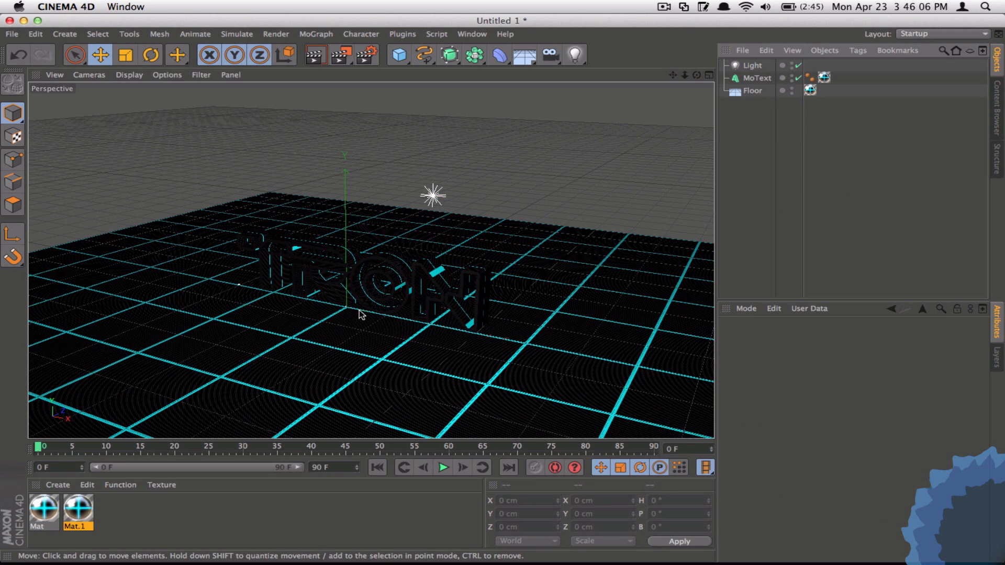
{"action": "left_click", "coordinate": [54, 75]}
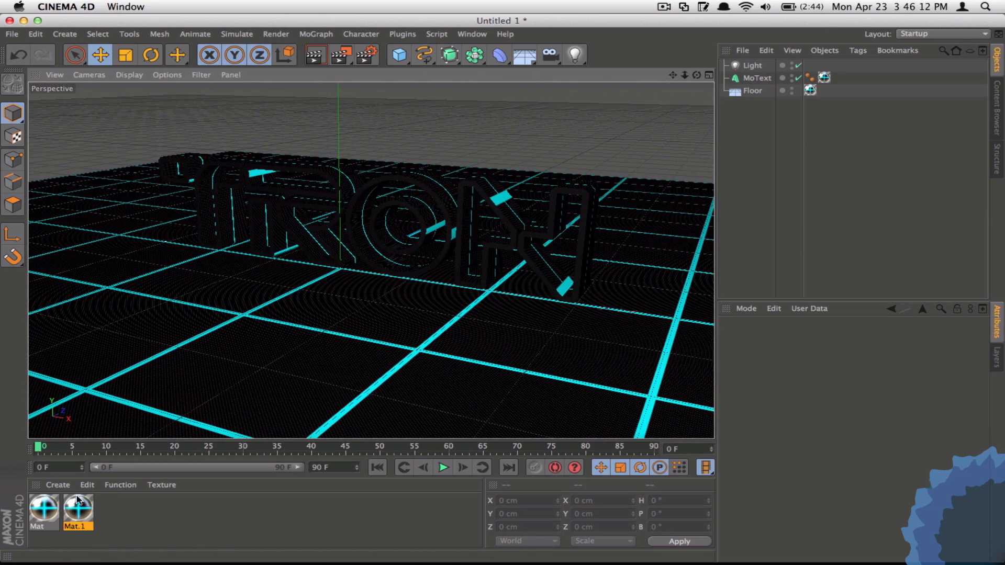
{"action": "double_click", "coordinate": [77, 511]}
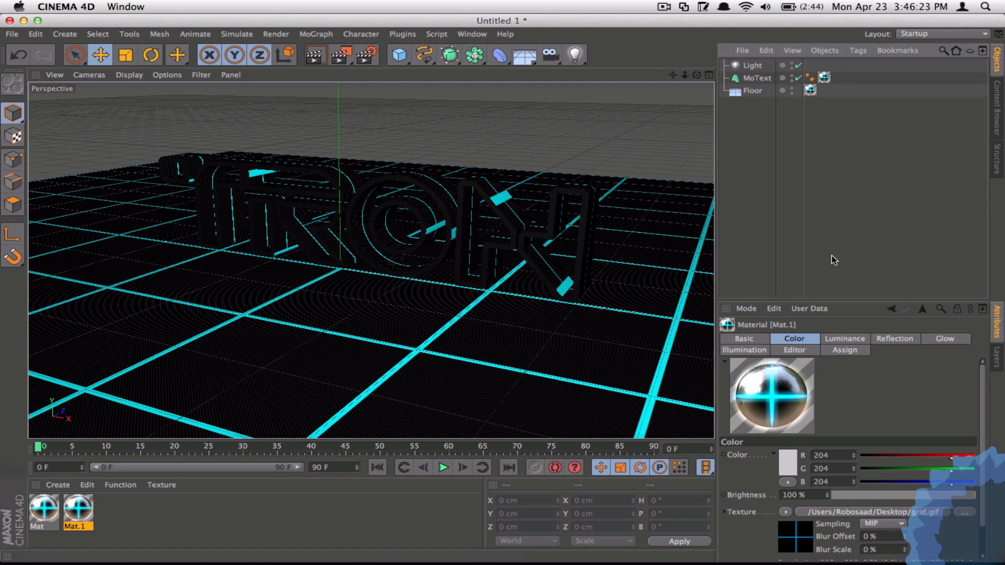
{"action": "left_click", "coordinate": [752, 65]}
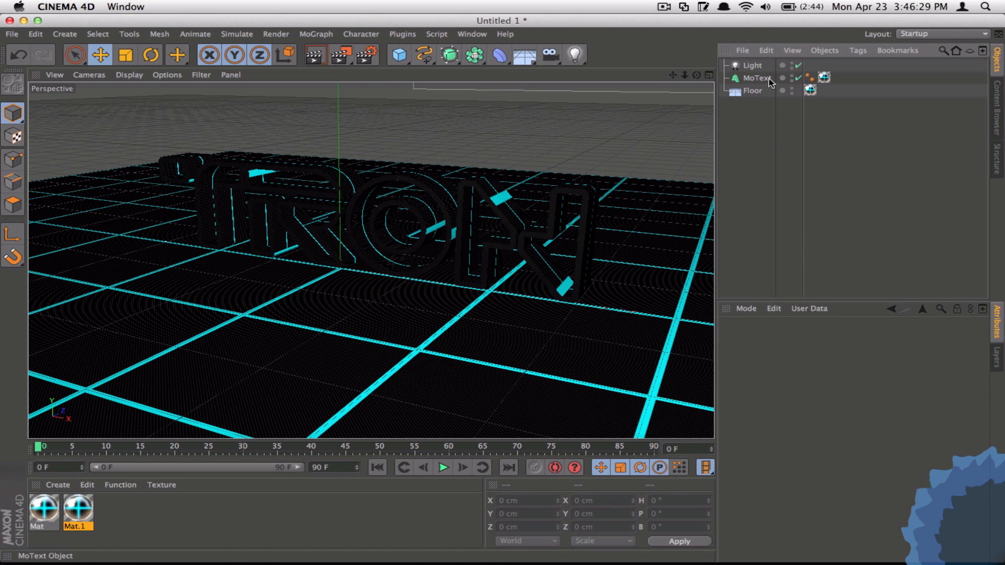
Tick Global Illumination in Render Settings and close the window
{"action": "left_click", "coordinate": [751, 65]}
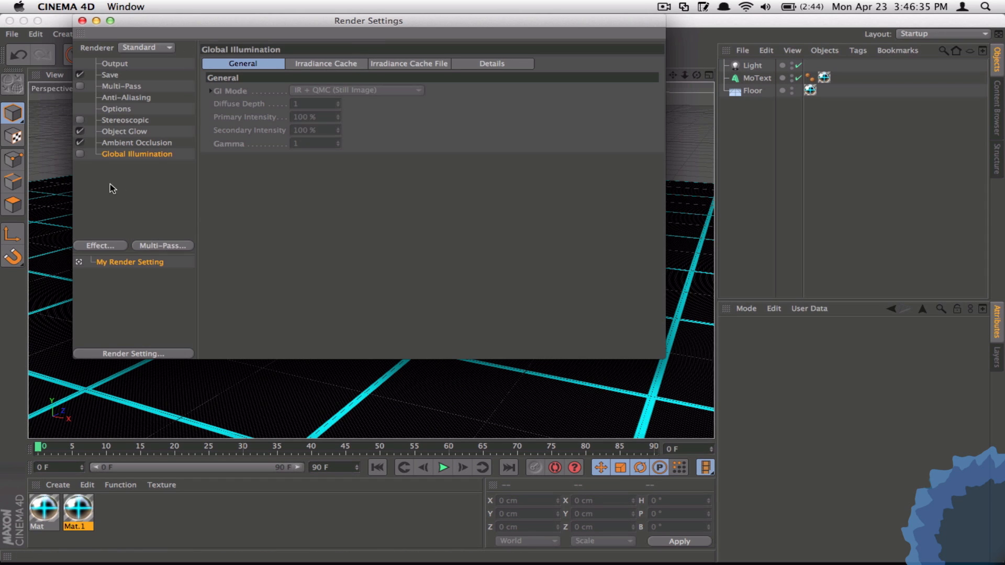
{"action": "left_click", "coordinate": [81, 153]}
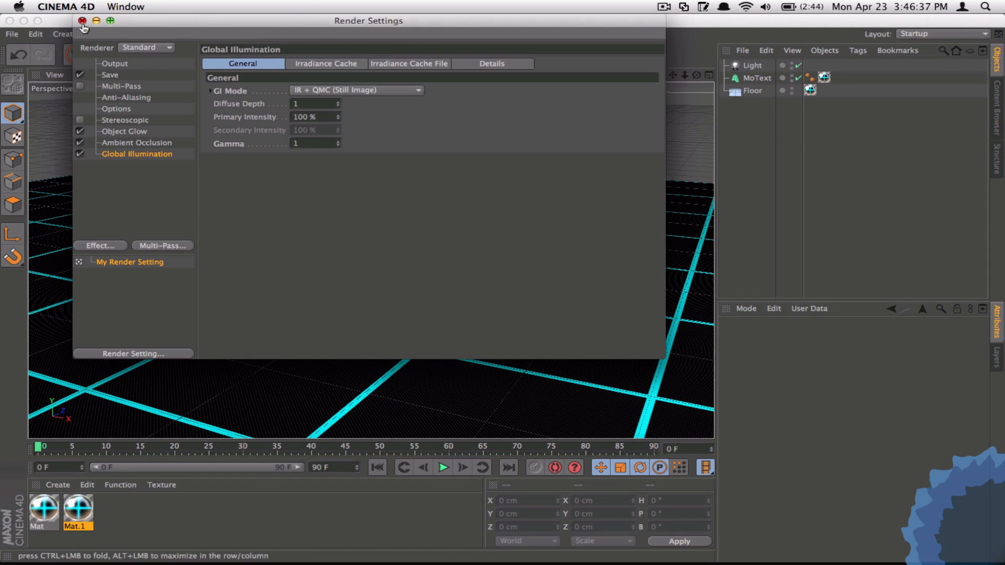
{"action": "left_click", "coordinate": [83, 20]}
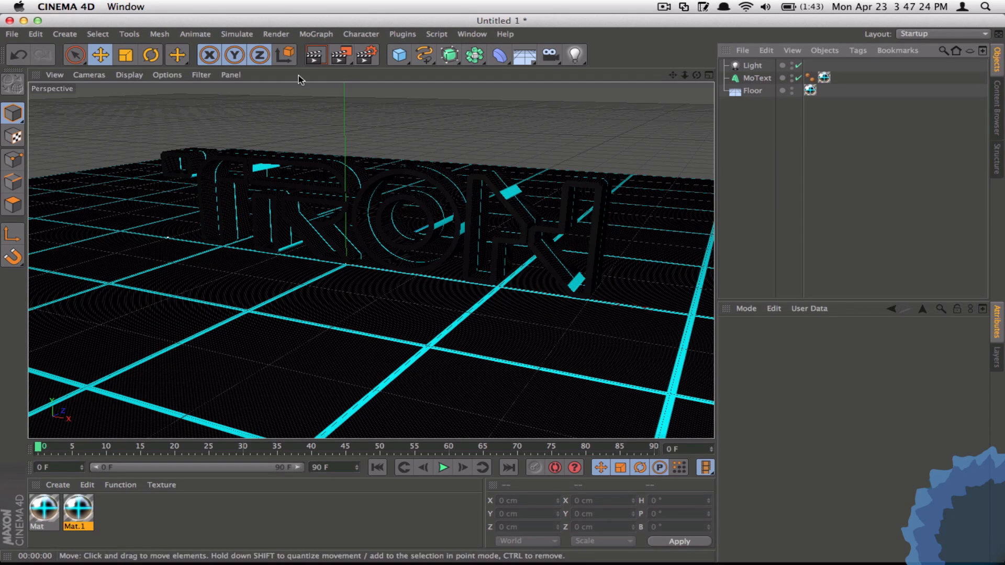
{"action": "mouse_move", "coordinate": [700, 148]}
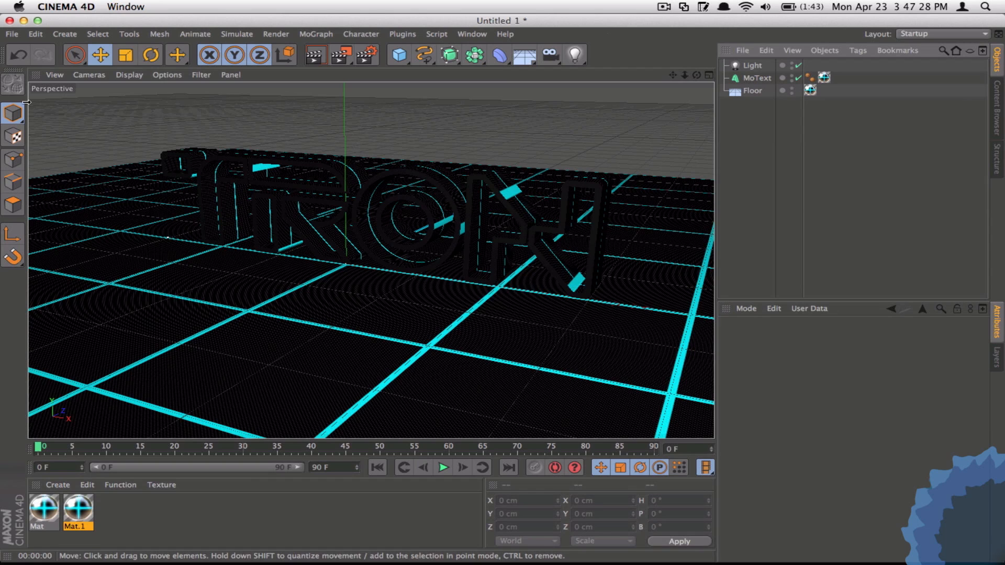
{"action": "mouse_move", "coordinate": [184, 130]}
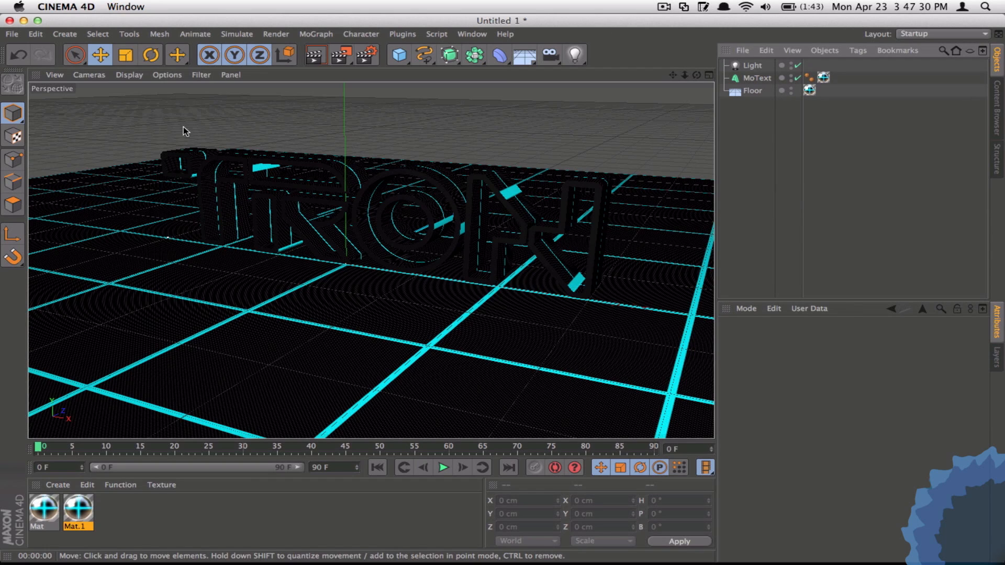
{"action": "mouse_move", "coordinate": [410, 236]}
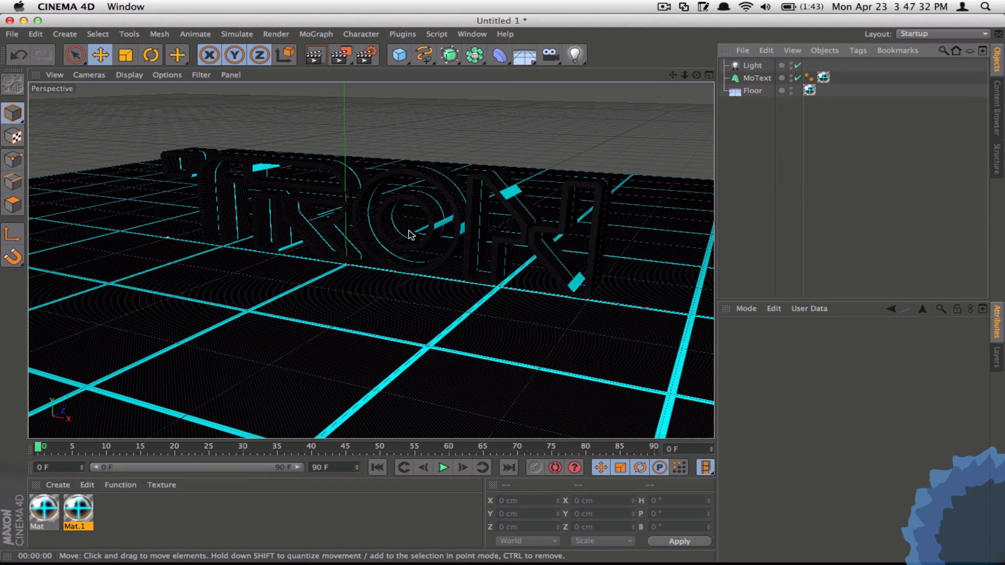